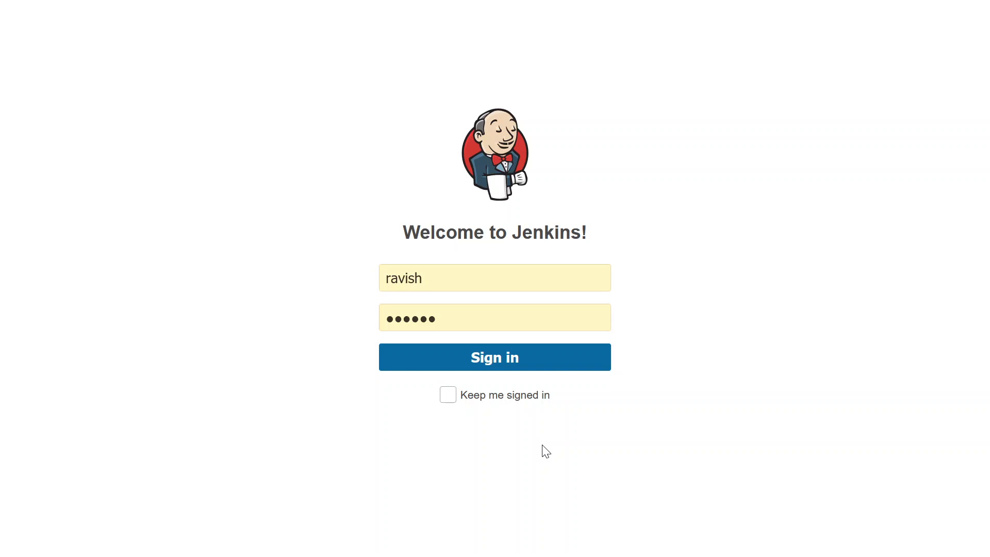
pyautogui.moveTo(494, 357)
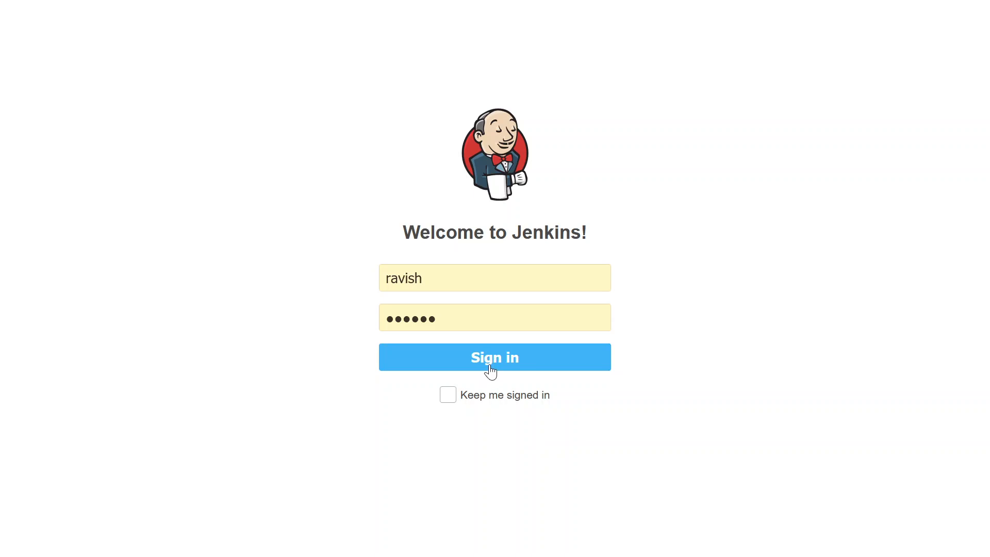
# Step: Sign in with the entered credentials to reach the empty Jenkins dashboard
pyautogui.click(495, 357)
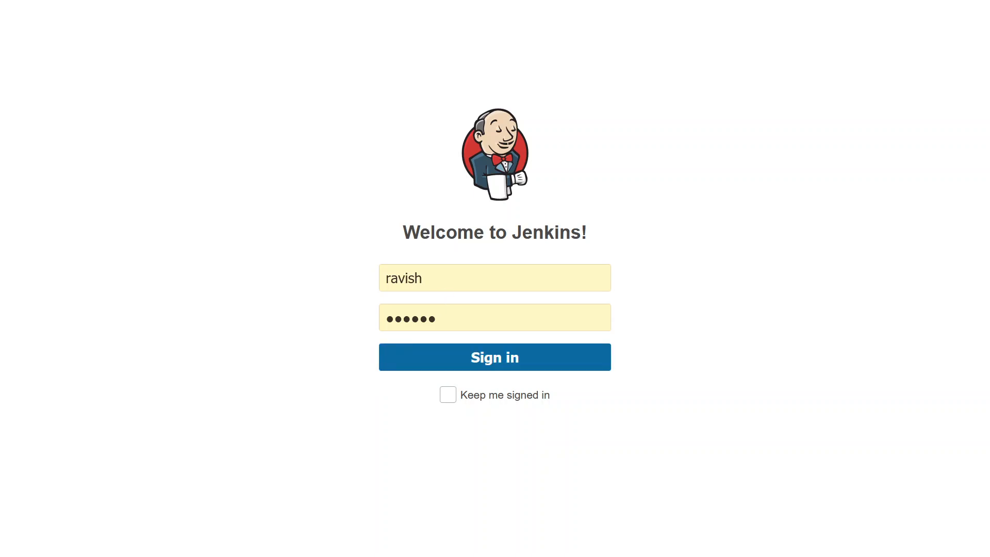
pyautogui.moveTo(332, 389)
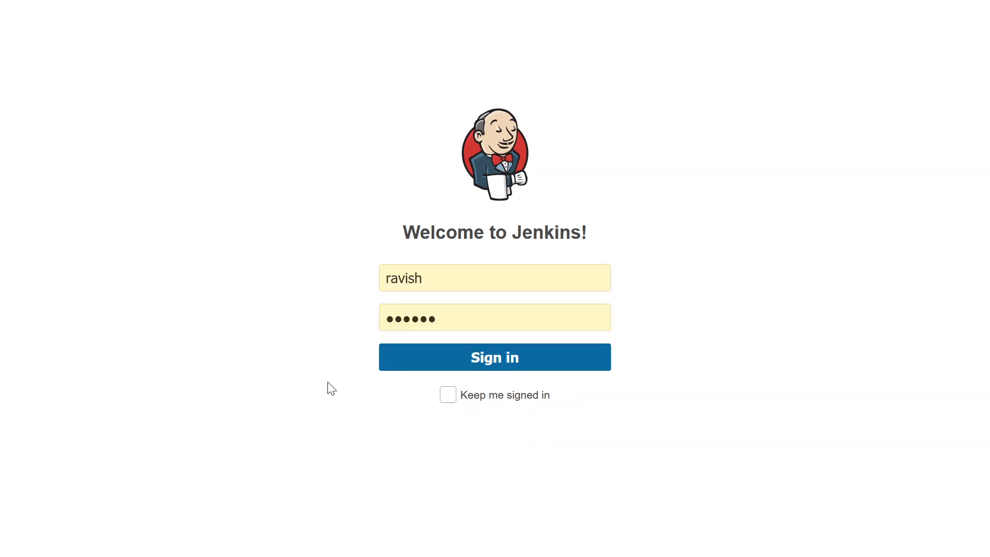
pyautogui.click(494, 357)
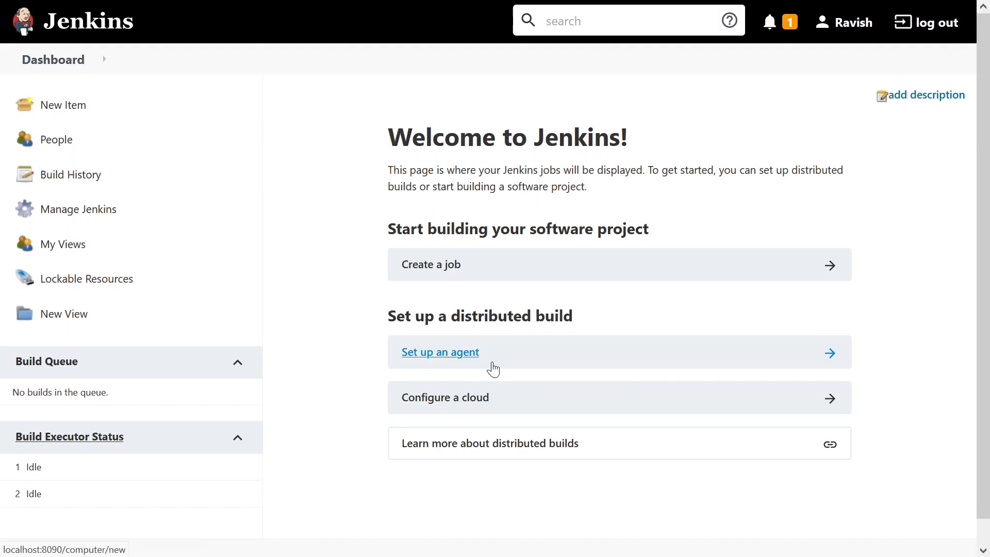
pyautogui.moveTo(332, 262)
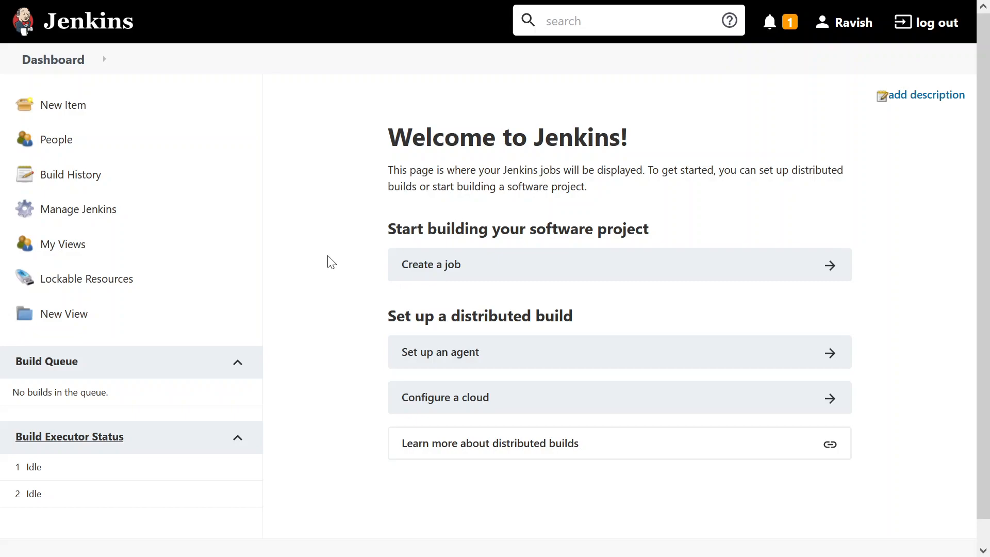
pyautogui.moveTo(431, 265)
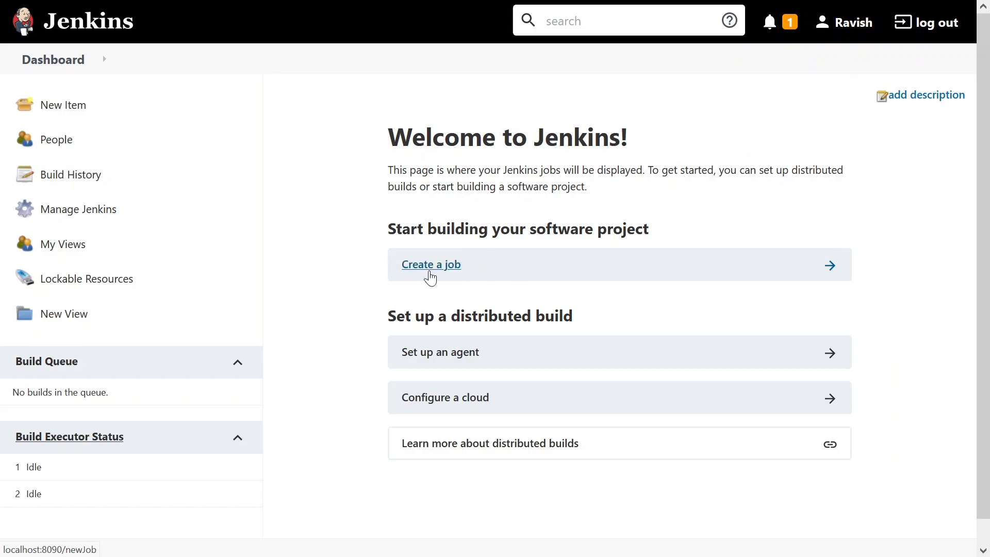
pyautogui.moveTo(431, 272)
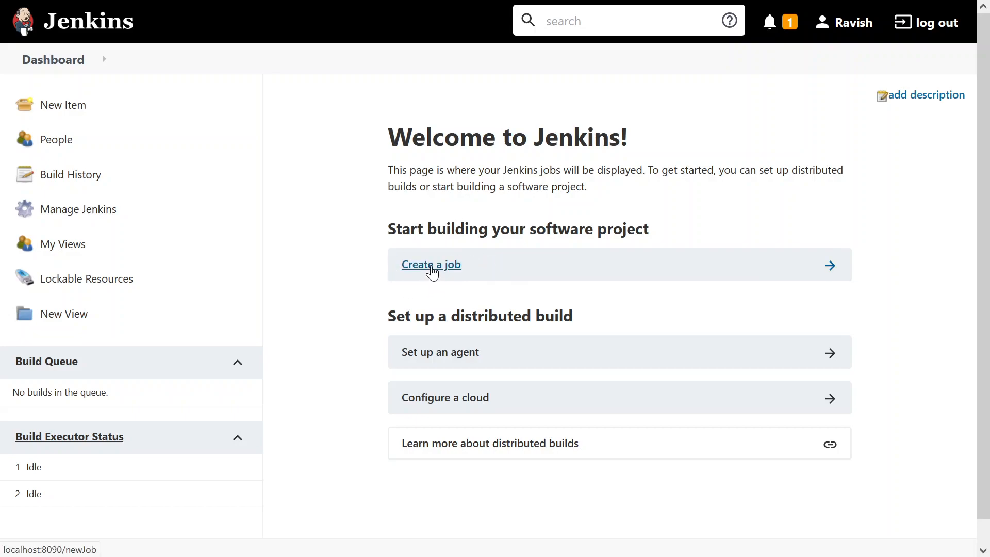
# Step: Start a new job named 'Test' and choose Freestyle project as its type
pyautogui.click(430, 264)
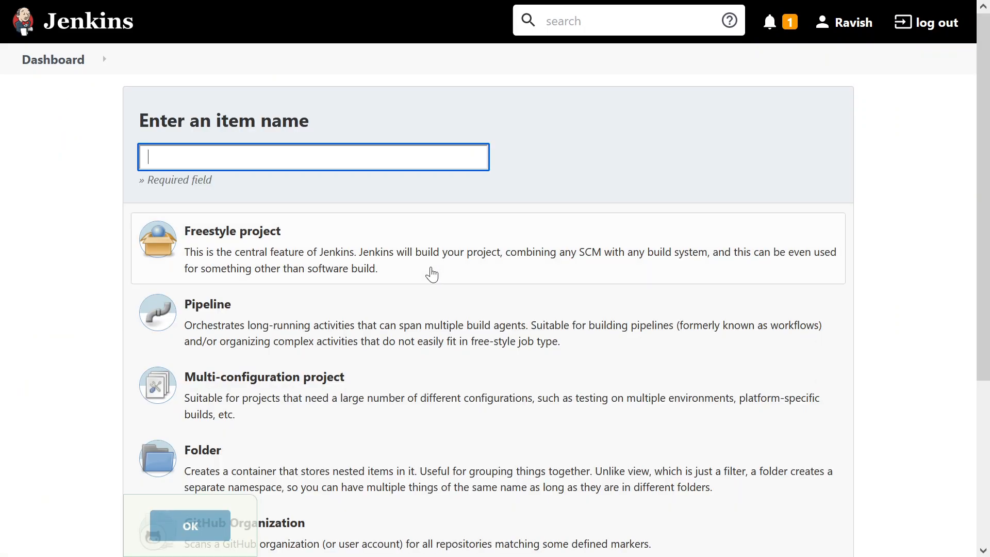
pyautogui.write('Test')
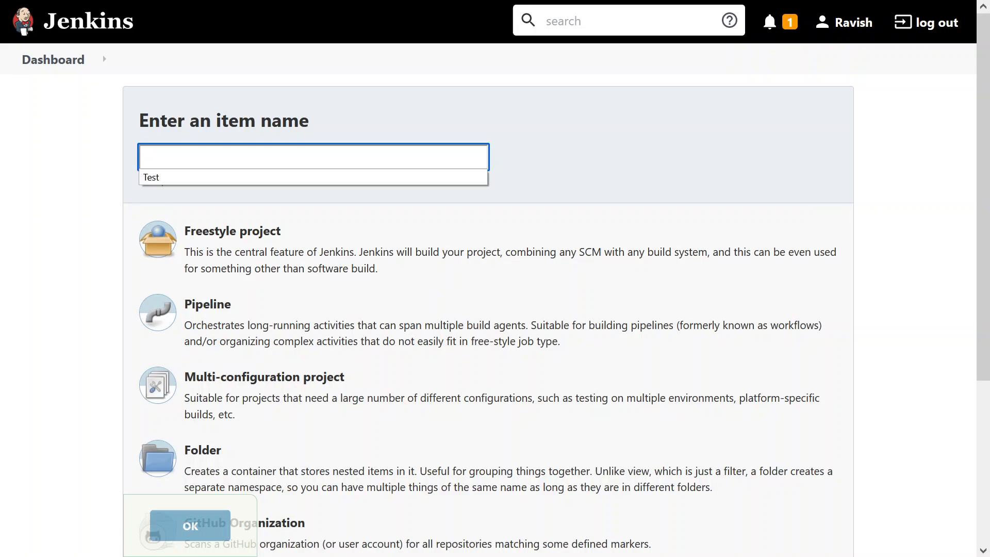
pyautogui.write('Test')
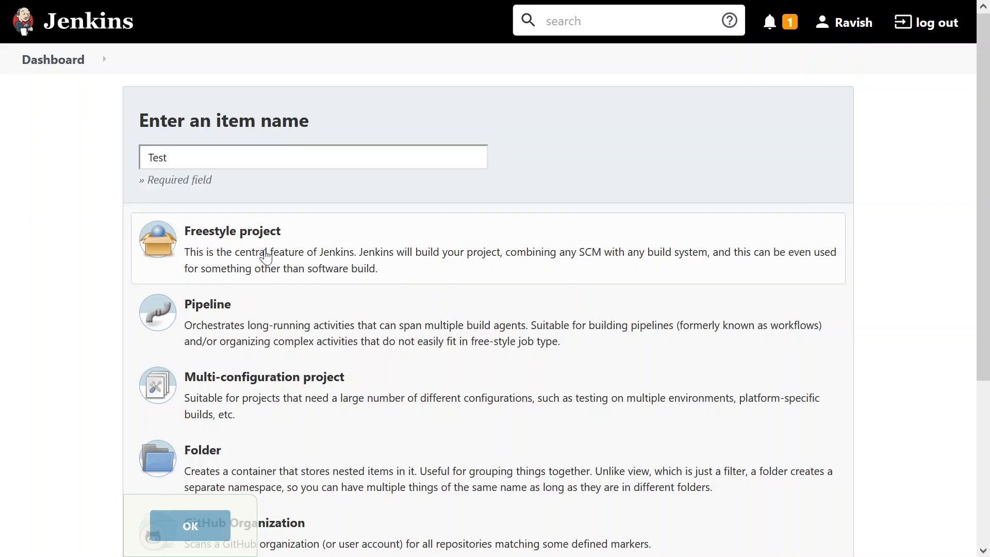
pyautogui.scroll(-3)
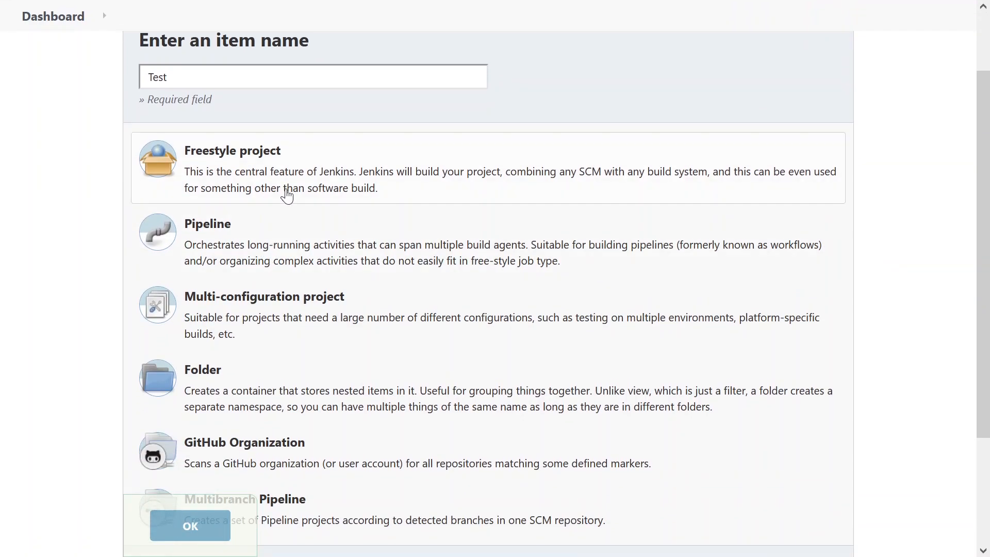
pyautogui.scroll(-3)
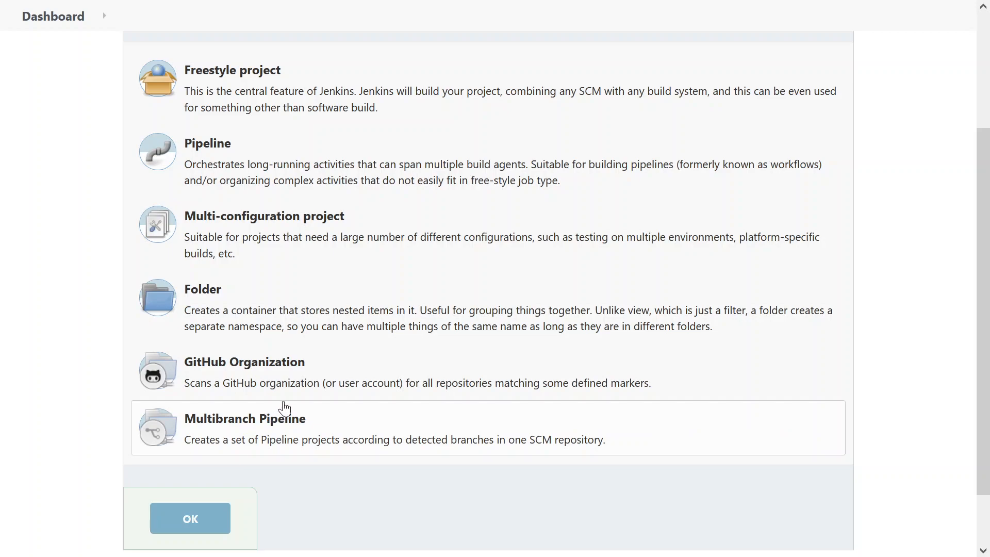
pyautogui.scroll(3)
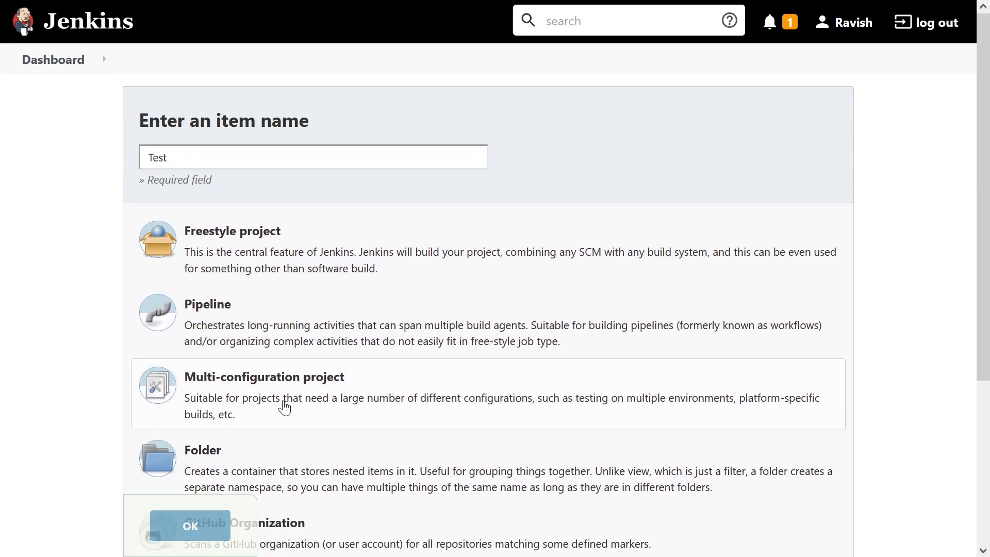
pyautogui.click(232, 230)
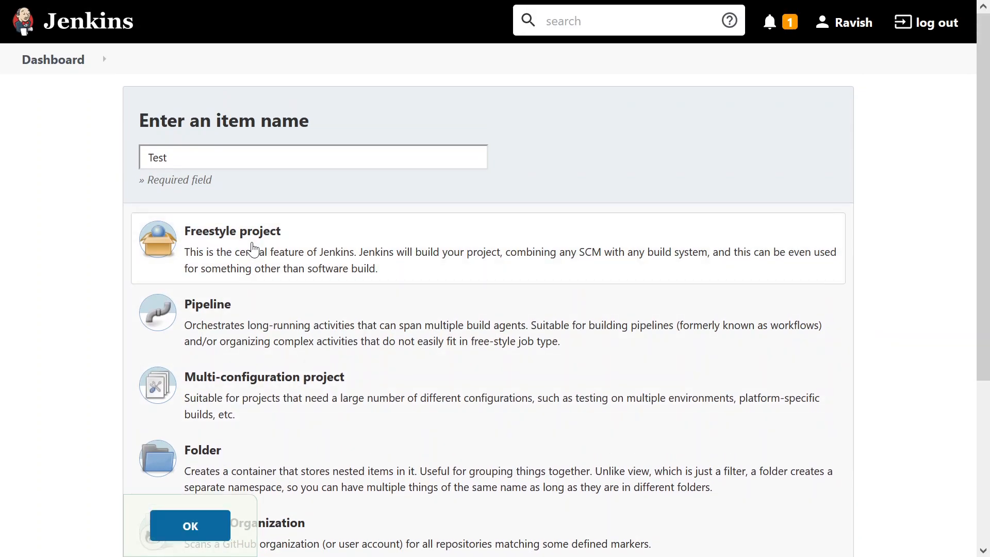
pyautogui.click(190, 526)
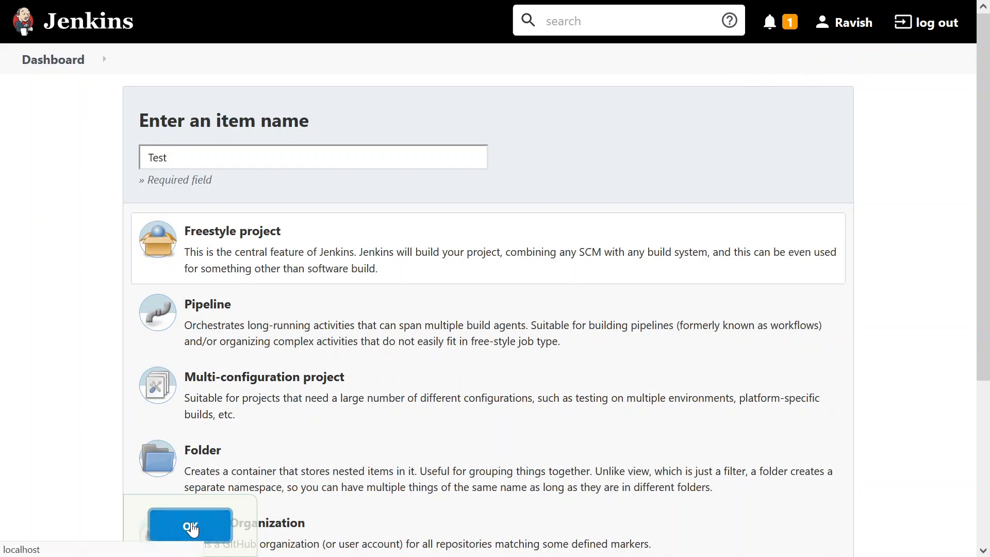
# Step: Create the Test freestyle job and jump to its Build and Post-build Actions sections
pyautogui.click(189, 526)
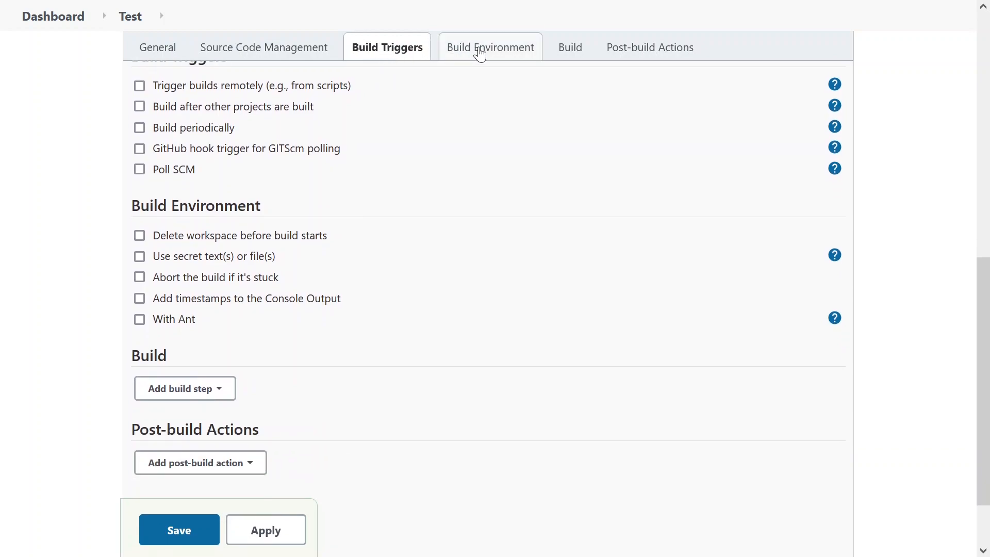
pyautogui.click(565, 47)
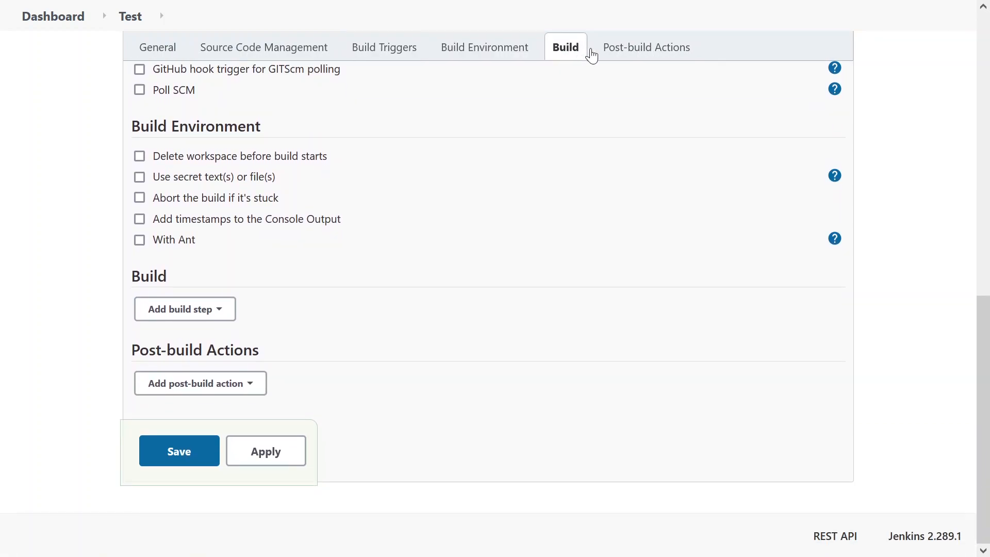
pyautogui.click(646, 47)
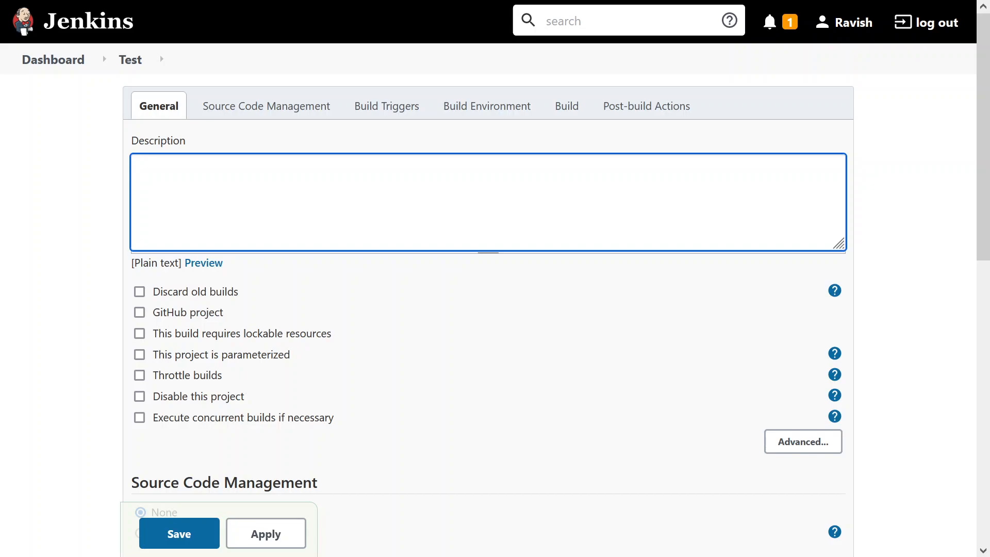
pyautogui.write('Create')
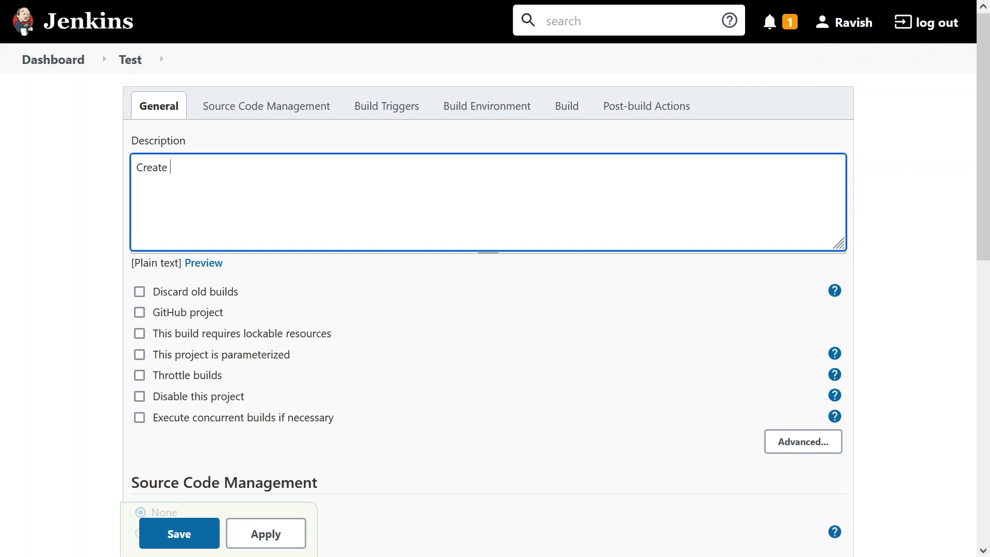
pyautogui.write('and art')
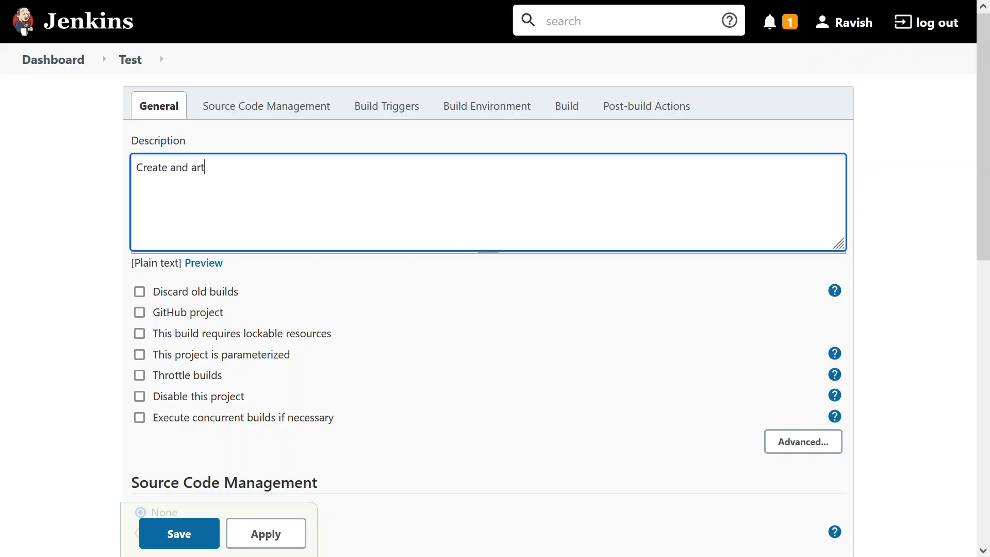
pyautogui.write('ifa')
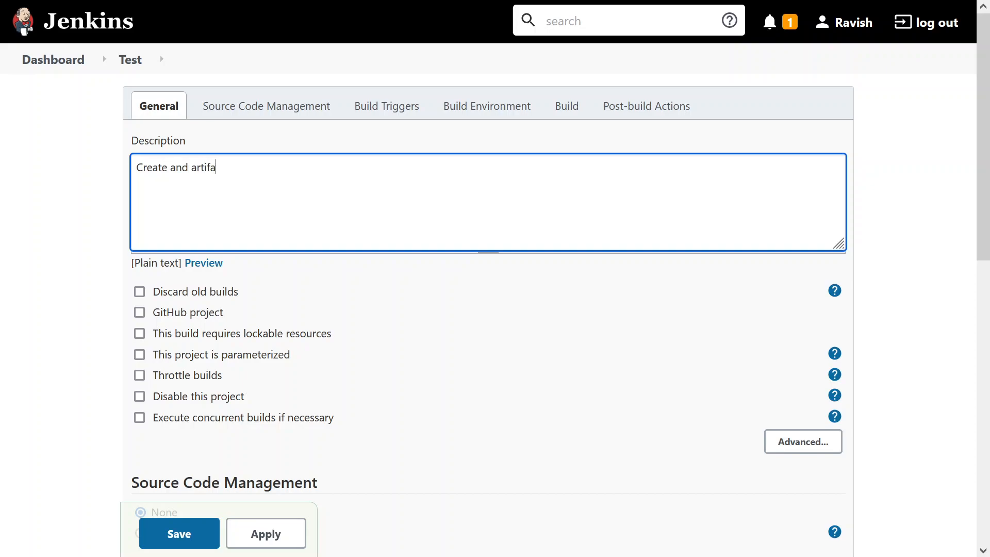
pyautogui.write('ct...')
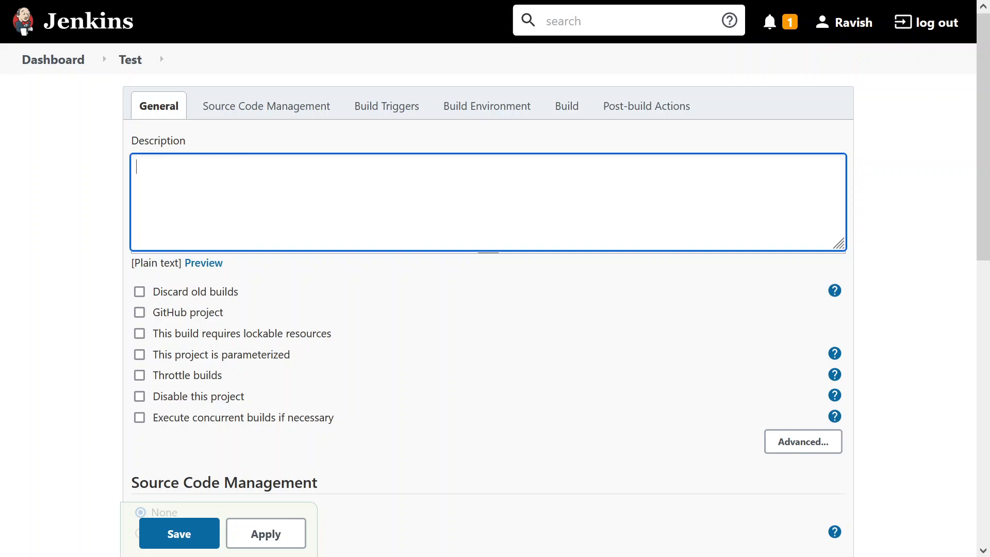
pyautogui.click(88, 272)
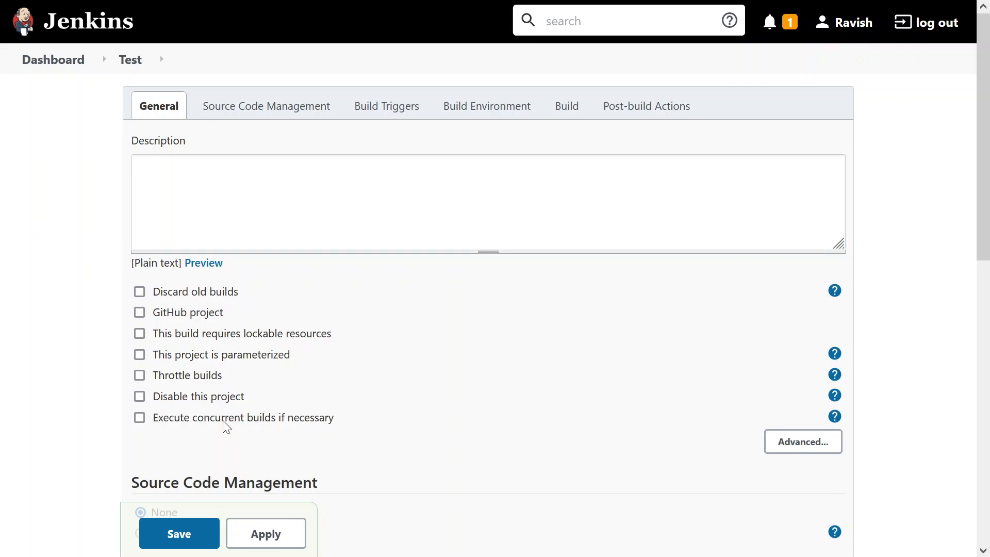
pyautogui.moveTo(834, 290)
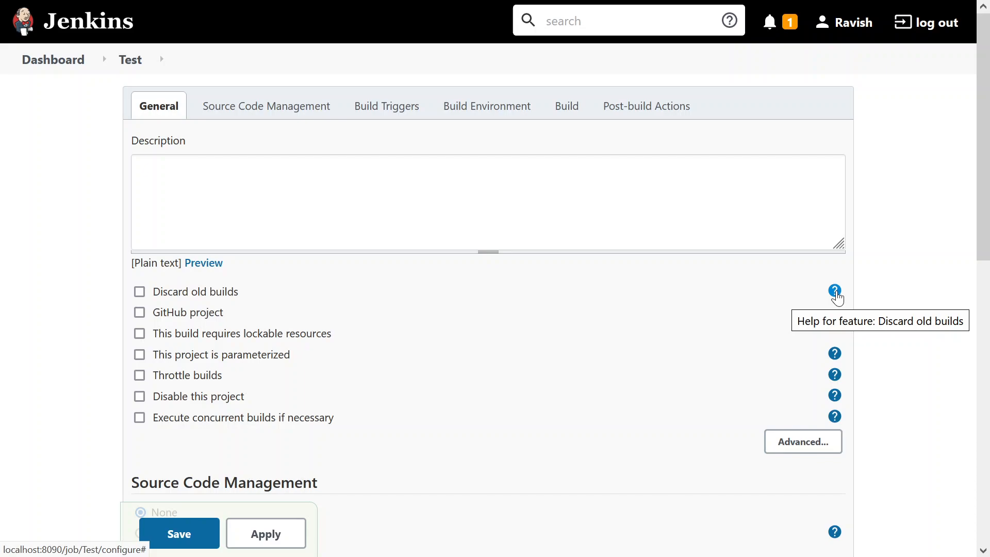
# Step: Show and read the help text for the Discard old builds option
pyautogui.click(835, 291)
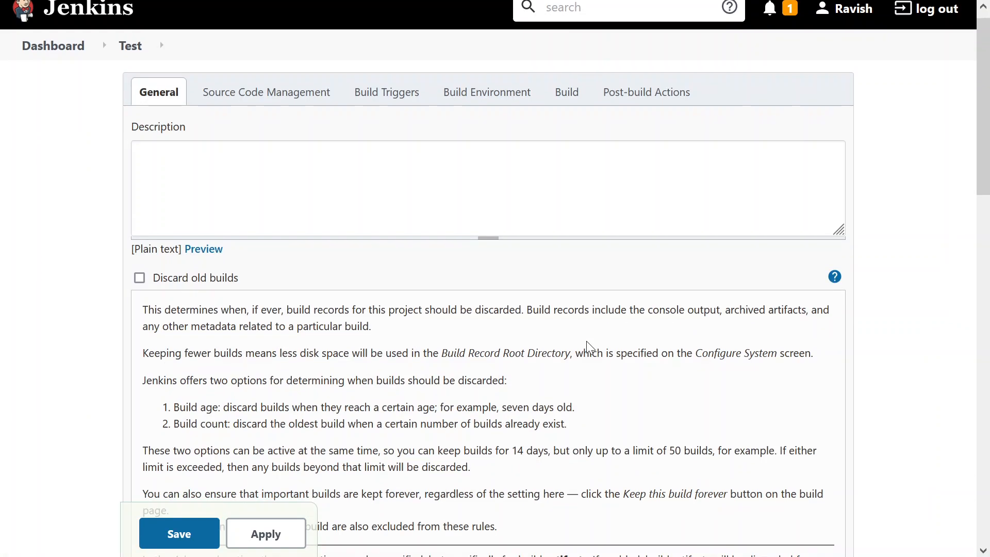
pyautogui.scroll(-3)
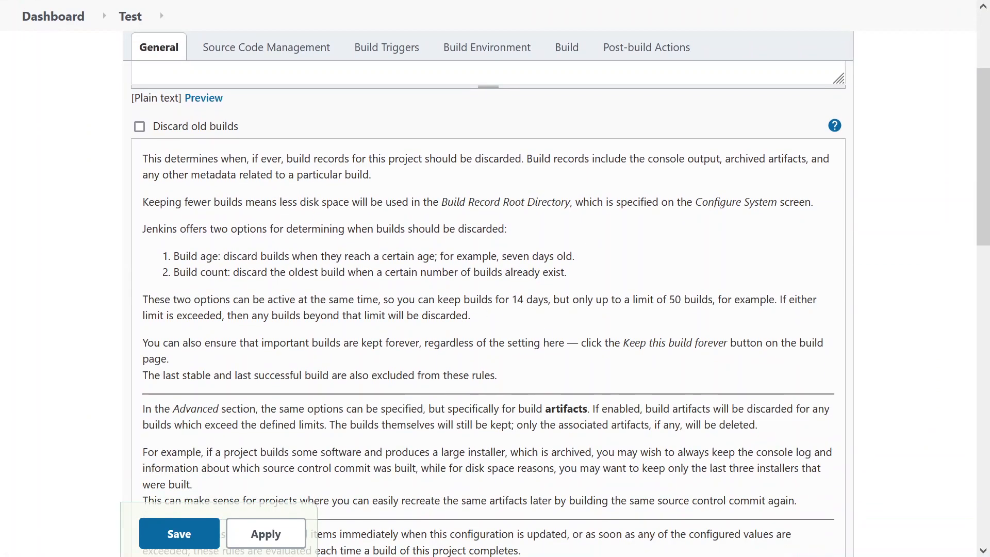
pyautogui.doubleClick(195, 158)
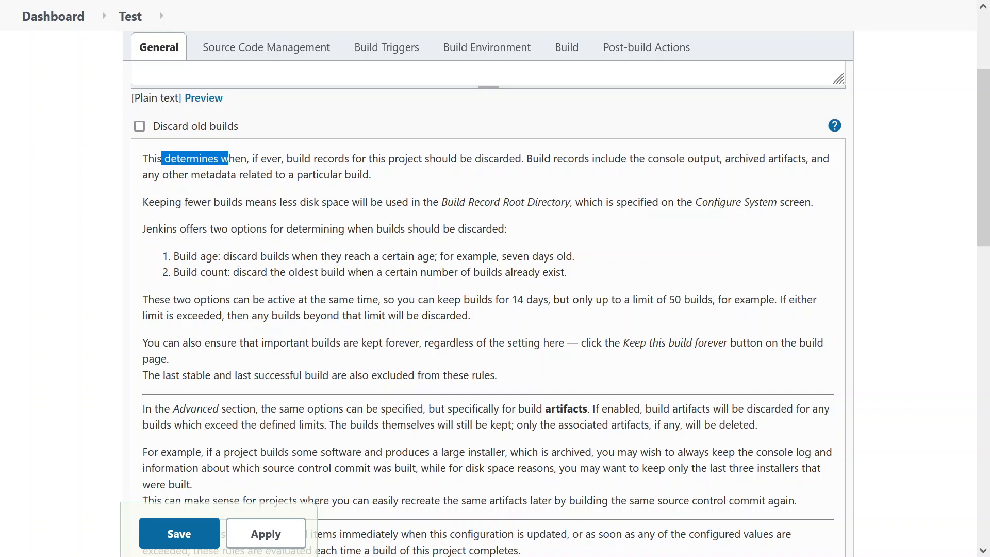
pyautogui.moveTo(466, 178)
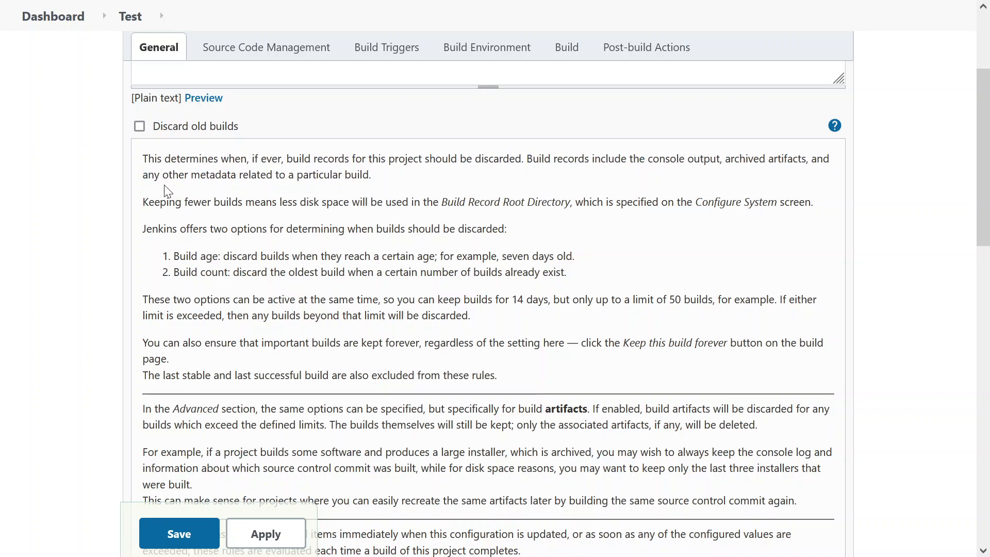
pyautogui.moveTo(512, 379)
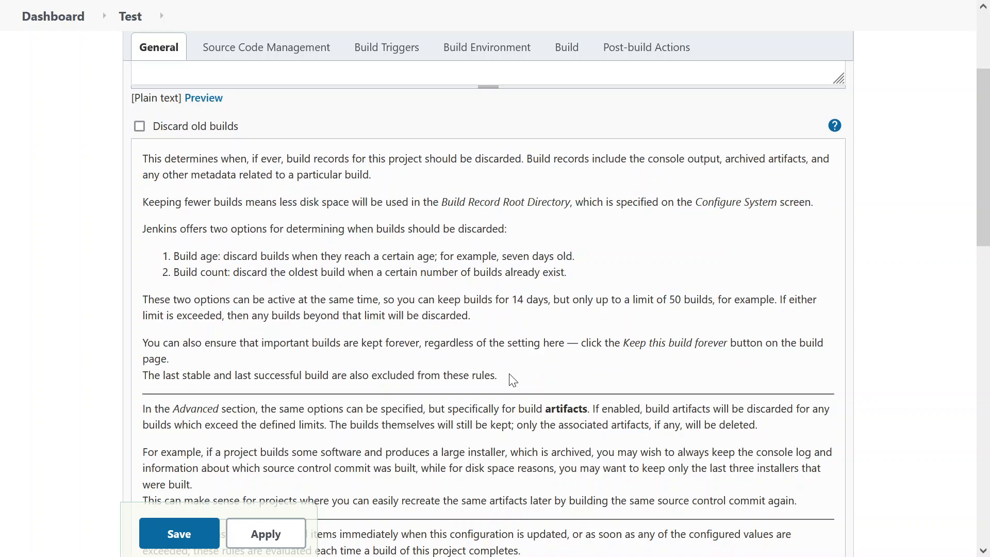
pyautogui.scroll(3)
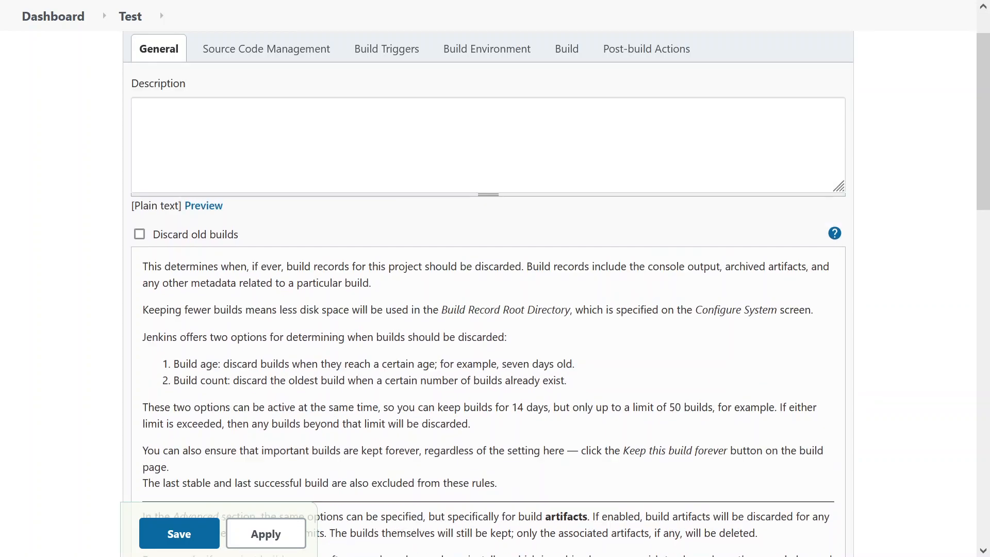
pyautogui.scroll(3)
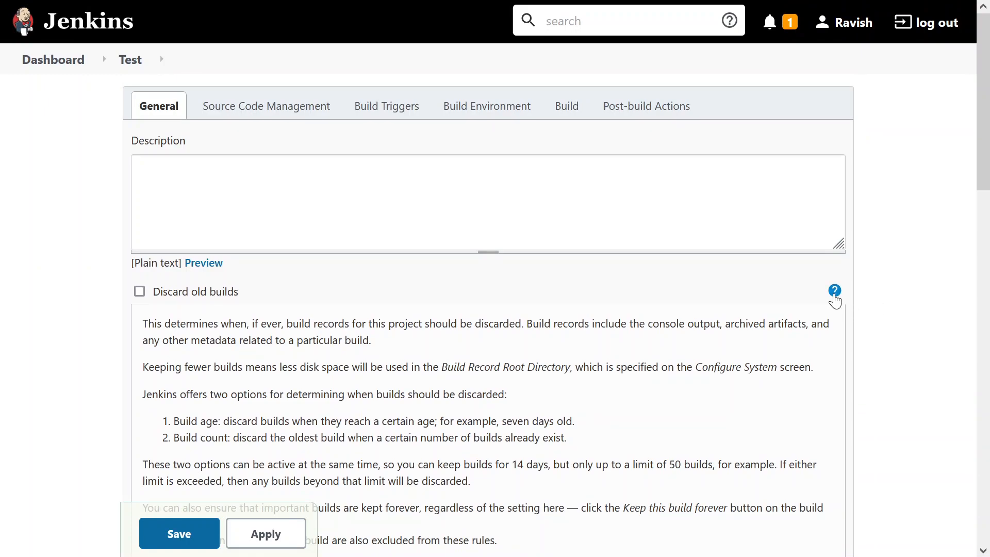
# Step: Hide the Discard old builds help, then briefly tick and untick GitHub project
pyautogui.click(835, 291)
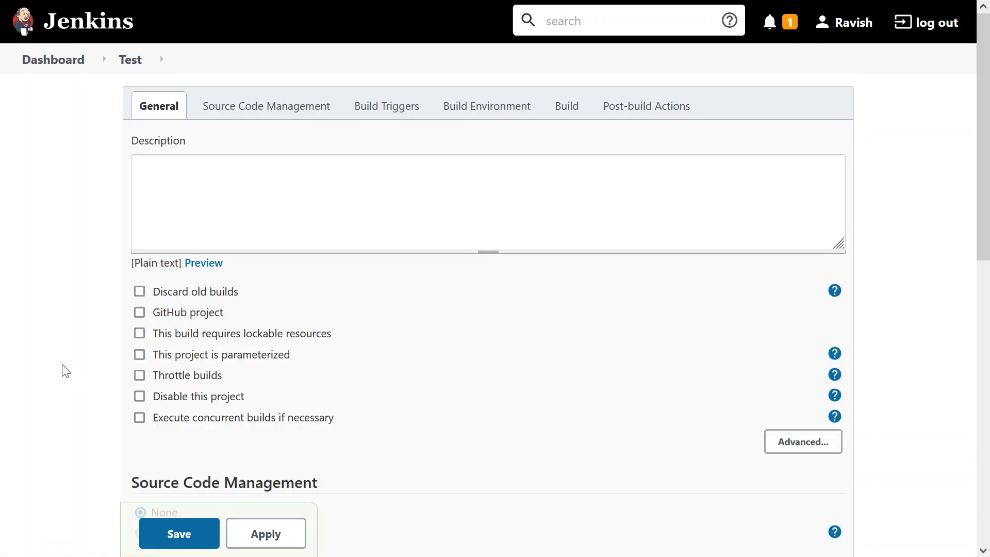
pyautogui.moveTo(180, 316)
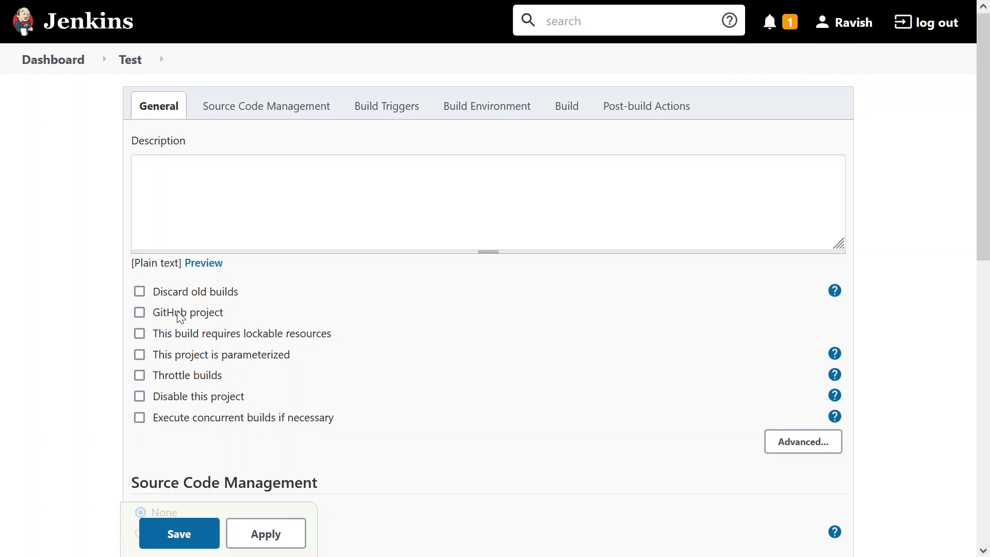
pyautogui.click(140, 312)
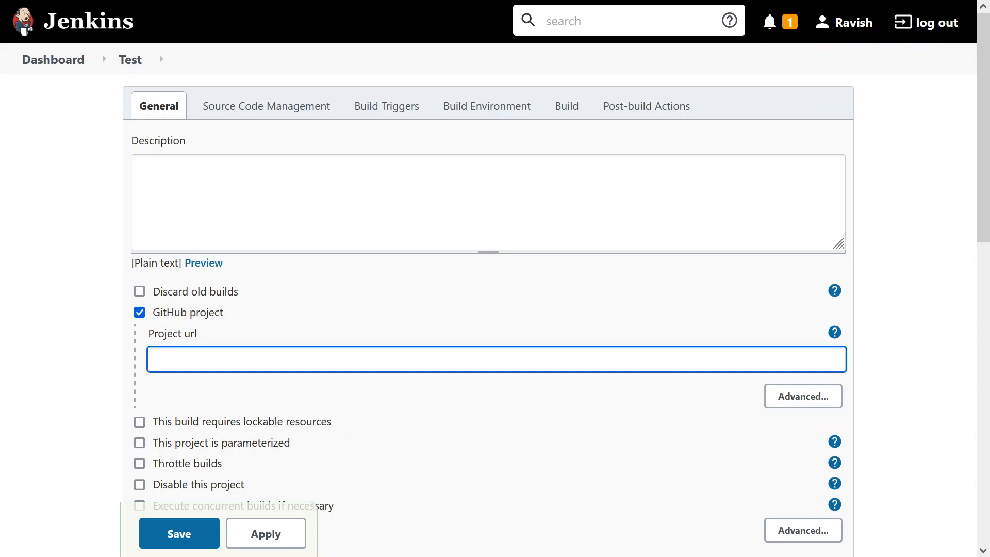
pyautogui.moveTo(150, 326)
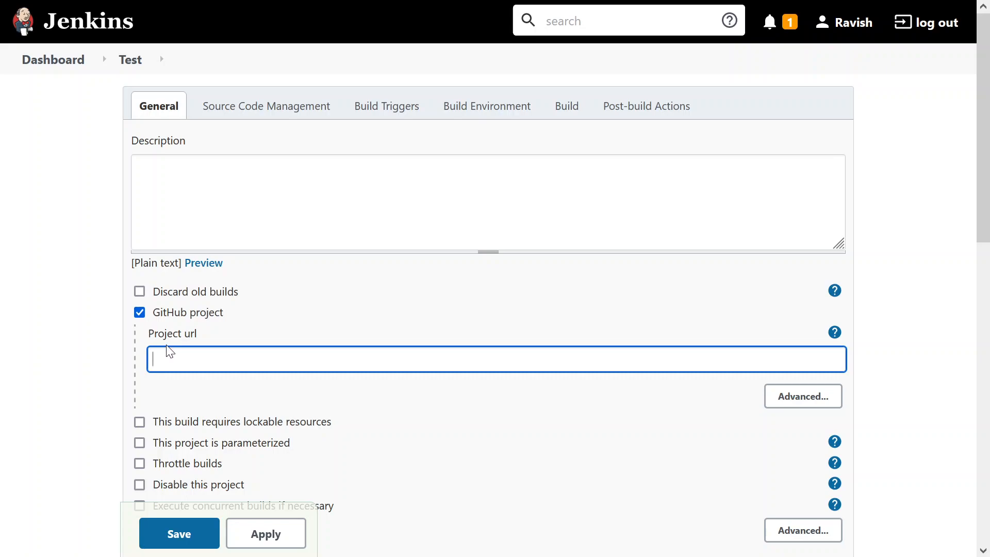
pyautogui.moveTo(144, 329)
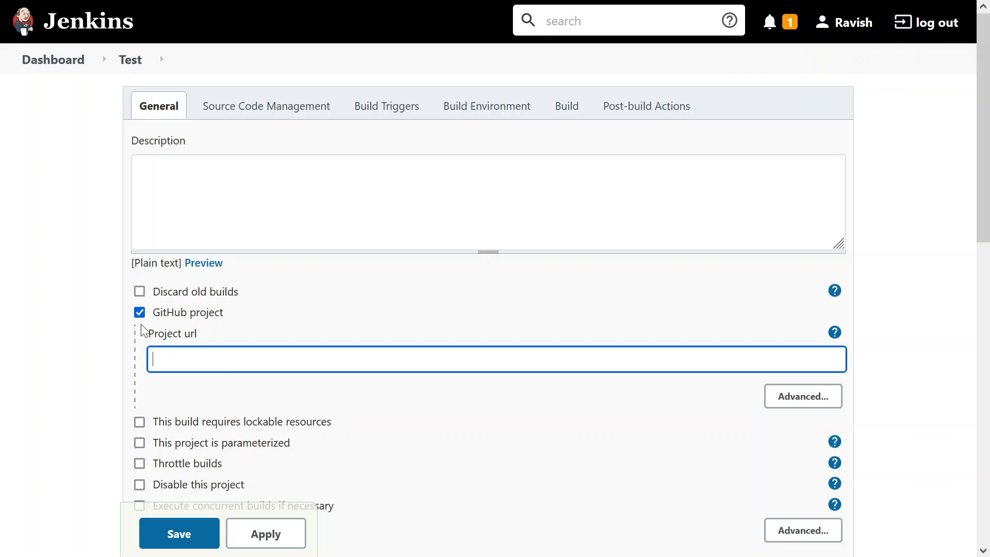
pyautogui.click(139, 312)
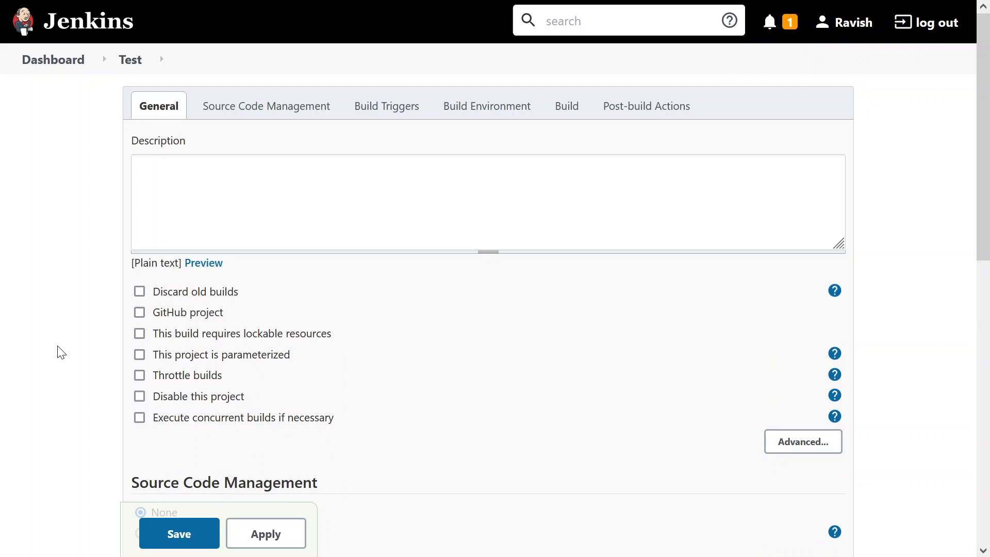
pyautogui.scroll(-3)
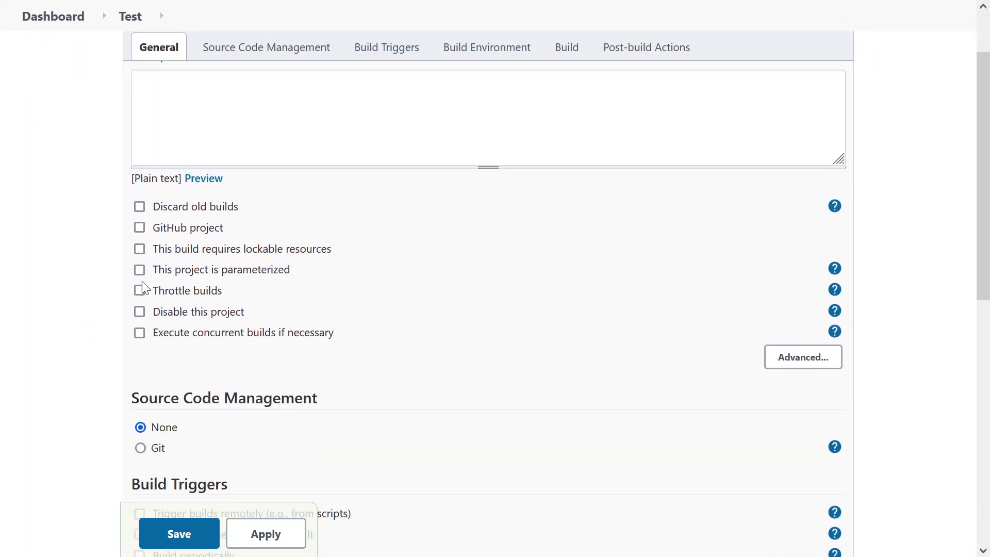
pyautogui.moveTo(304, 257)
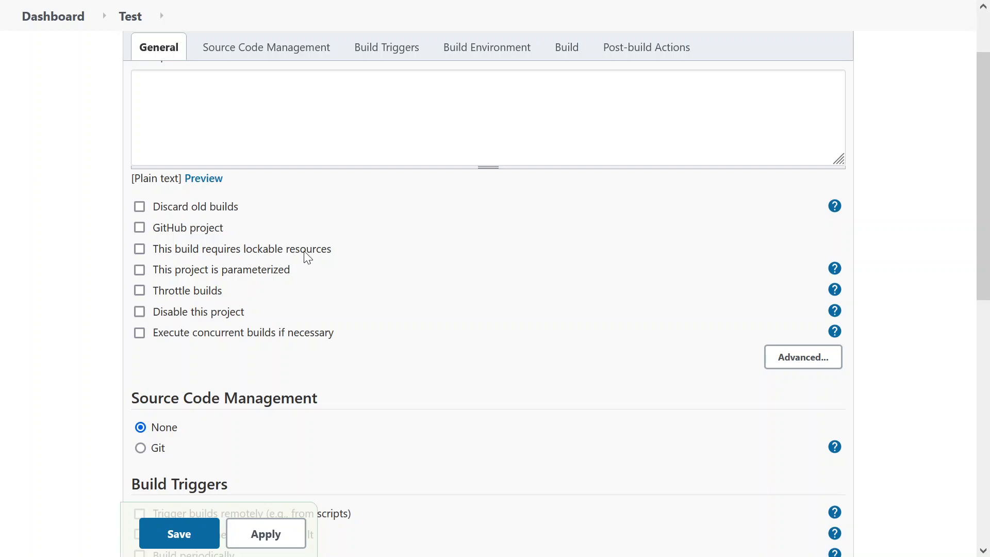
pyautogui.moveTo(273, 283)
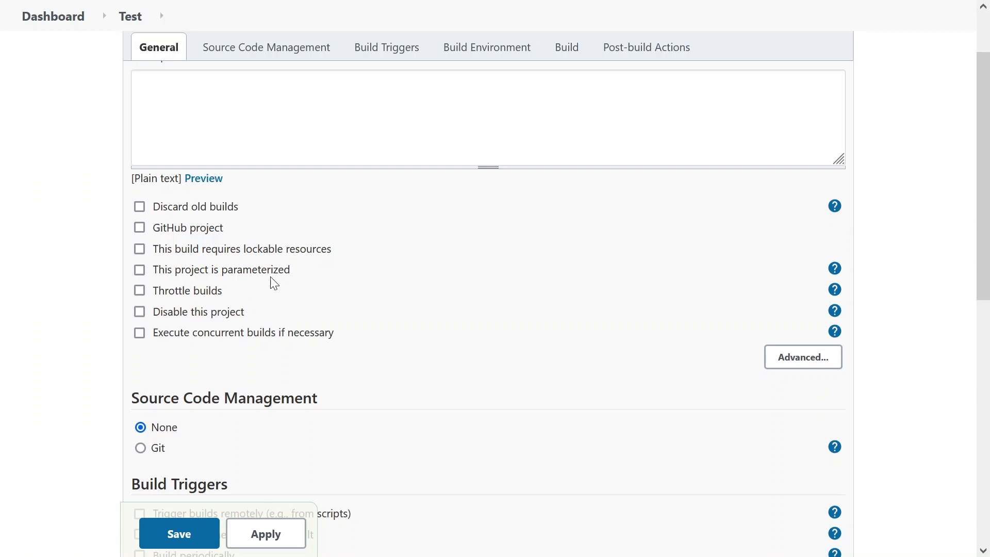
pyautogui.click(139, 270)
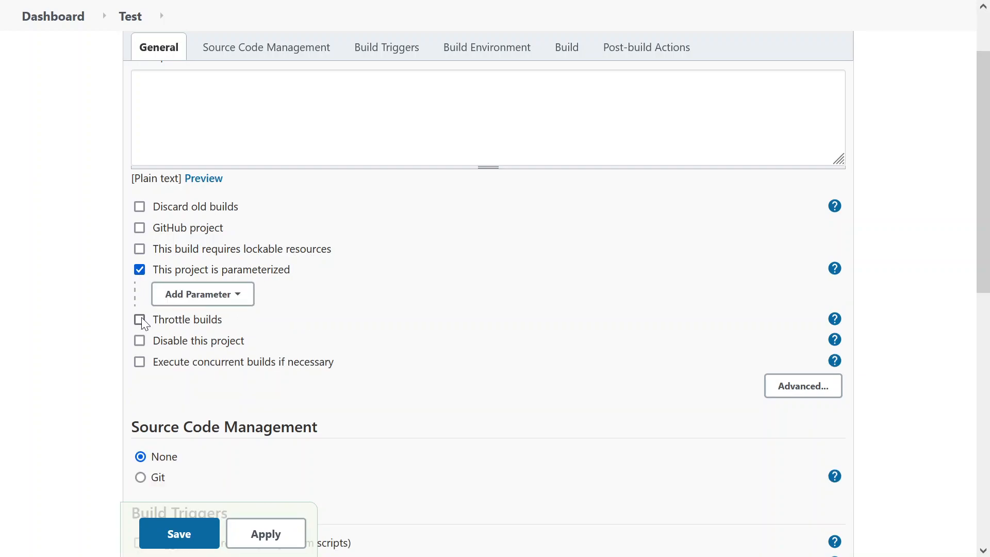
pyautogui.click(203, 293)
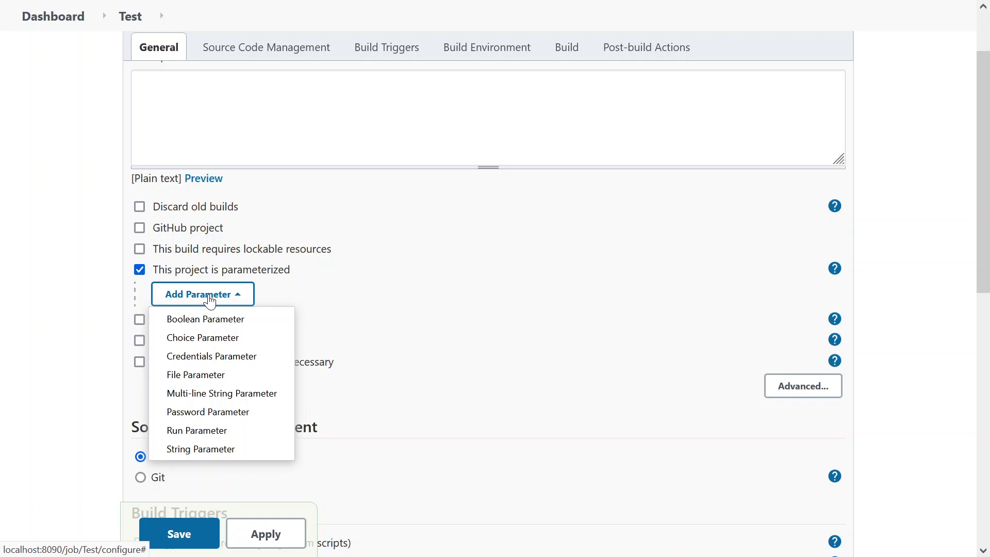
pyautogui.moveTo(222, 412)
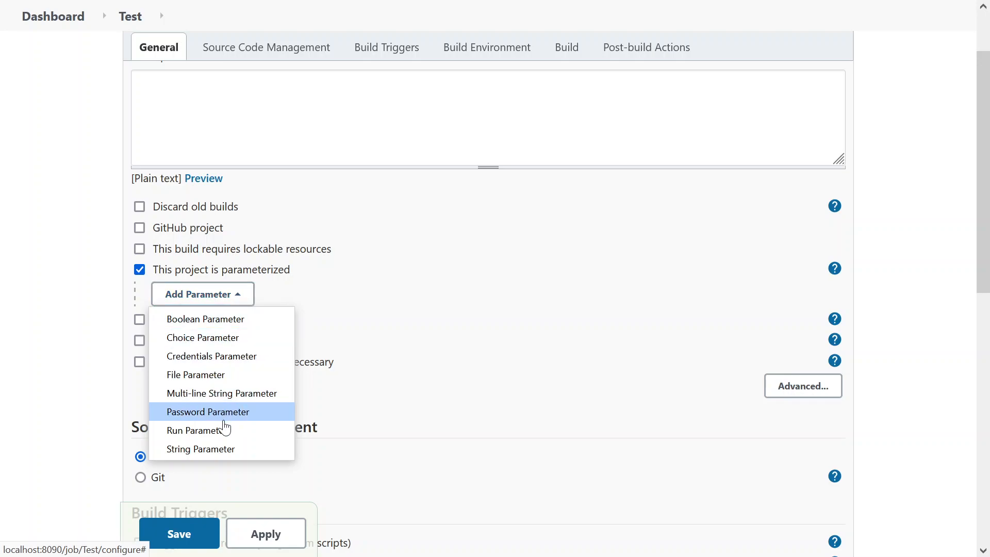
pyautogui.click(834, 268)
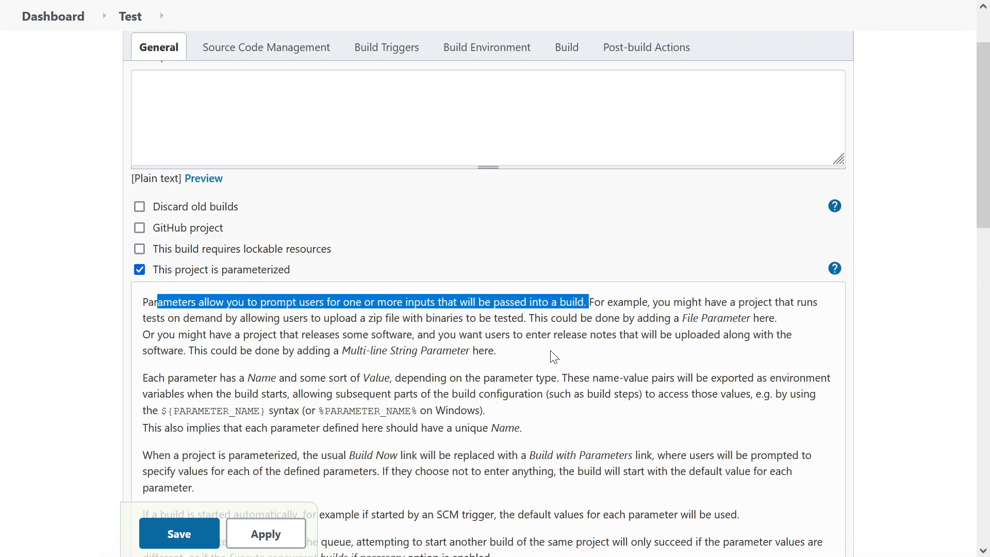
pyautogui.doubleClick(619, 302)
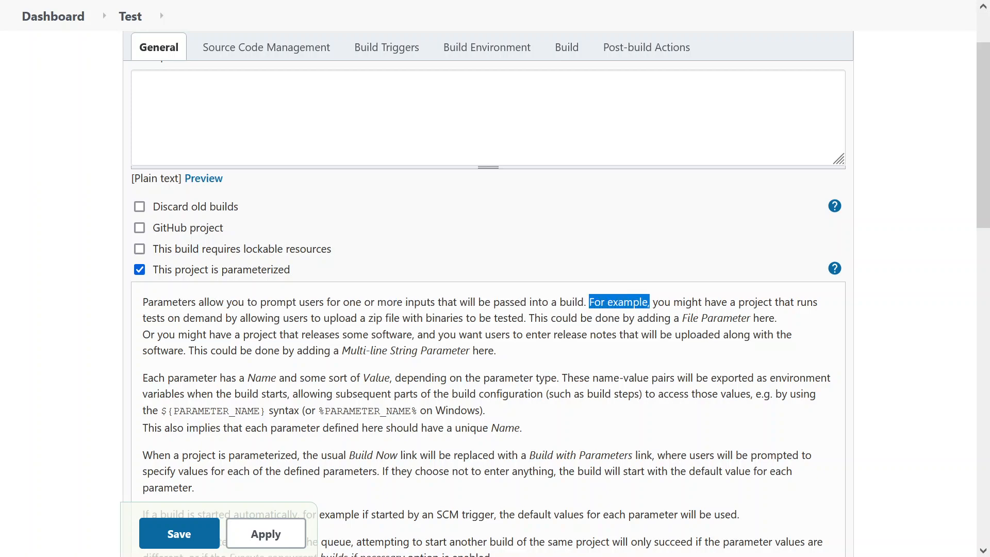
pyautogui.moveTo(140, 269)
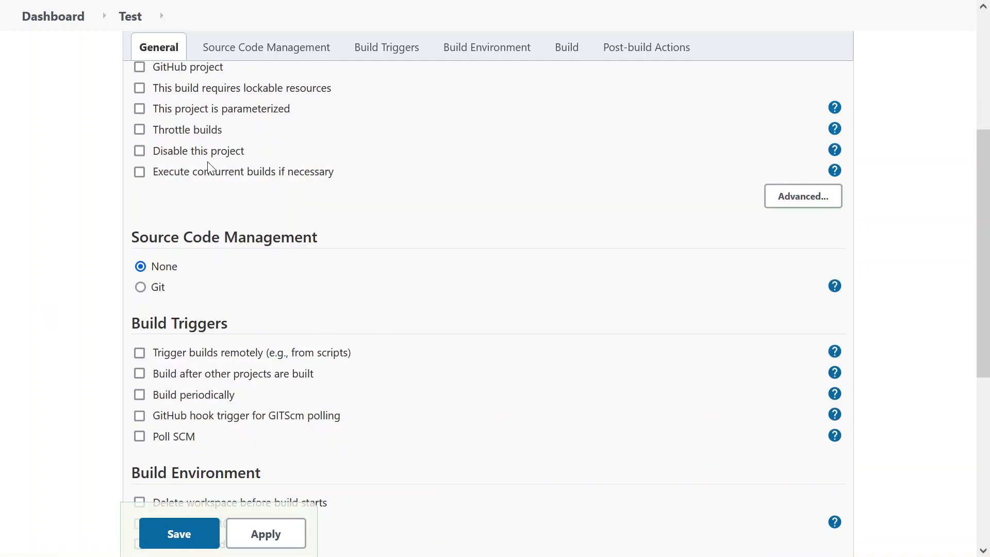
pyautogui.moveTo(69, 200)
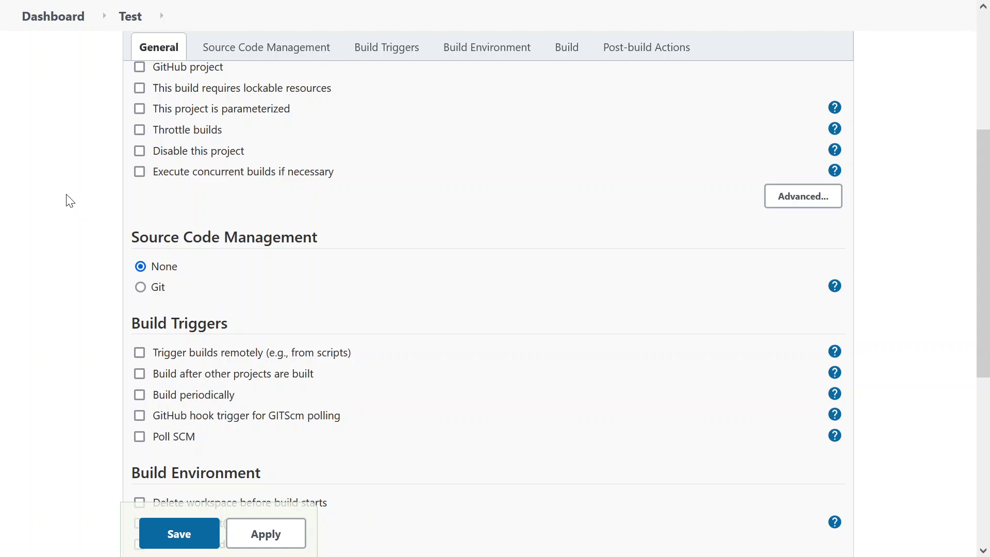
pyautogui.moveTo(140, 151)
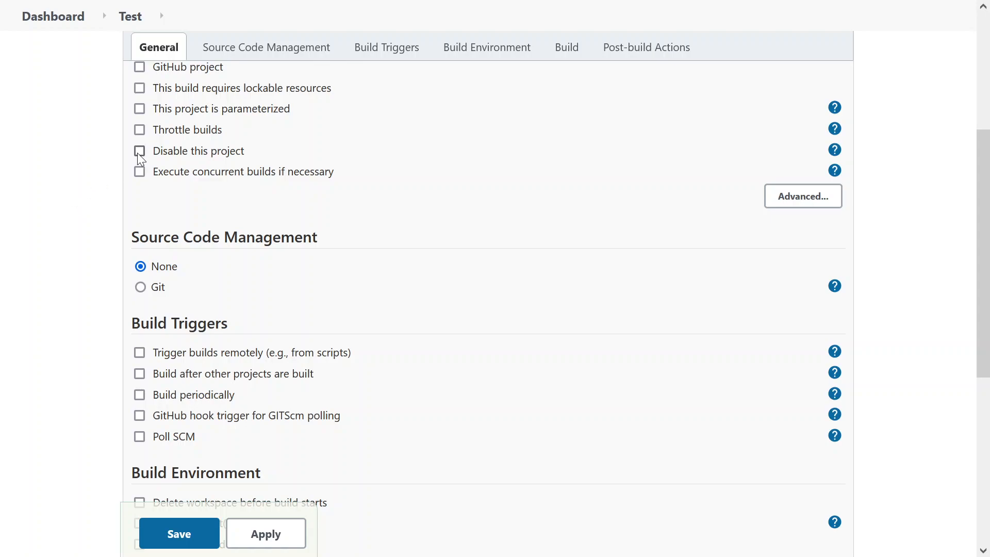
pyautogui.moveTo(150, 182)
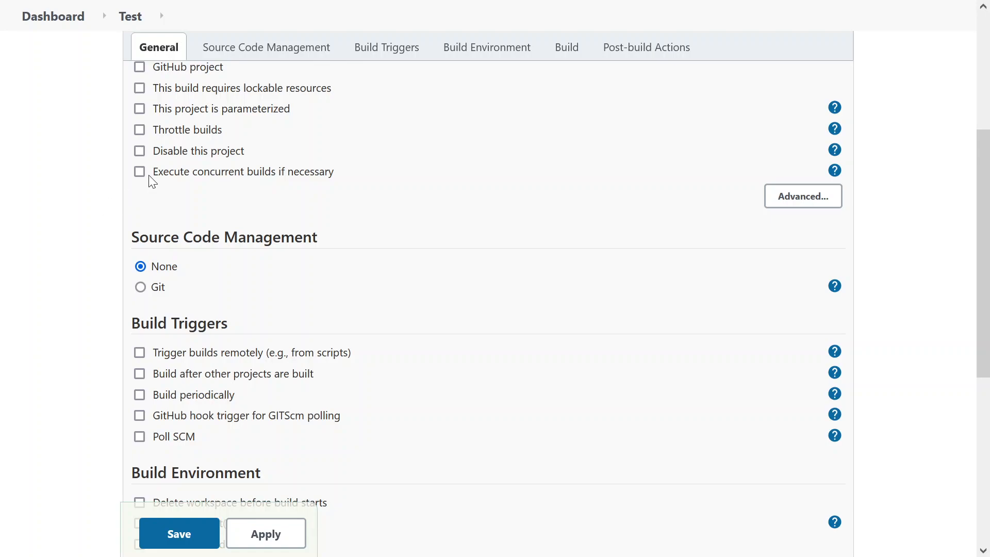
pyautogui.moveTo(838, 180)
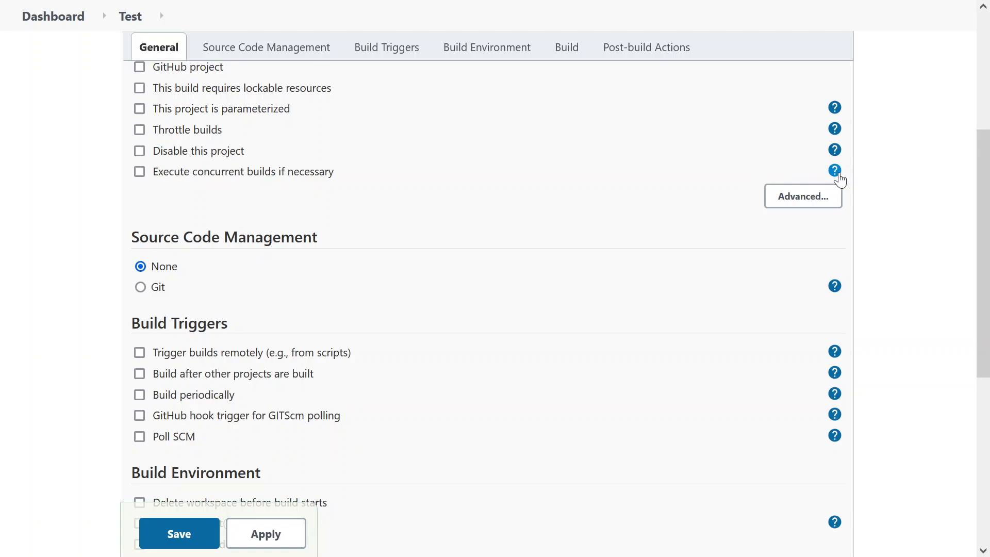
pyautogui.click(835, 171)
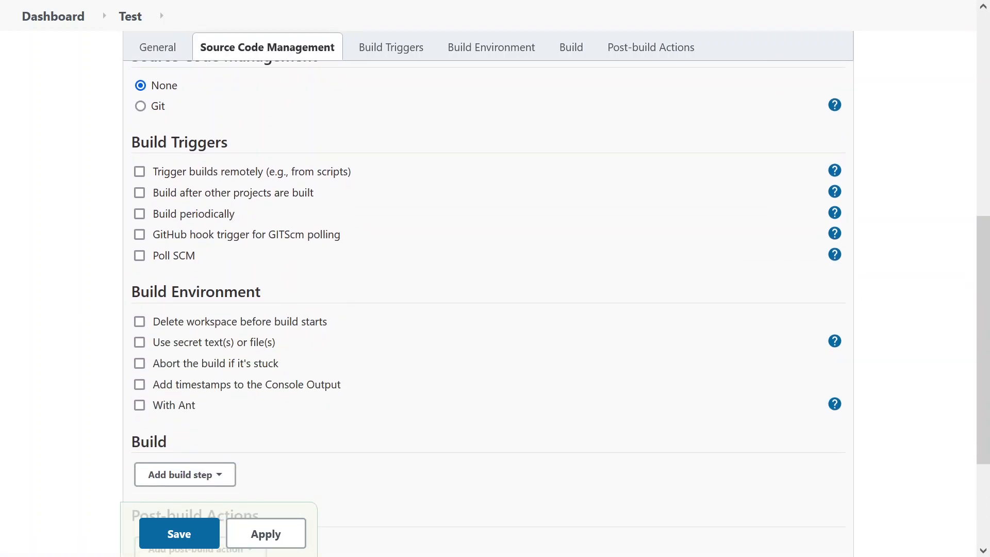
# Step: Select Git under Source Code Management
pyautogui.click(140, 105)
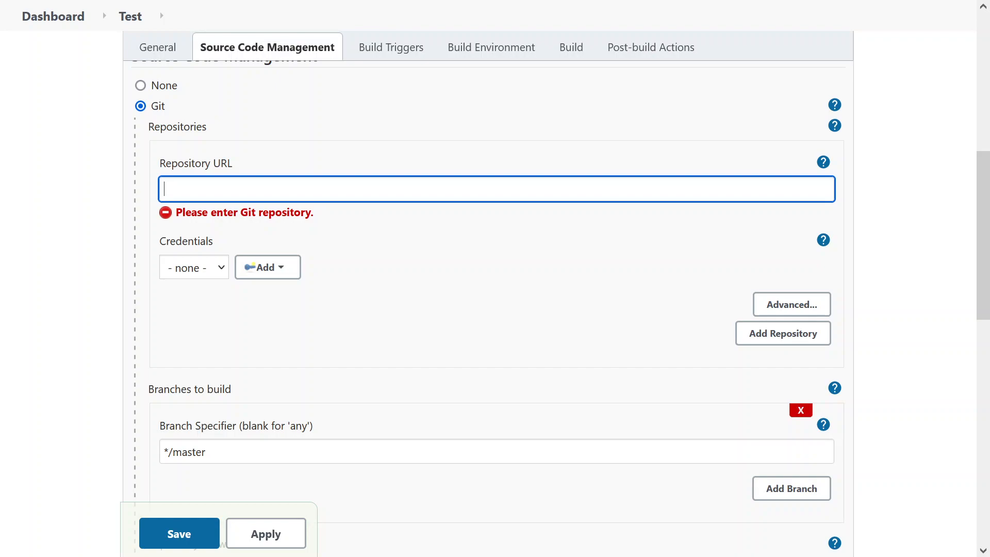
pyautogui.click(263, 267)
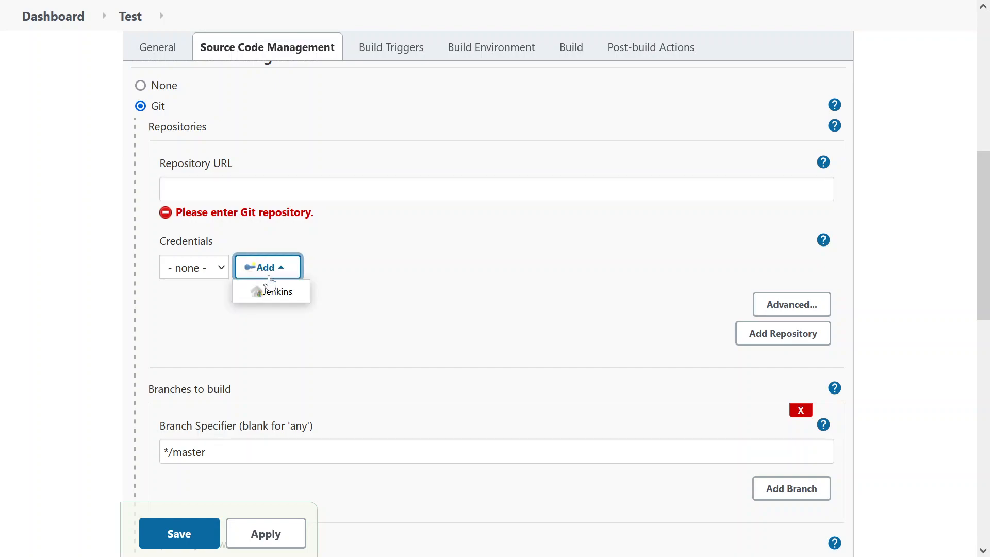
pyautogui.click(270, 291)
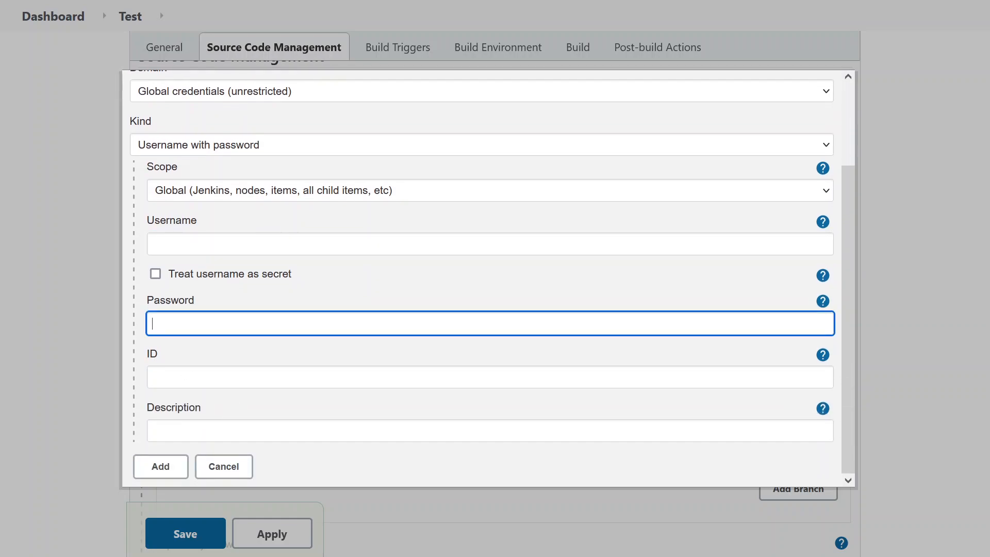
pyautogui.click(222, 466)
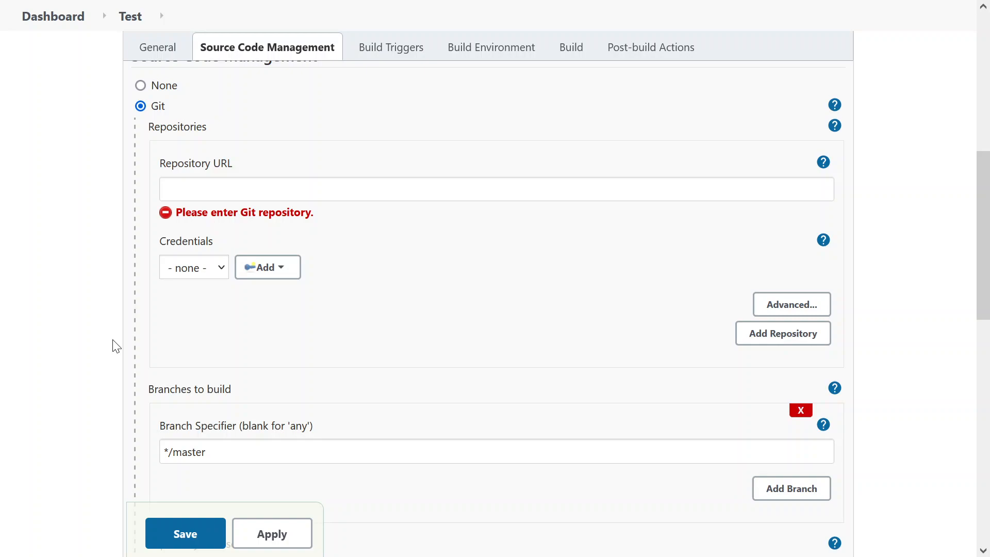
pyautogui.scroll(-3)
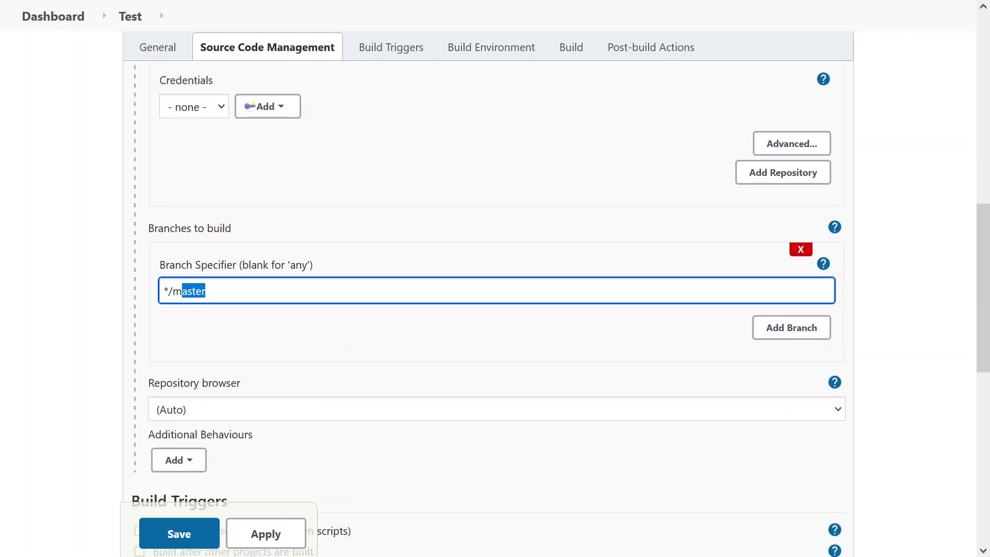
pyautogui.scroll(3)
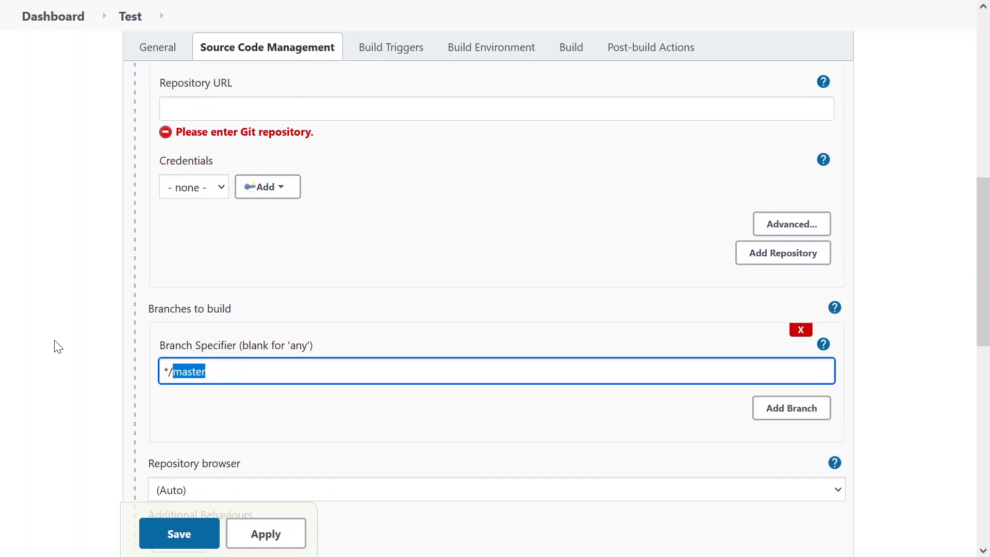
pyautogui.scroll(3)
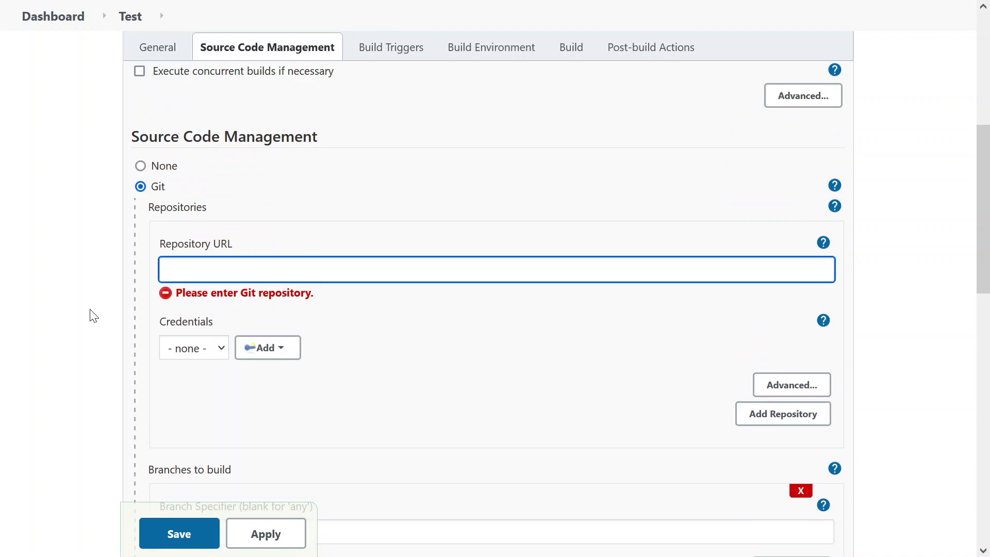
pyautogui.moveTo(65, 319)
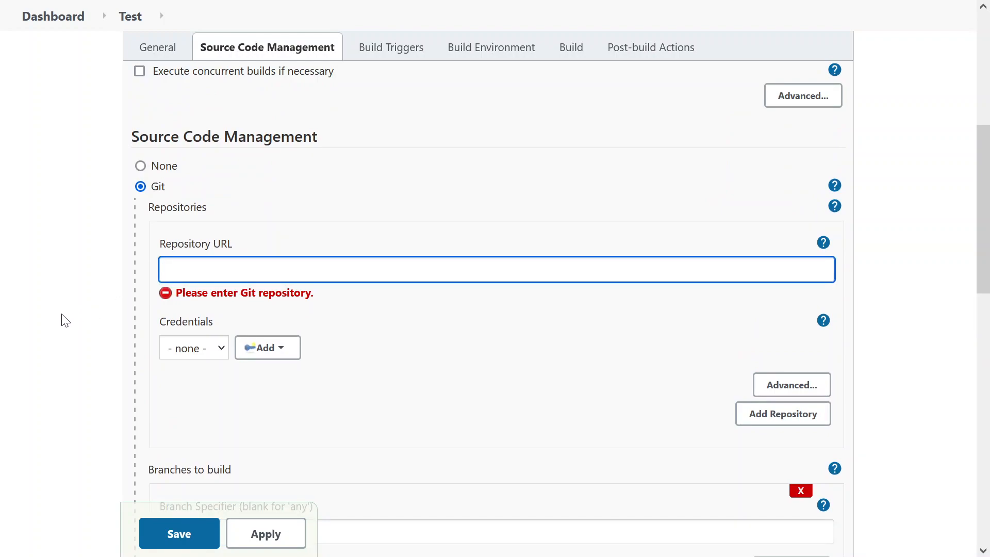
pyautogui.scroll(-3)
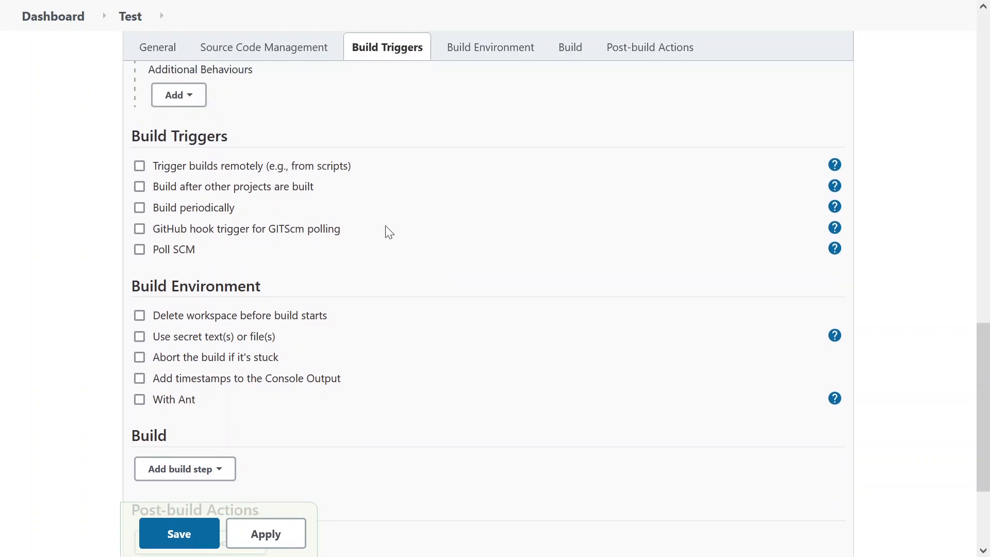
pyautogui.moveTo(341, 180)
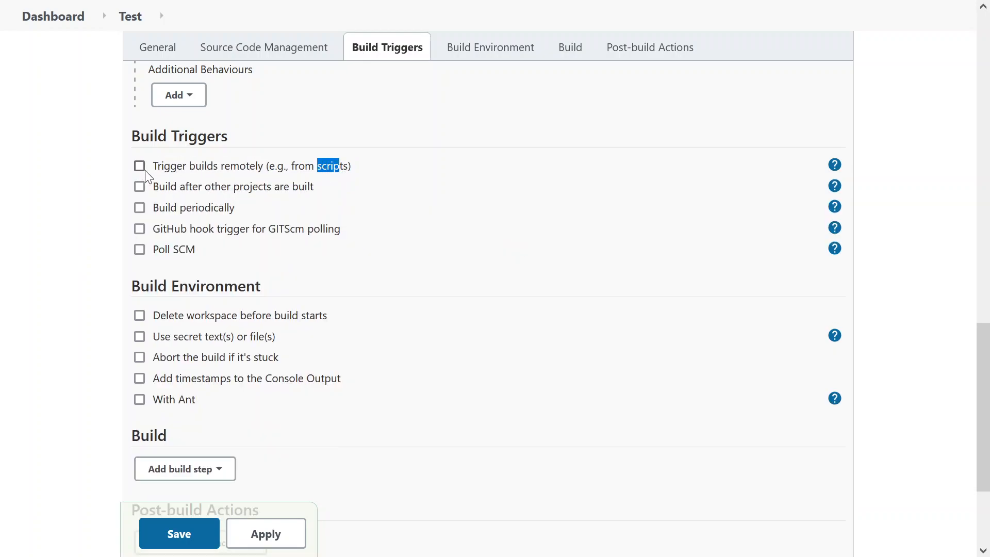
# Step: Try then clear 'Build after other projects are built', and tick 'Build periodically'
pyautogui.doubleClick(233, 187)
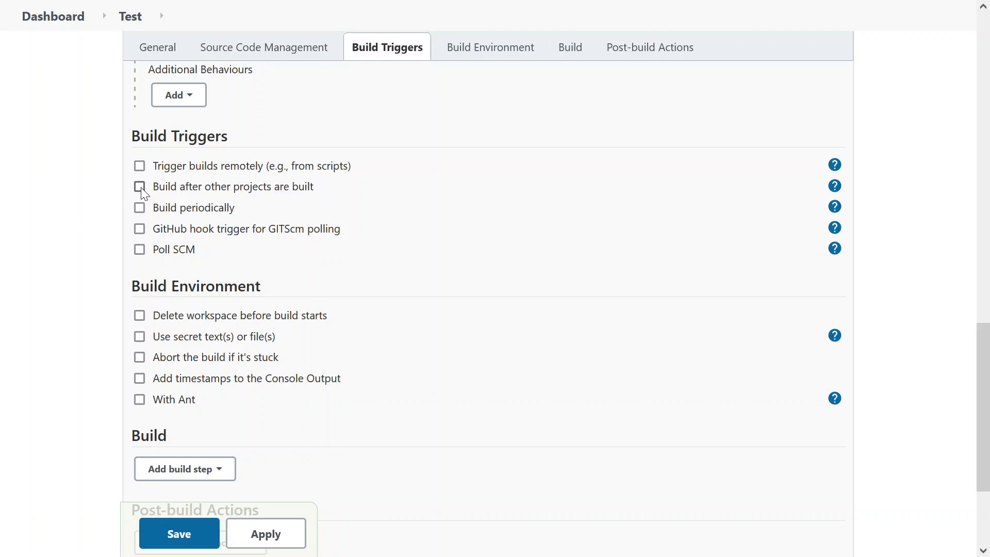
pyautogui.click(140, 187)
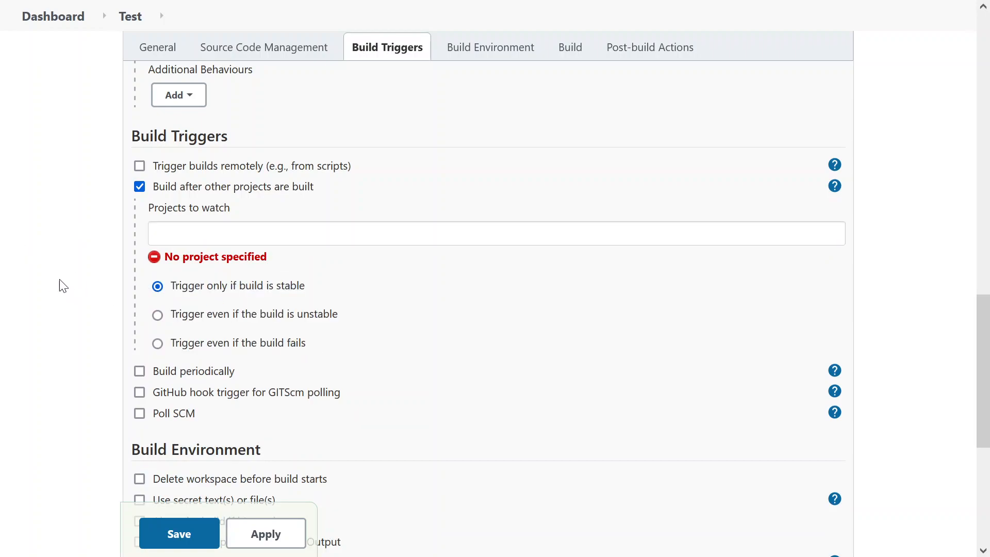
pyautogui.click(139, 187)
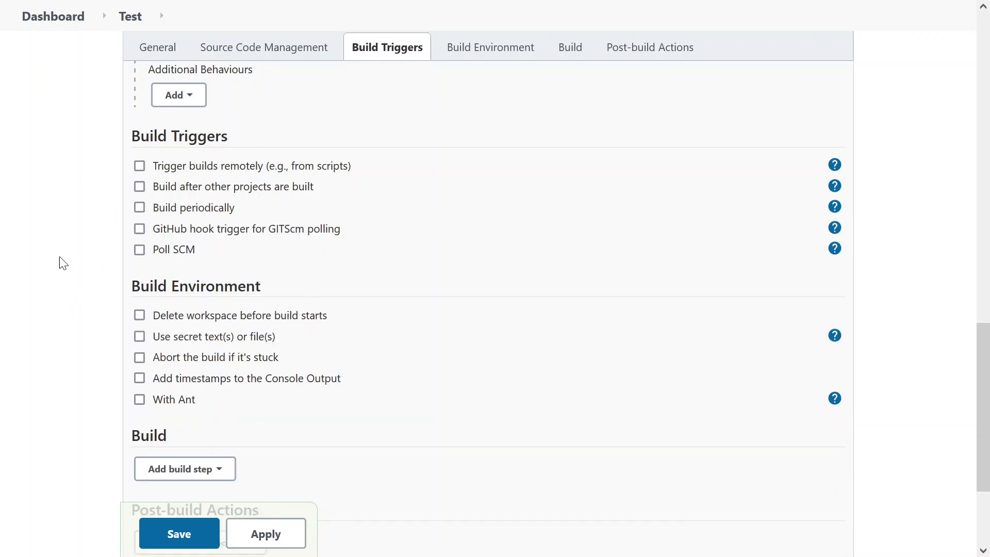
pyautogui.moveTo(228, 189)
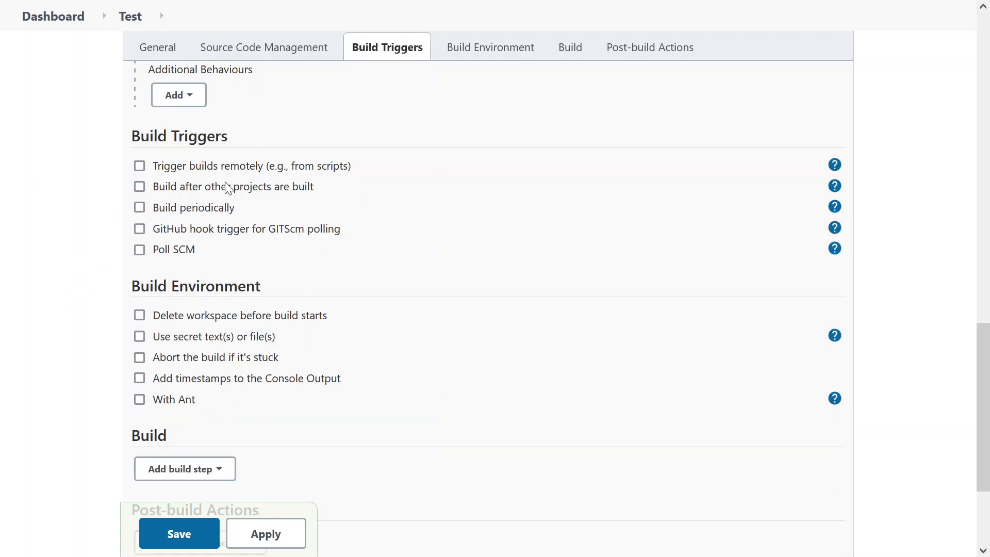
pyautogui.click(139, 208)
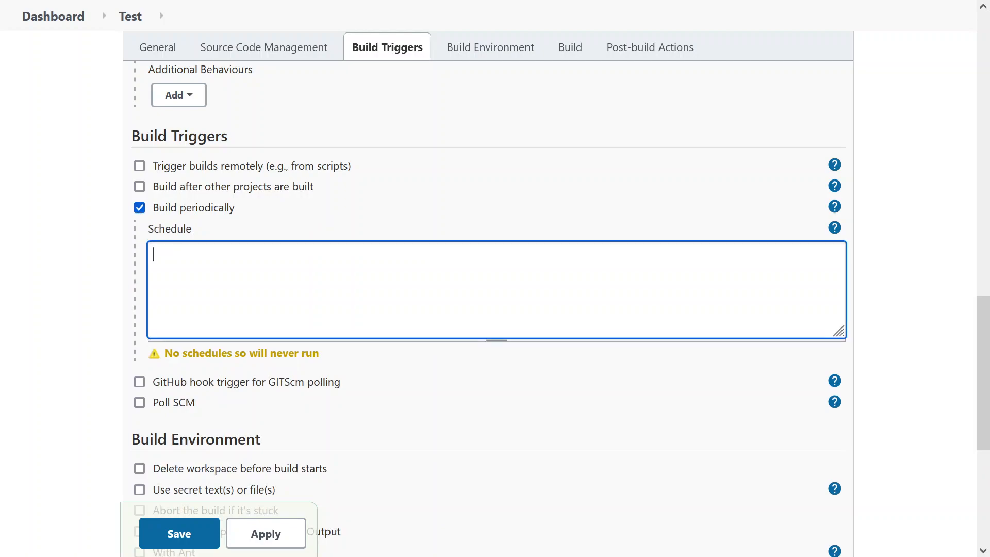
# Step: Open the schedule syntax help and enter an H/5 * * * * cron schedule
pyautogui.click(834, 228)
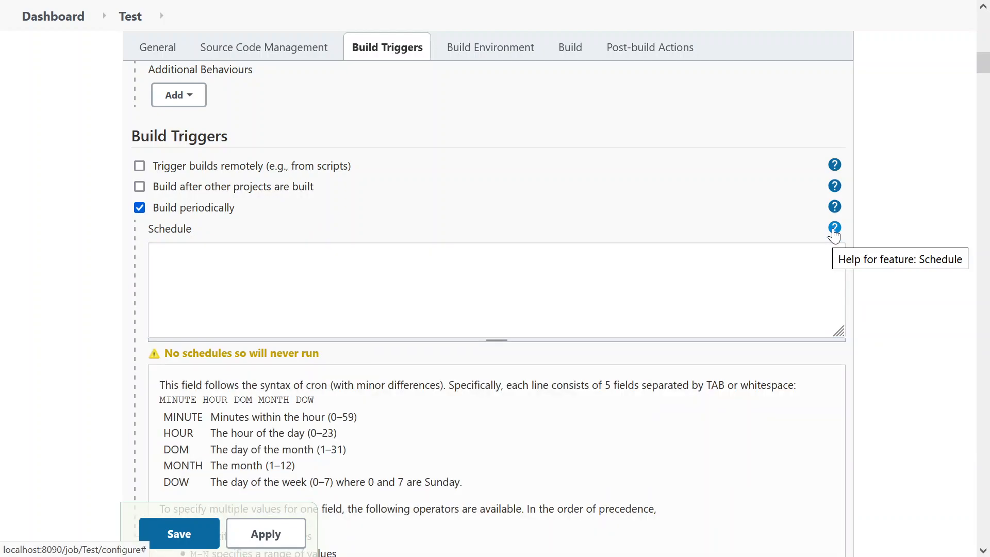
pyautogui.scroll(-3)
pyautogui.write('* * * * *')
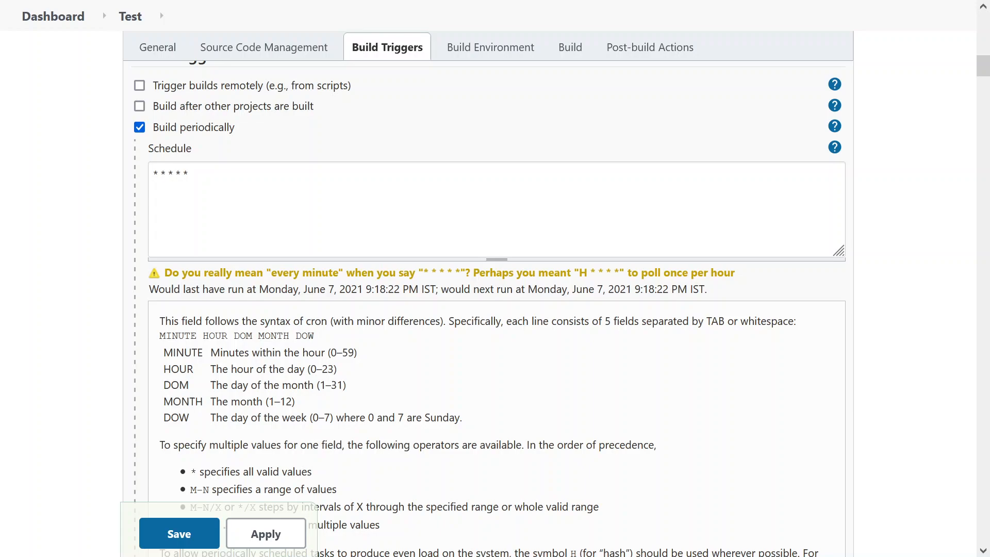
pyautogui.doubleClick(316, 273)
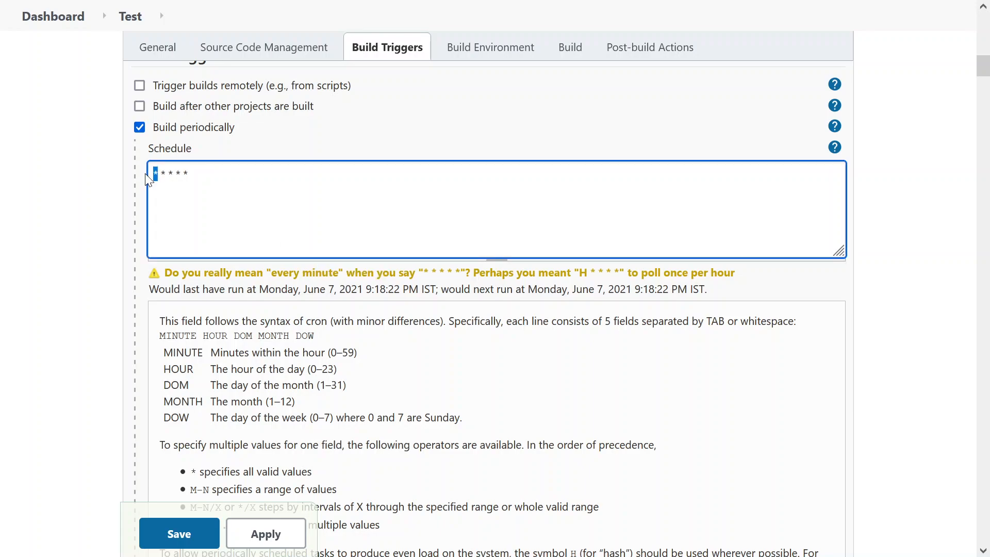
pyautogui.write('H')
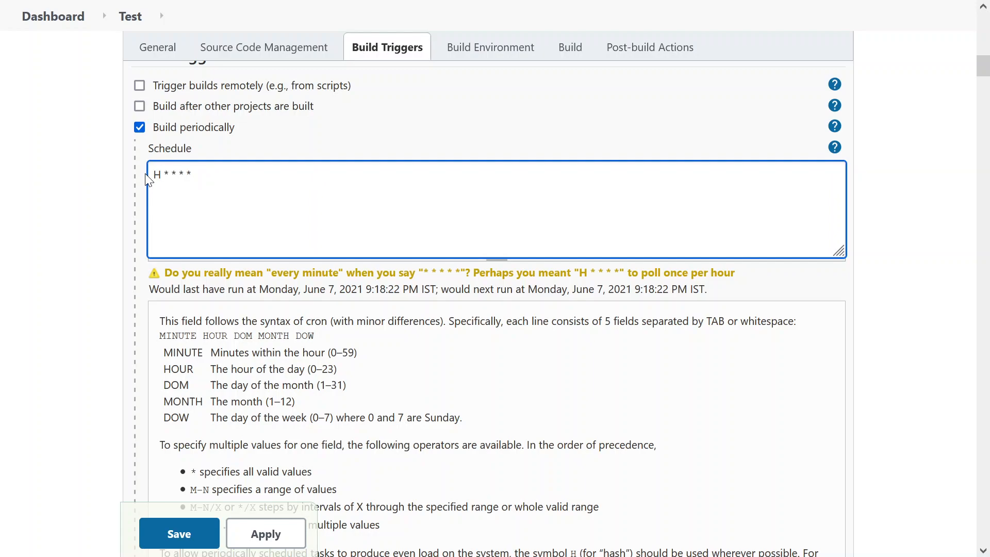
pyautogui.write('/5')
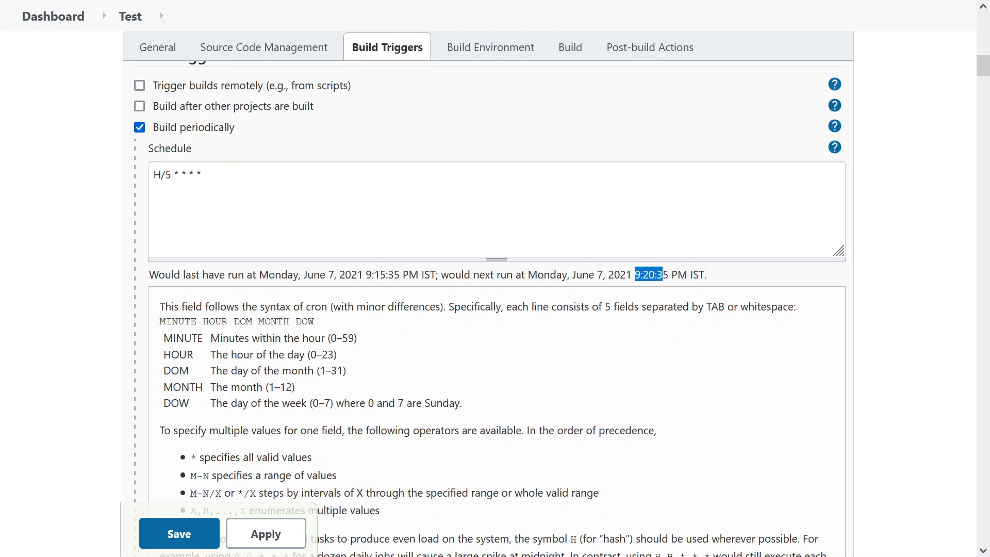
# Step: Scroll back up and untick 'Build periodically'
pyautogui.scroll(-3)
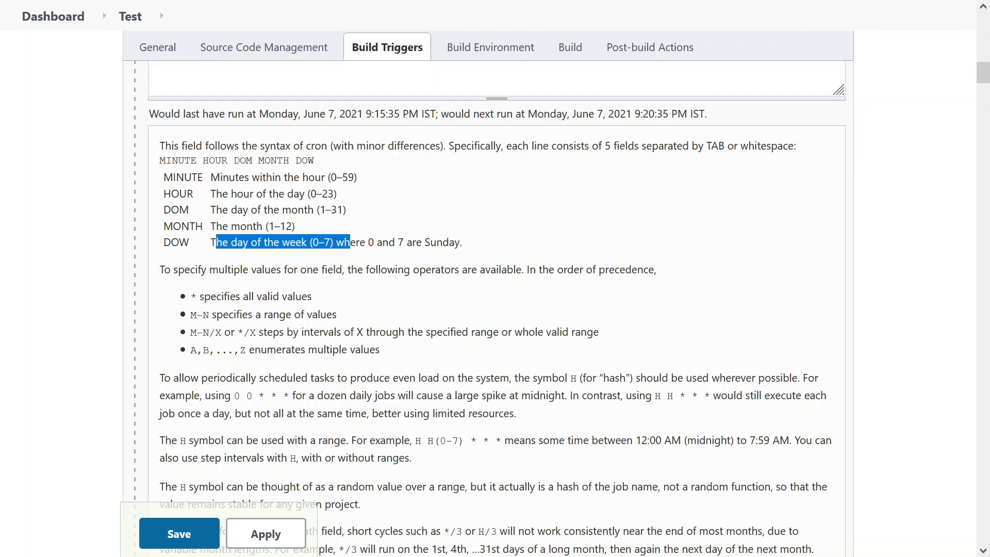
pyautogui.scroll(3)
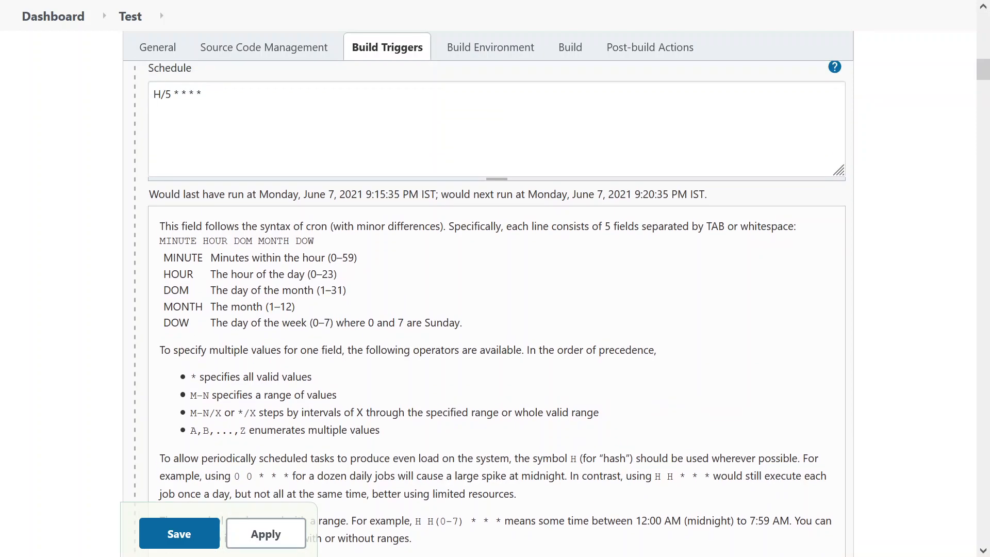
pyautogui.scroll(3)
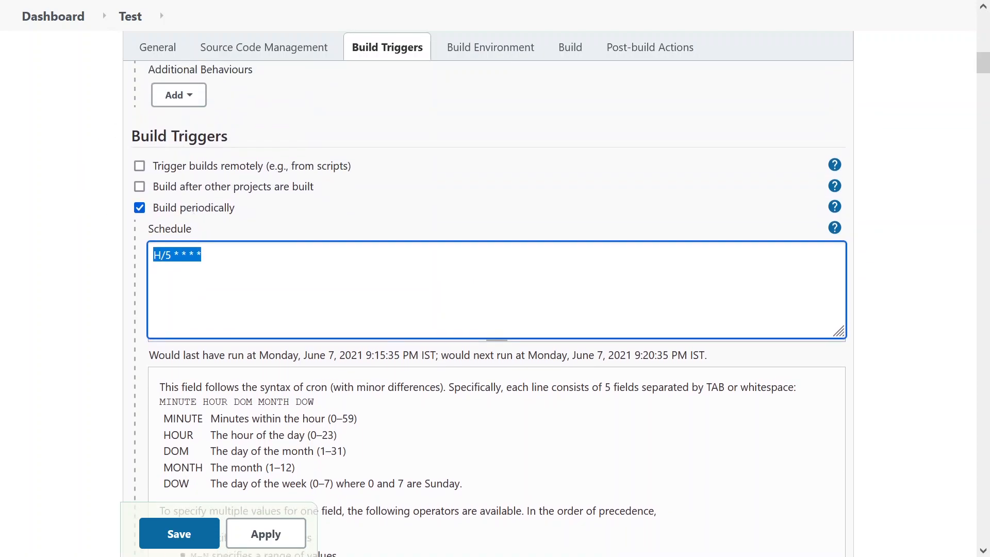
pyautogui.click(140, 207)
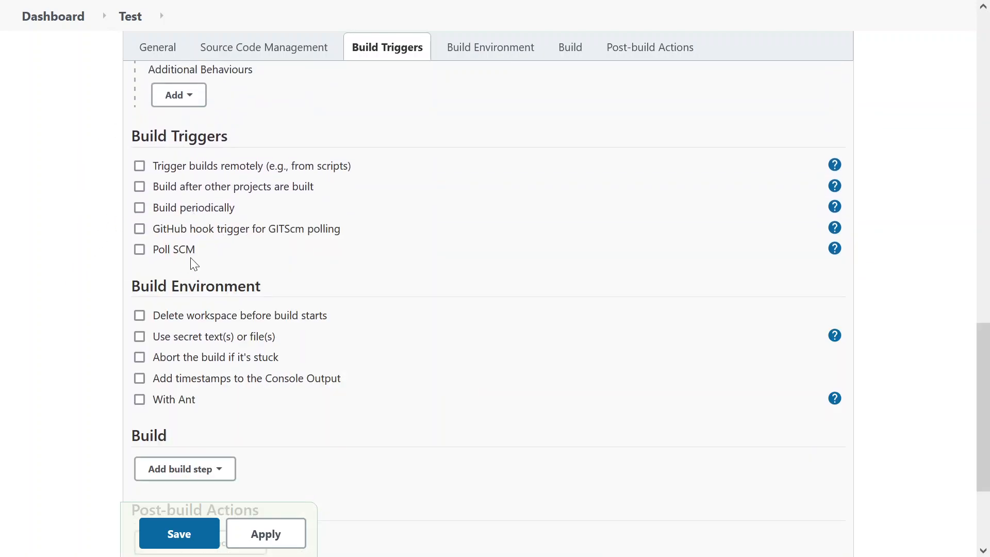
pyautogui.click(140, 229)
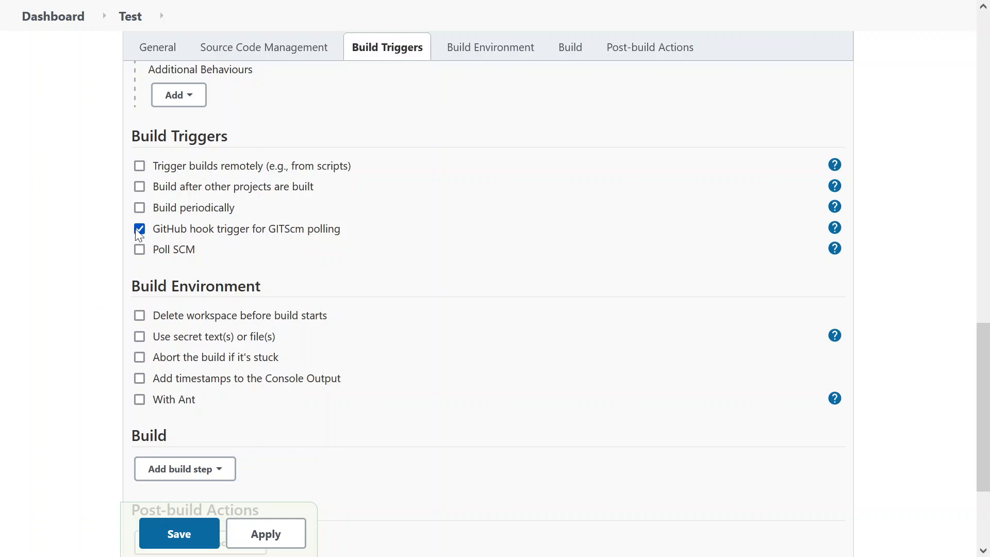
pyautogui.click(139, 228)
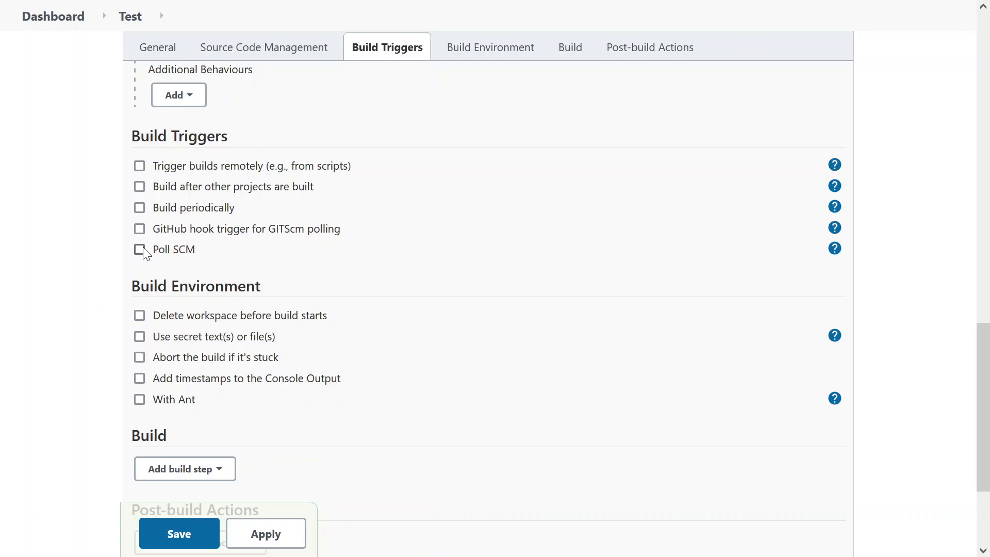
pyautogui.click(138, 249)
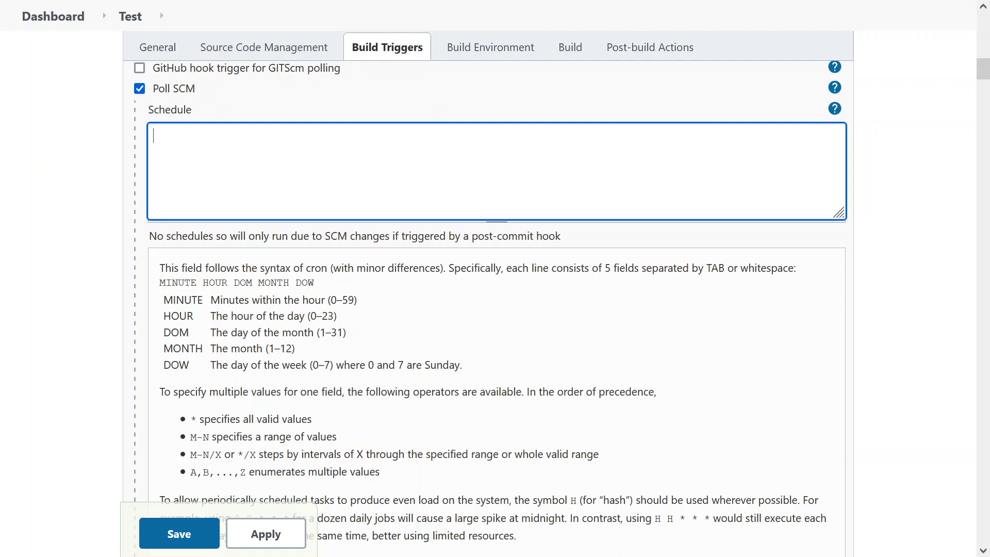
pyautogui.moveTo(157, 103)
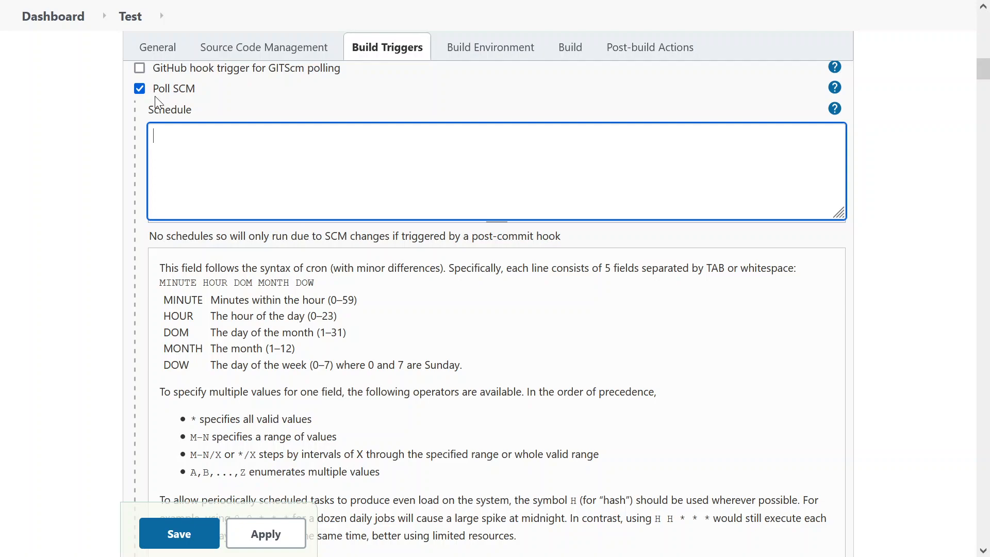
pyautogui.click(140, 88)
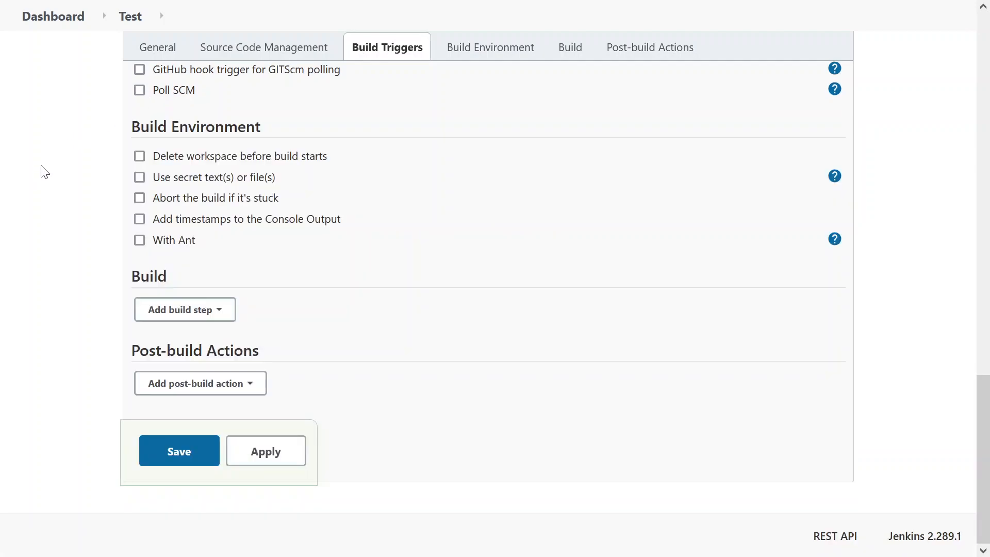
pyautogui.scroll(3)
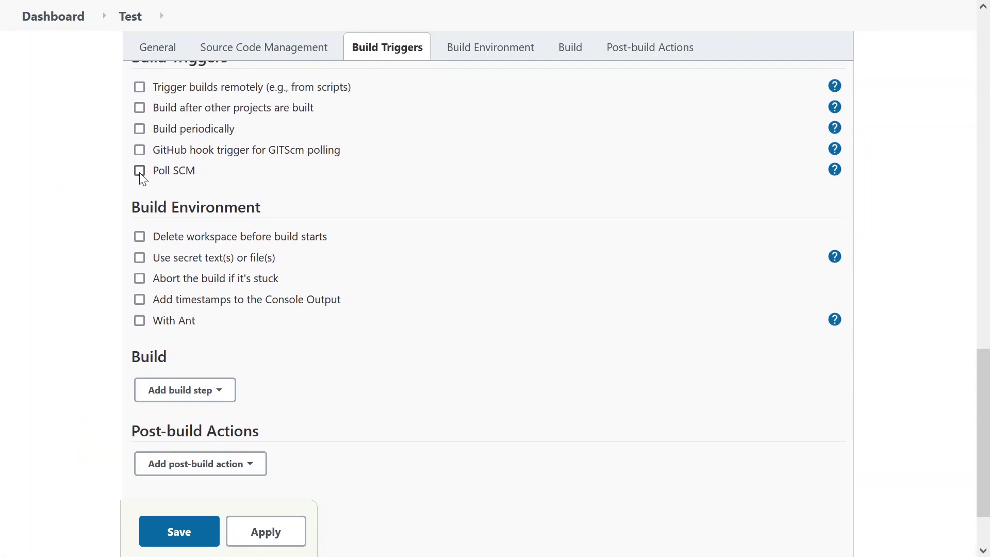
pyautogui.click(140, 171)
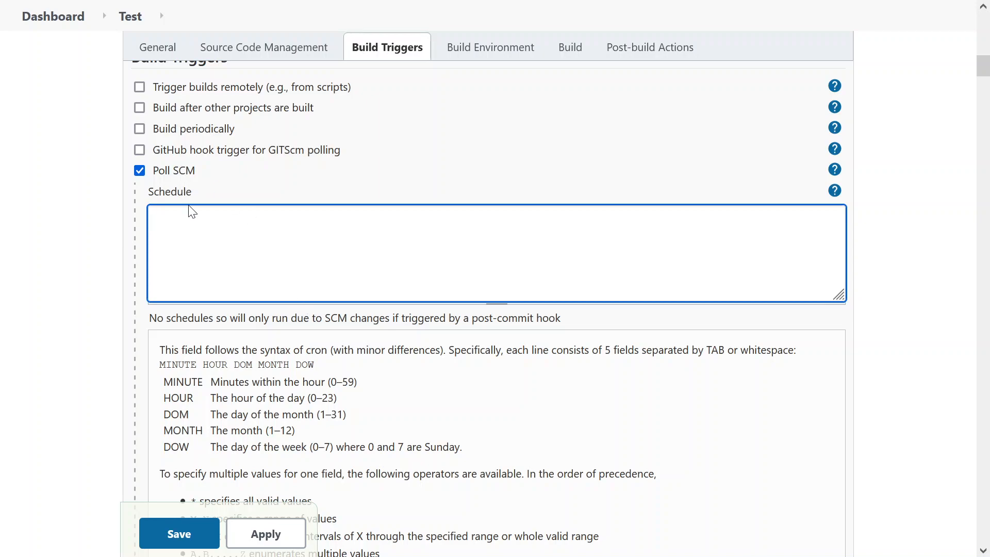
pyautogui.click(140, 171)
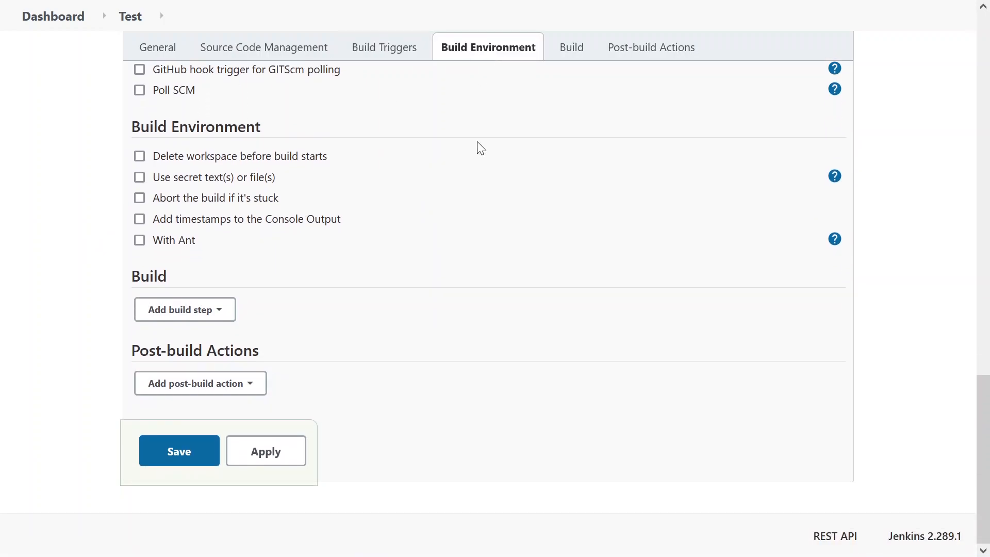
pyautogui.moveTo(167, 179)
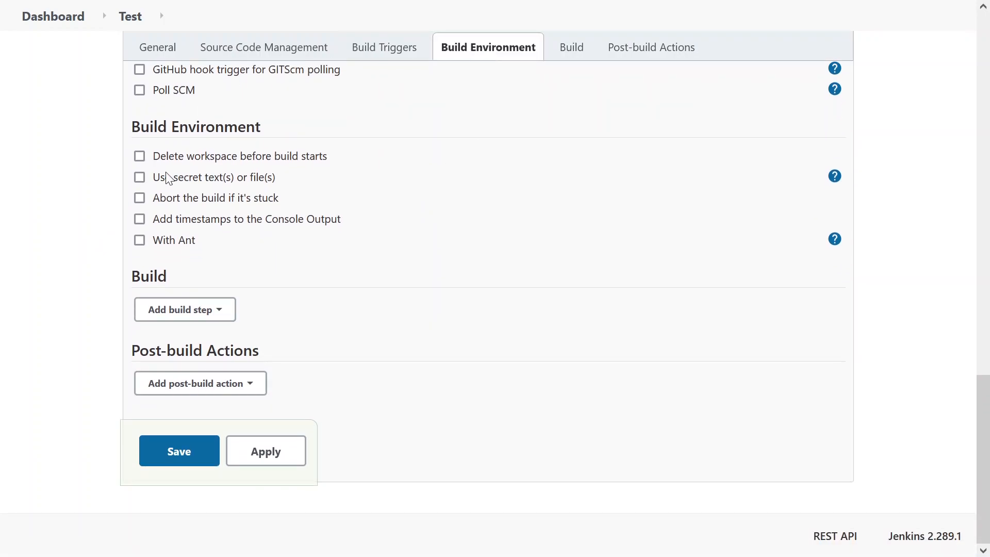
pyautogui.moveTo(186, 266)
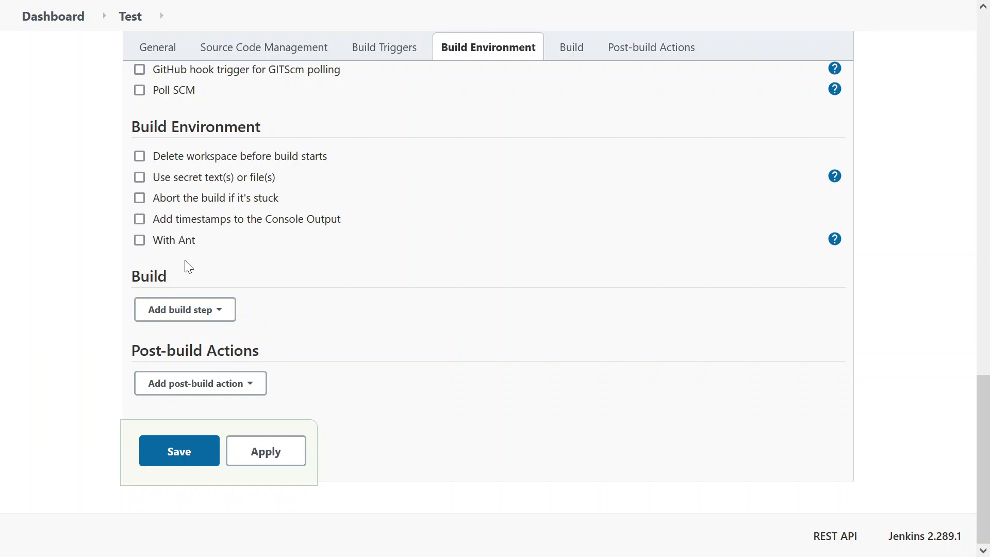
# Step: Tick 'Use secret text(s) or file(s)' in Build Environment, revealing empty Bindings
pyautogui.doubleClick(246, 156)
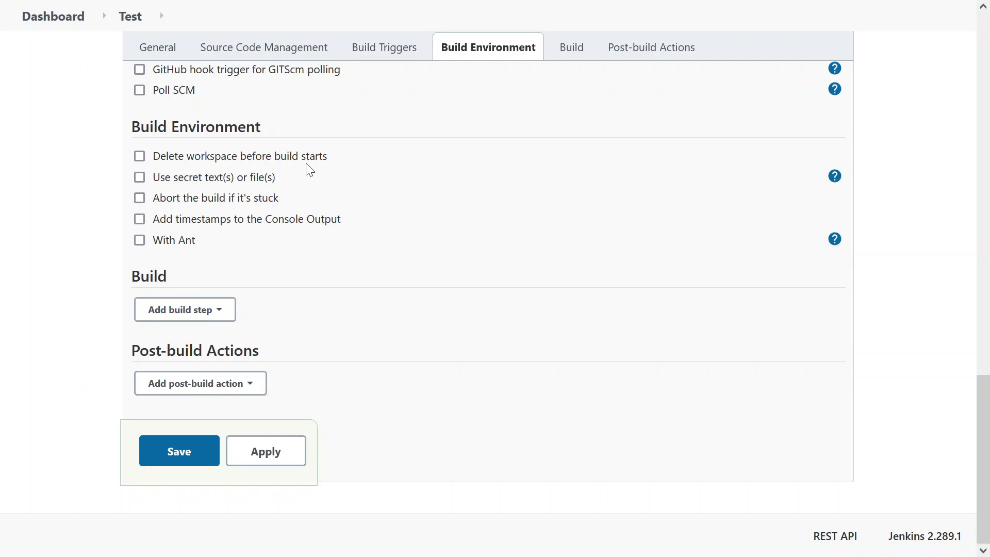
pyautogui.moveTo(273, 176)
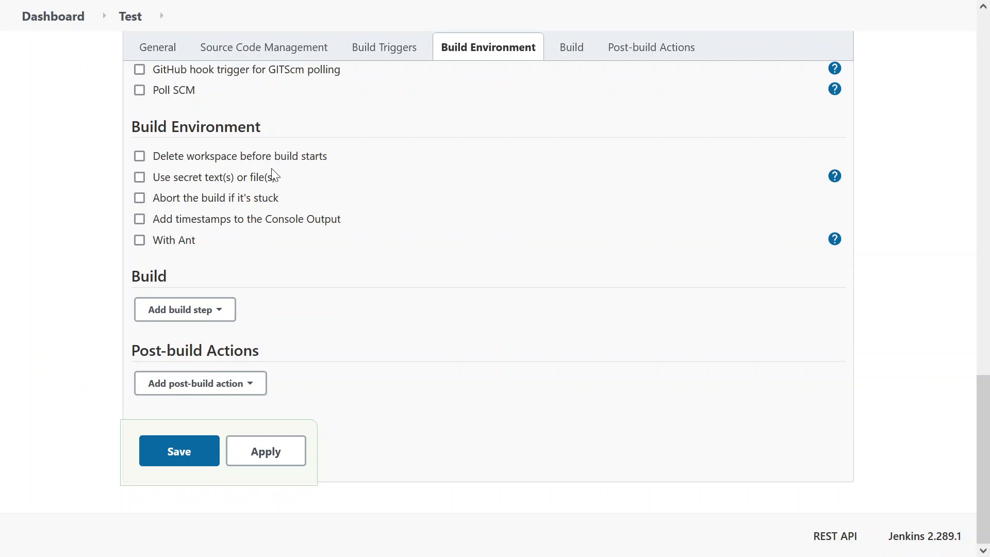
pyautogui.click(139, 178)
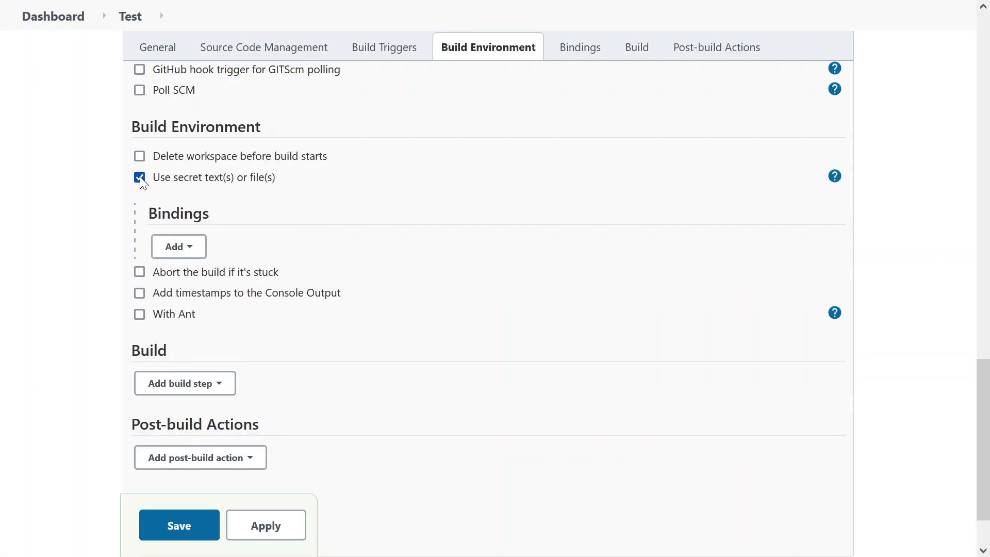
# Step: Browse the Bindings Add list, then untick 'Use secret text(s) or file(s)'
pyautogui.click(179, 246)
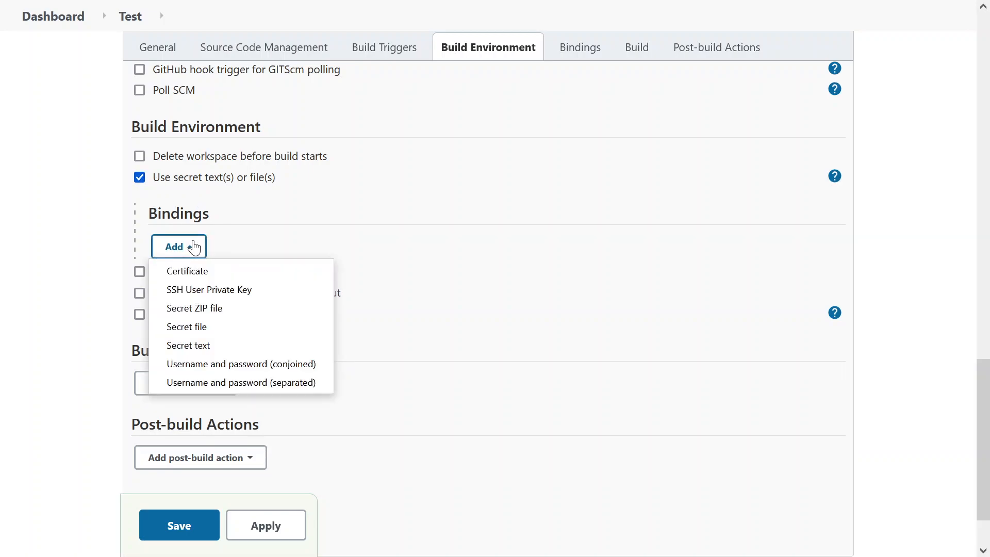
pyautogui.moveTo(187, 271)
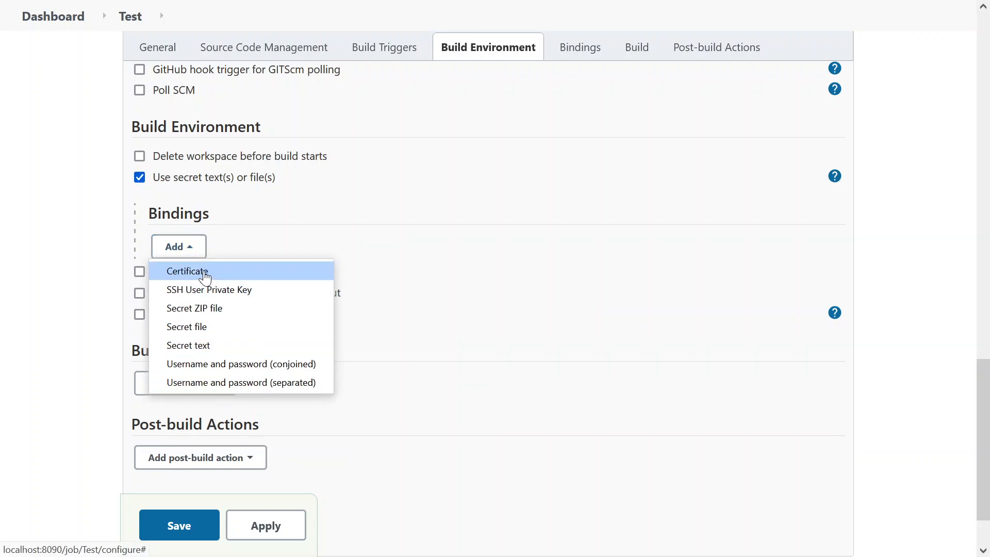
pyautogui.moveTo(231, 273)
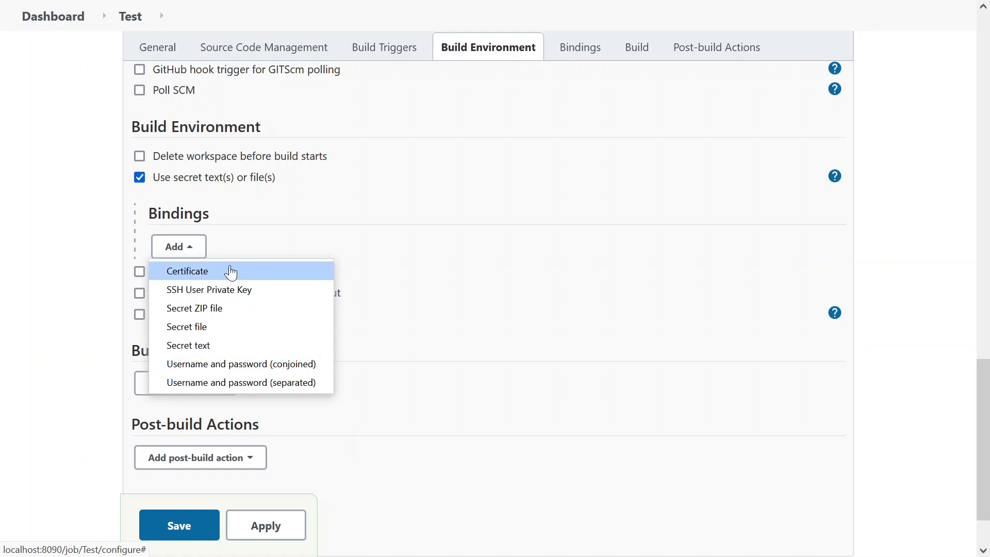
pyautogui.click(138, 177)
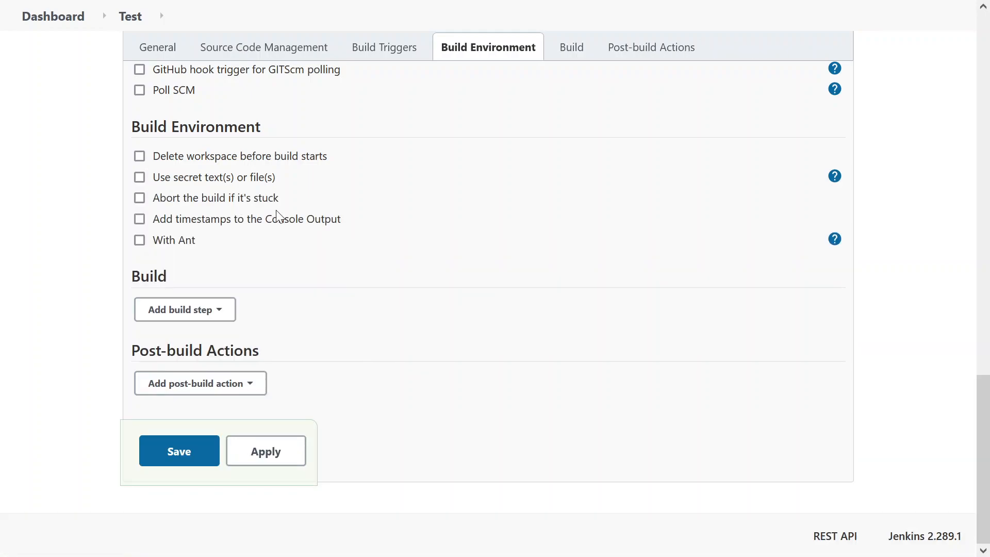
pyautogui.moveTo(366, 191)
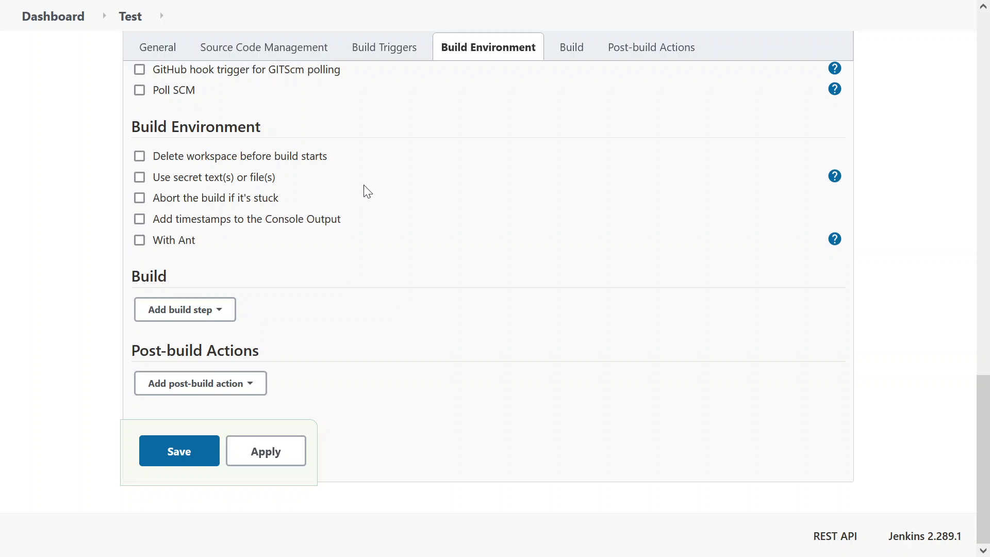
pyautogui.moveTo(385, 194)
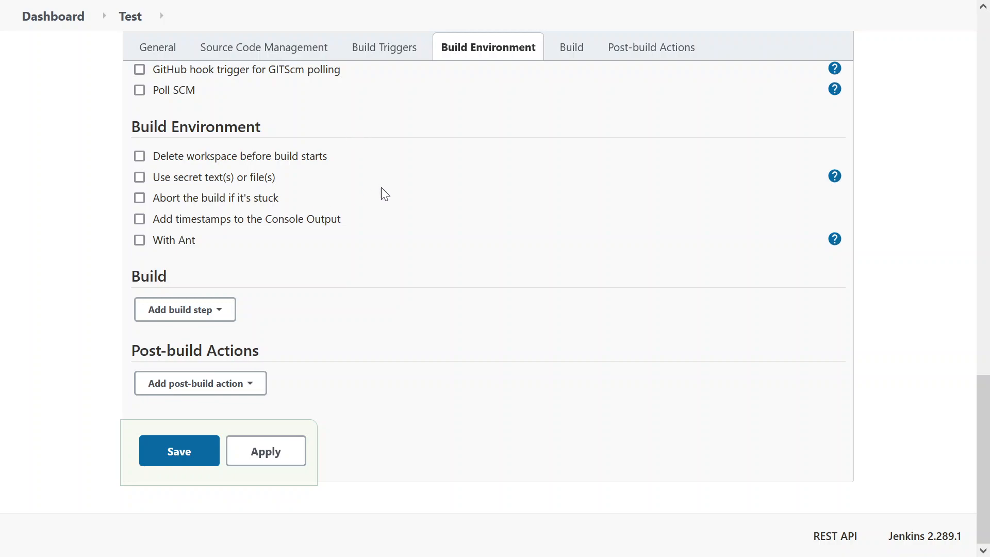
pyautogui.click(140, 198)
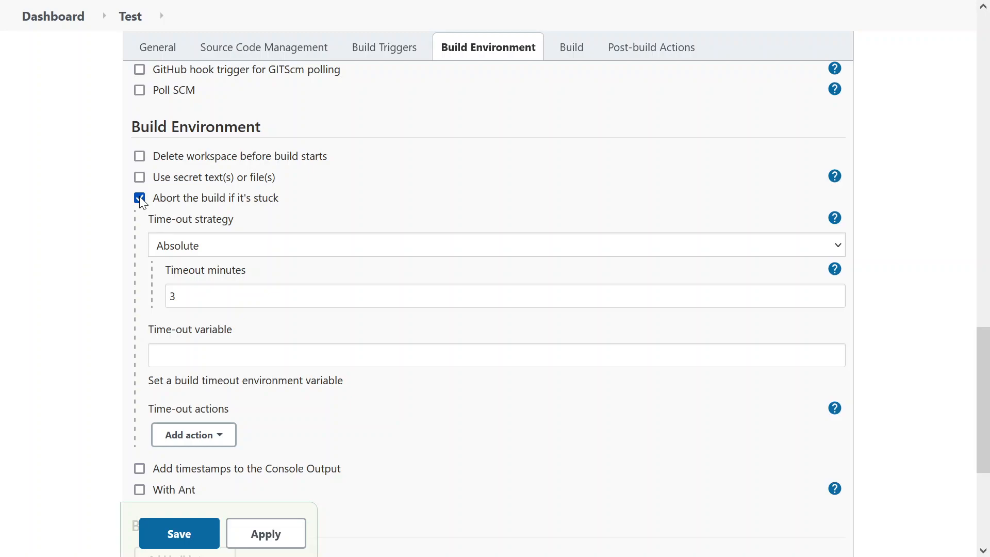
pyautogui.doubleClick(216, 198)
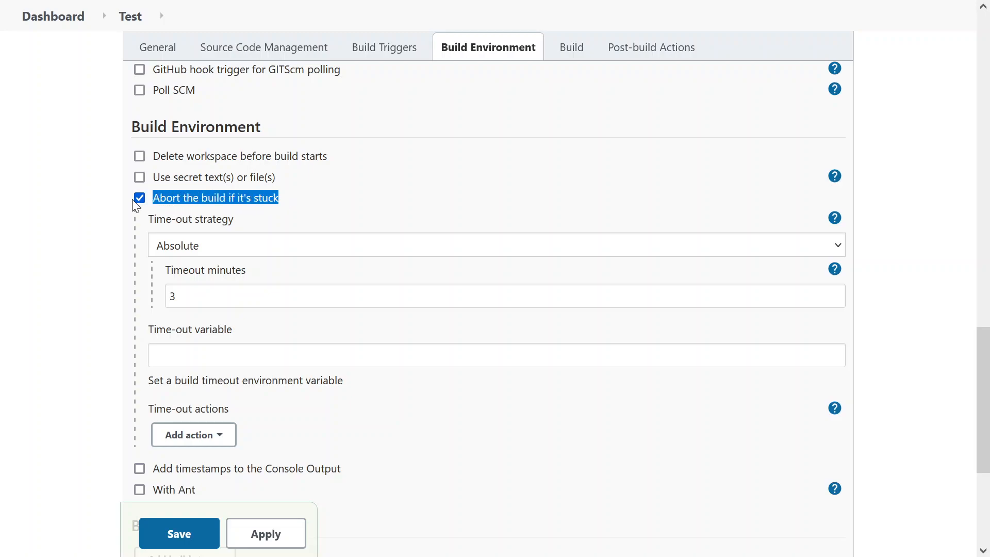
pyautogui.click(139, 197)
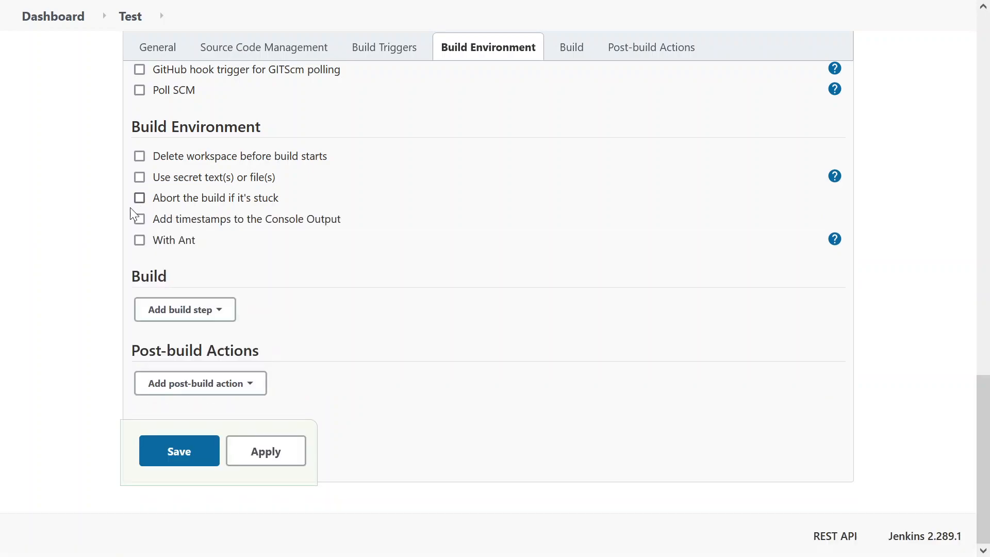
pyautogui.moveTo(141, 226)
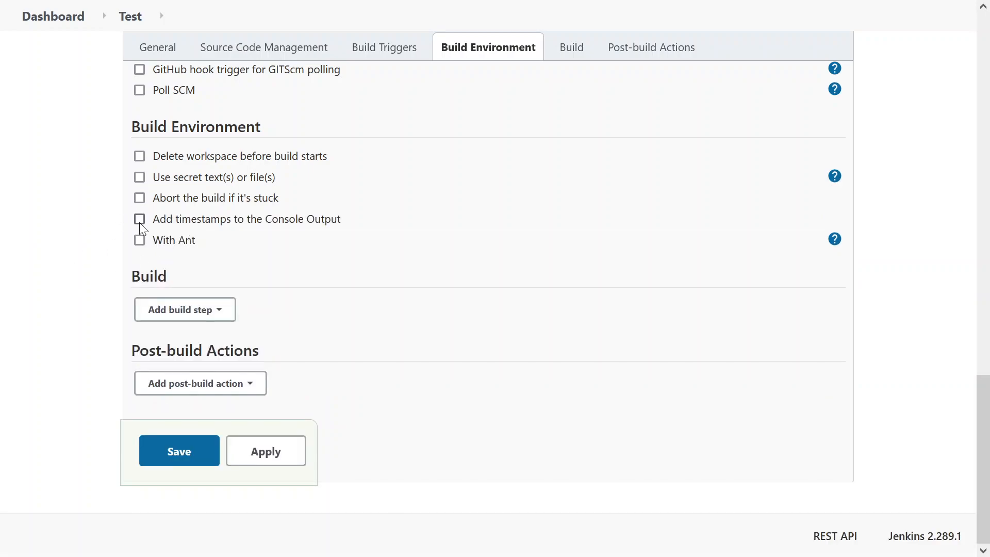
pyautogui.click(138, 218)
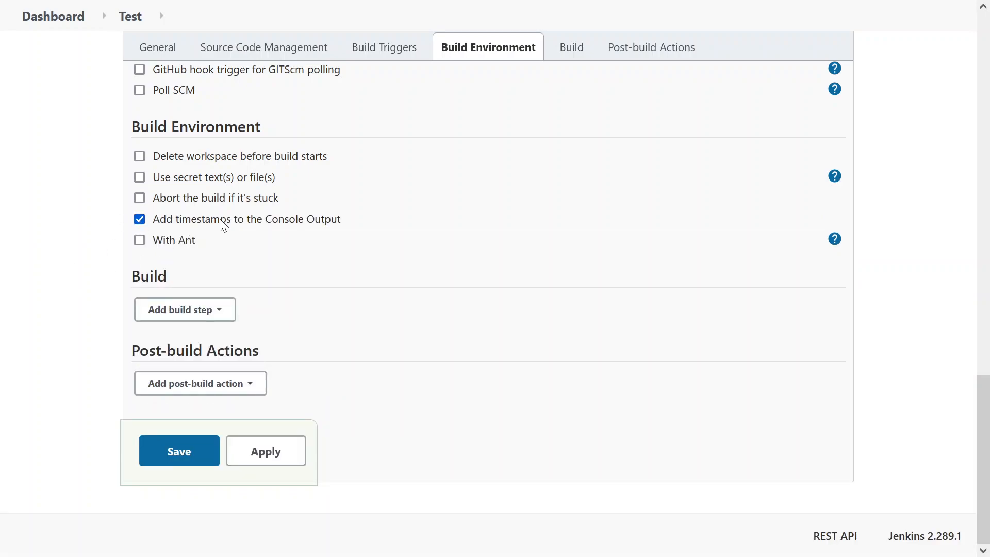
pyautogui.click(138, 219)
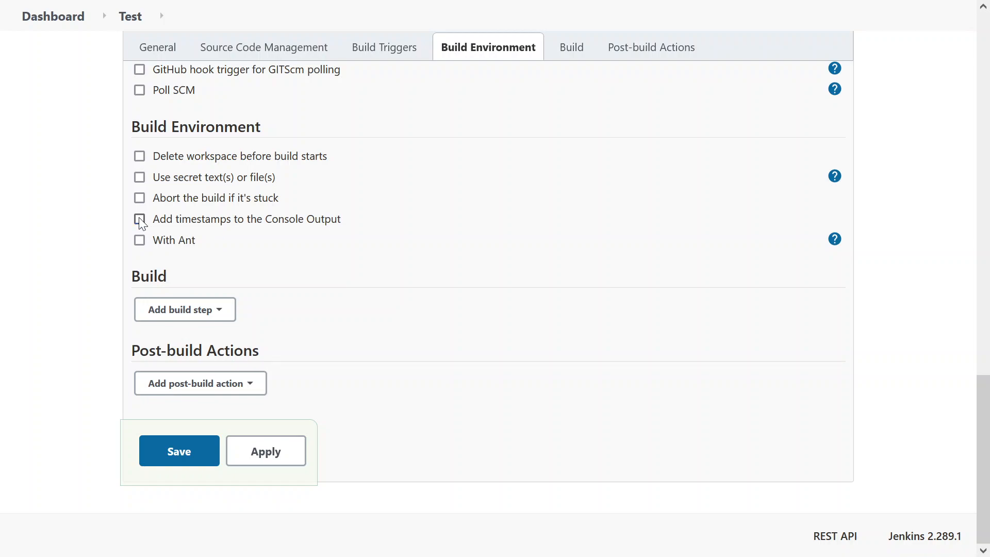
pyautogui.doubleClick(303, 219)
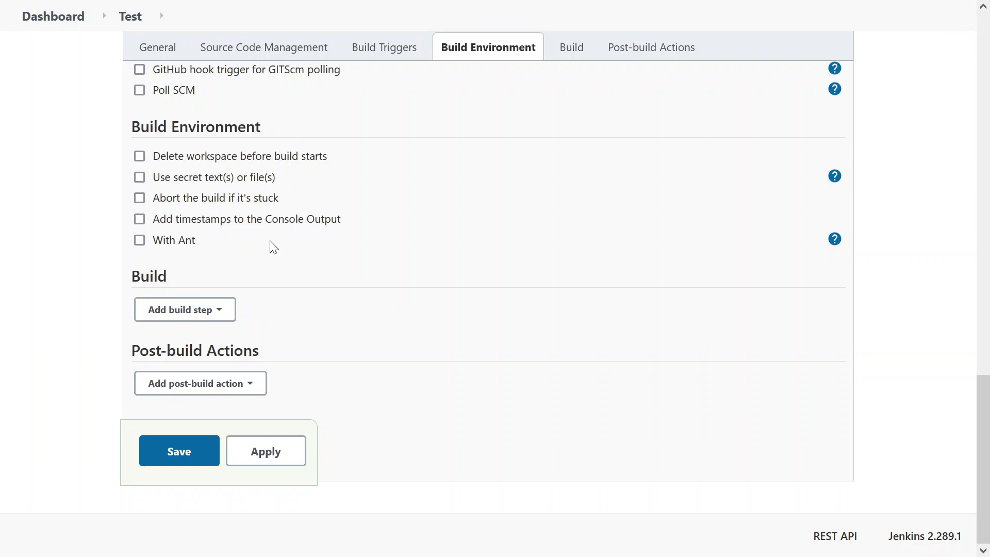
pyautogui.moveTo(135, 249)
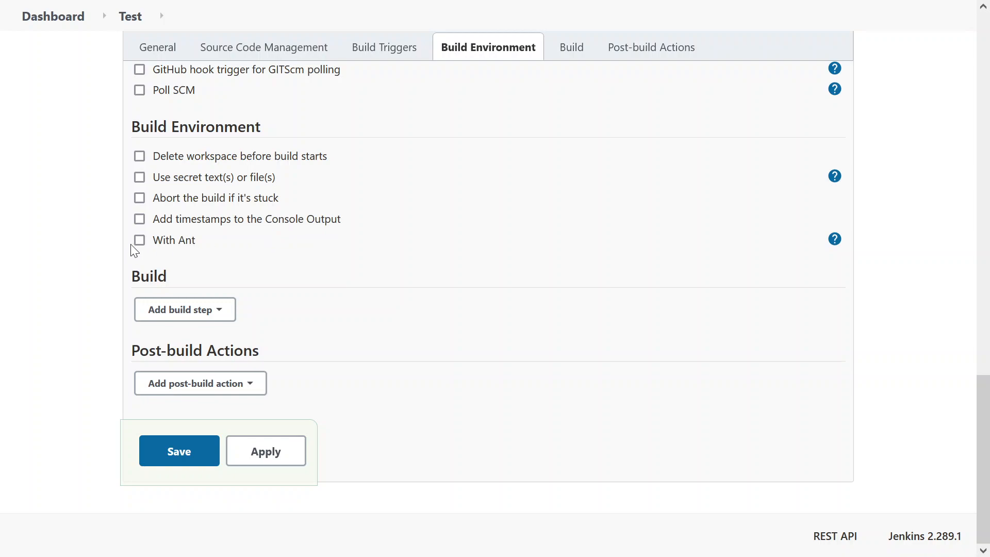
pyautogui.click(140, 240)
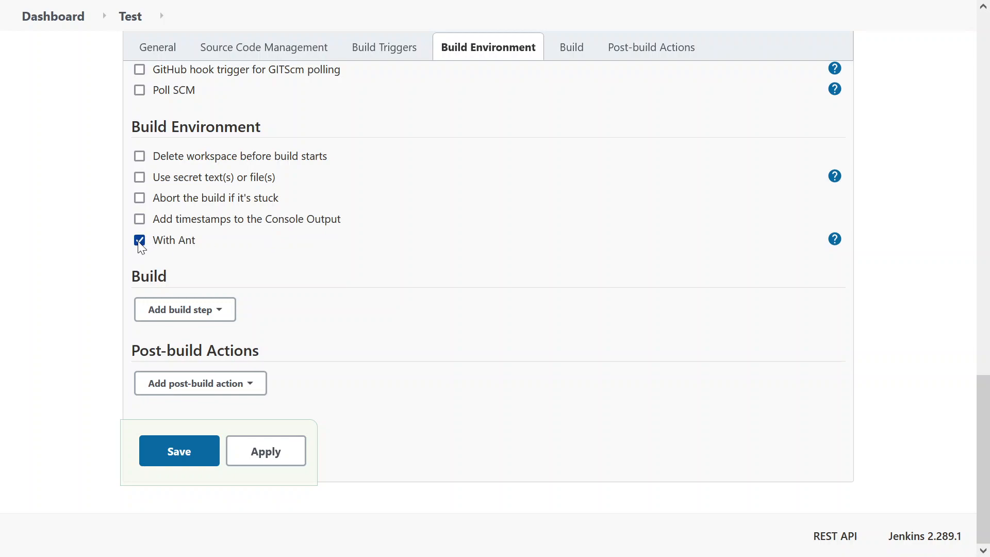
pyautogui.click(140, 240)
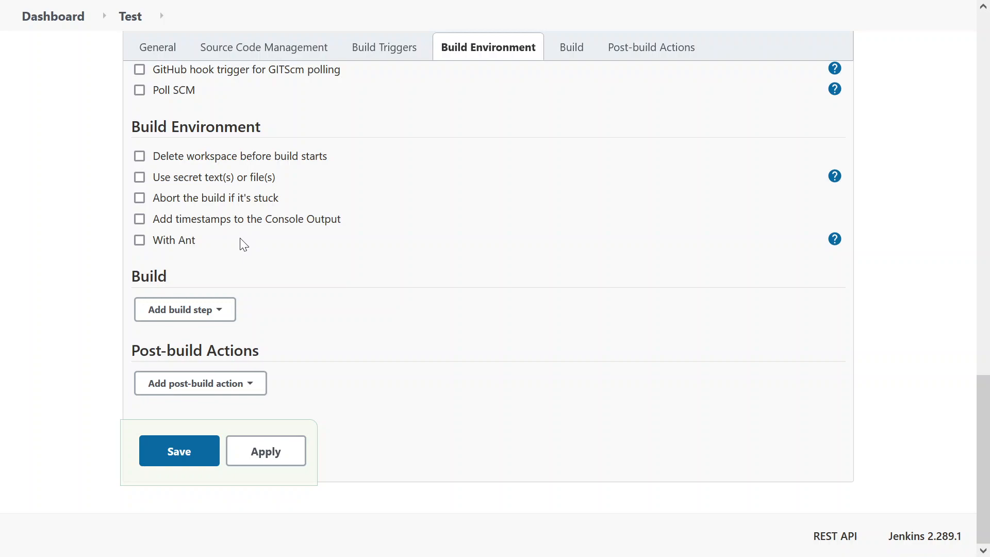
# Step: Add an Execute Windows batch command build step with echo "Hello!" and DIR
pyautogui.click(565, 47)
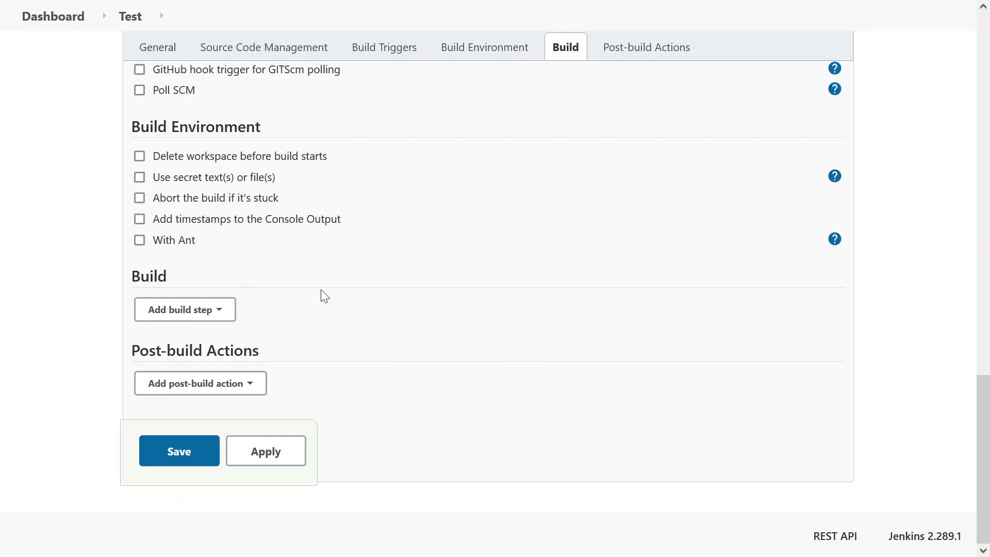
pyautogui.click(185, 309)
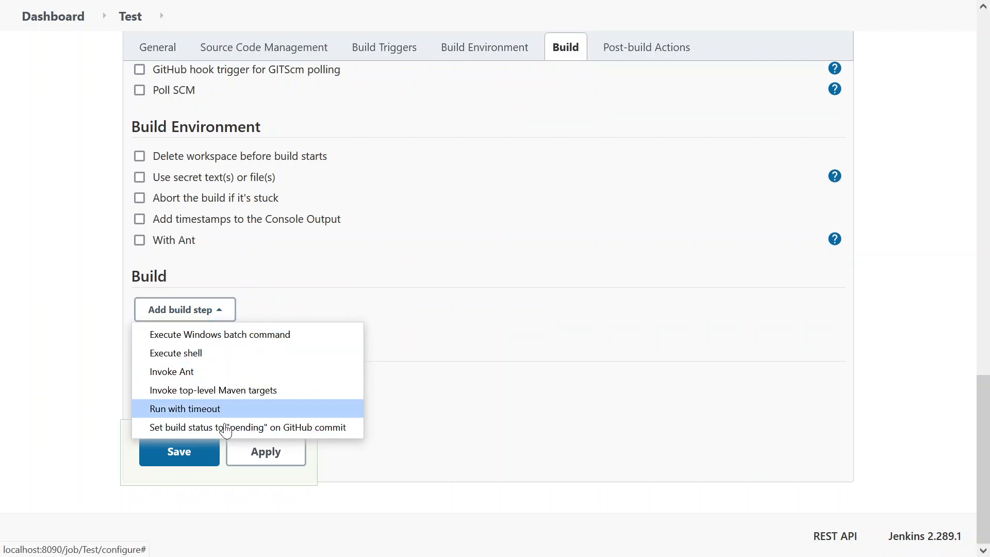
pyautogui.moveTo(233, 427)
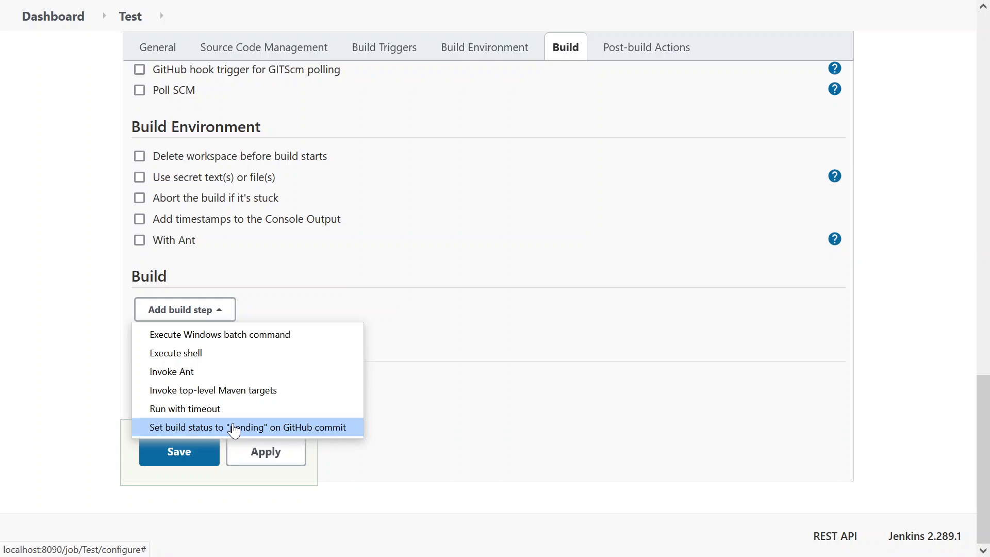
pyautogui.moveTo(248, 334)
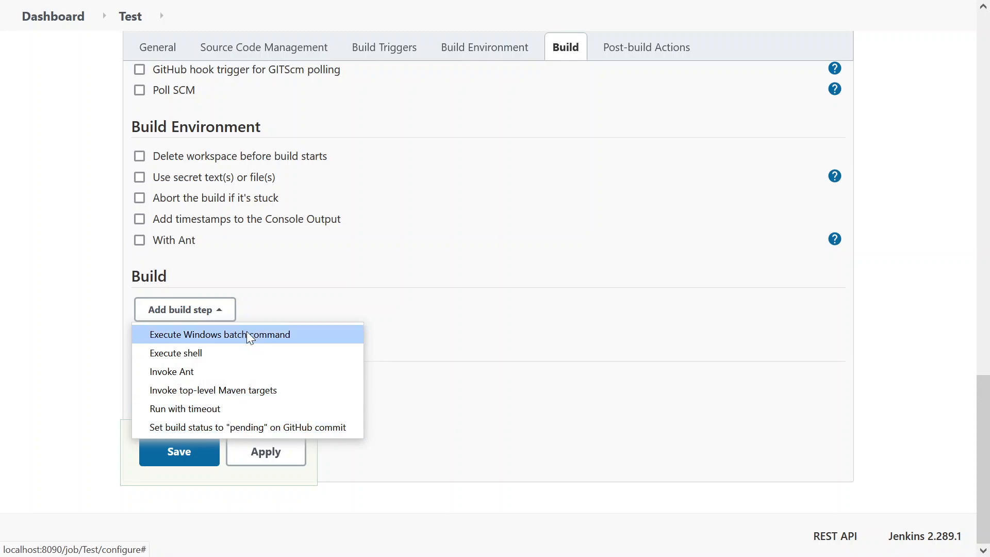
pyautogui.click(219, 334)
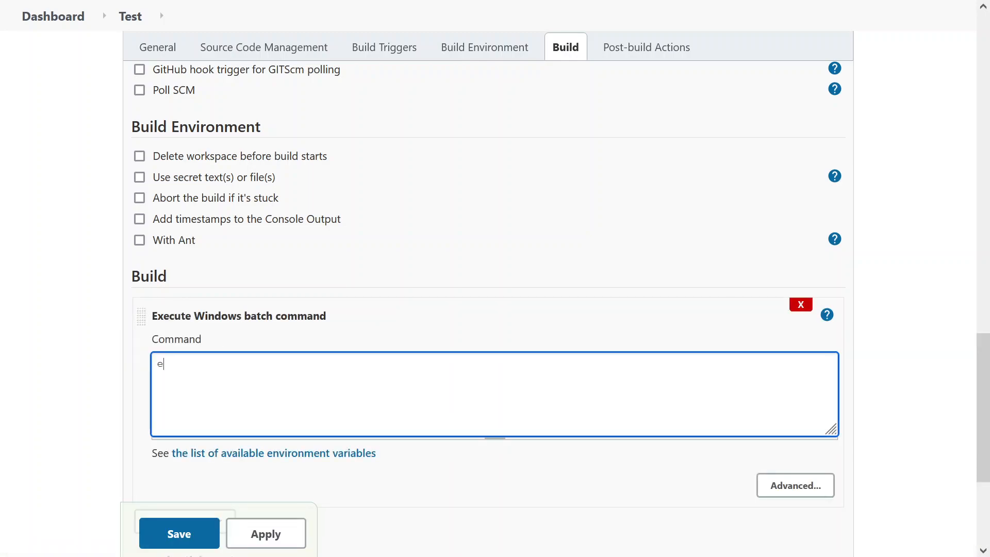
pyautogui.write('cho "')
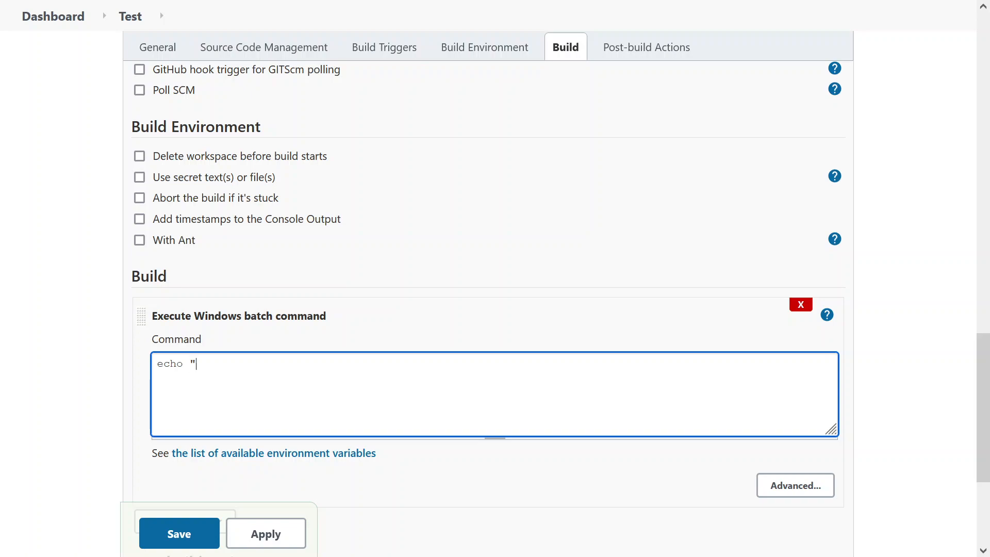
pyautogui.write('Hel')
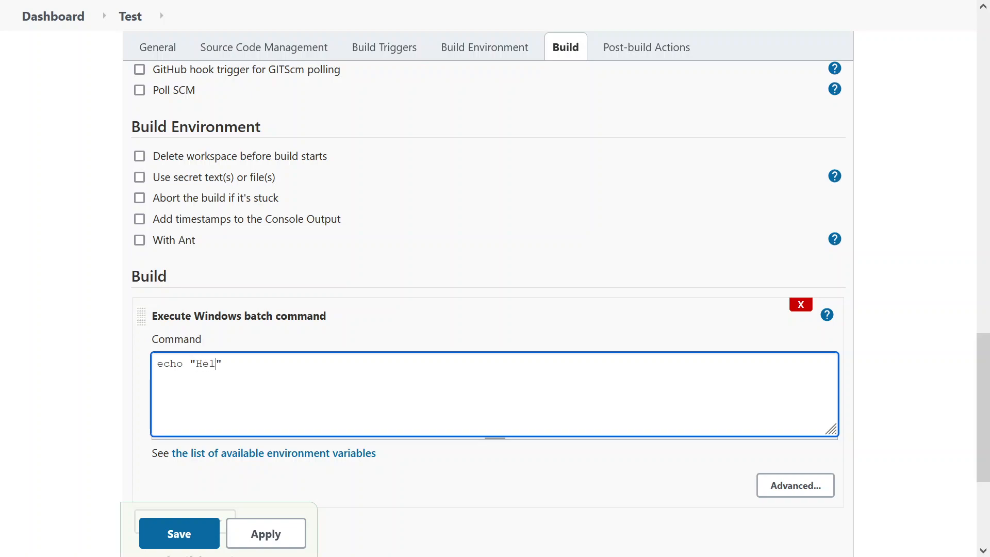
pyautogui.write('lo!')
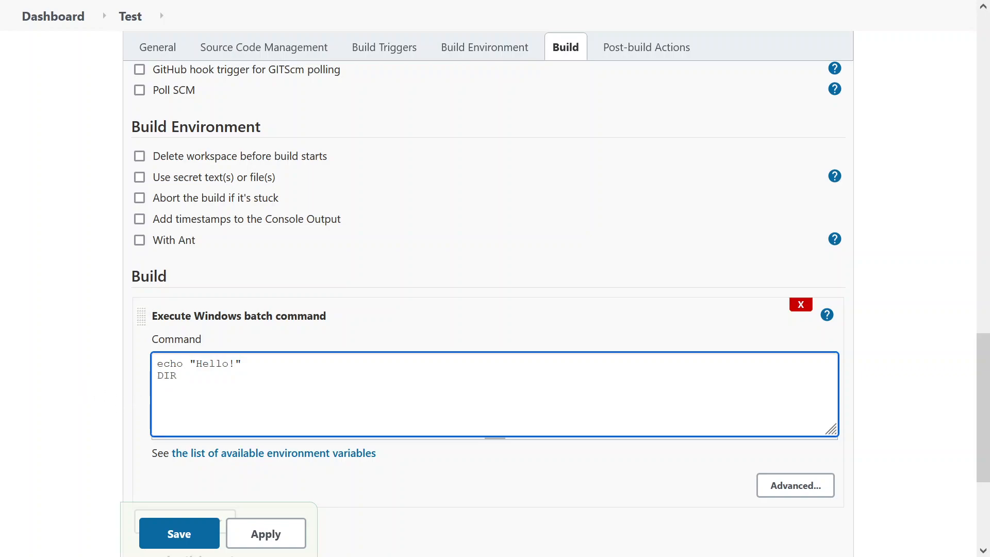
pyautogui.press('ctrl+a')
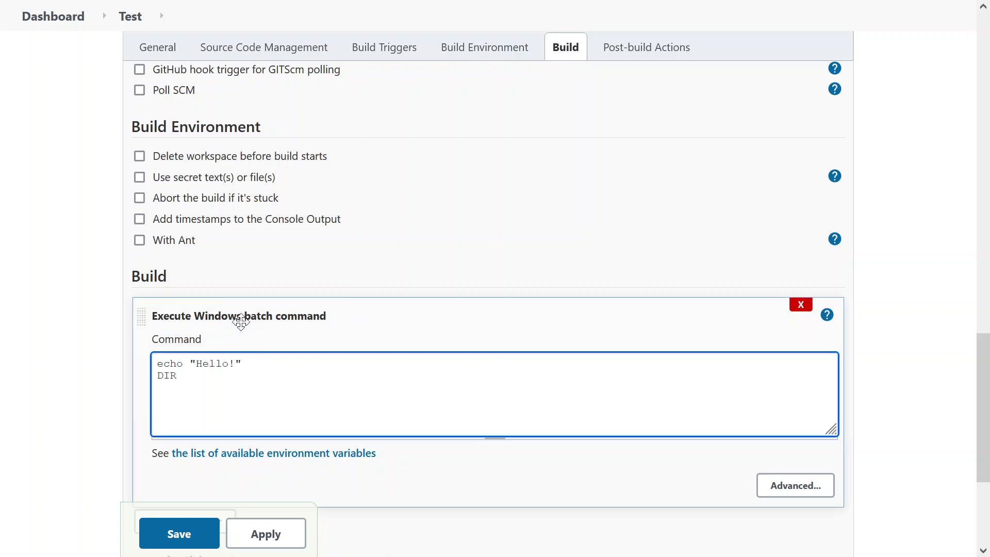
pyautogui.moveTo(99, 365)
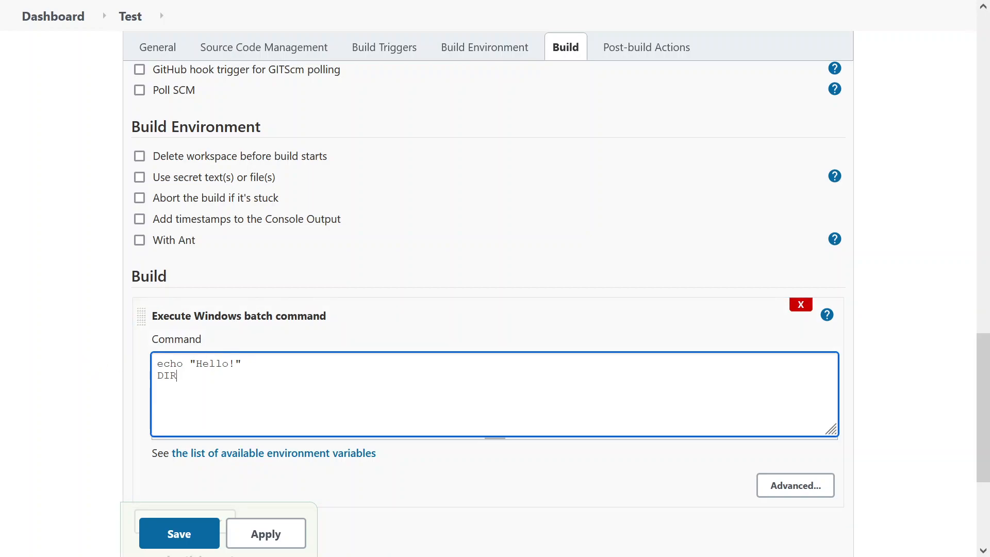
# Step: Add an Execute shell step running sh hello.sh and remove the Windows batch step
pyautogui.click(185, 360)
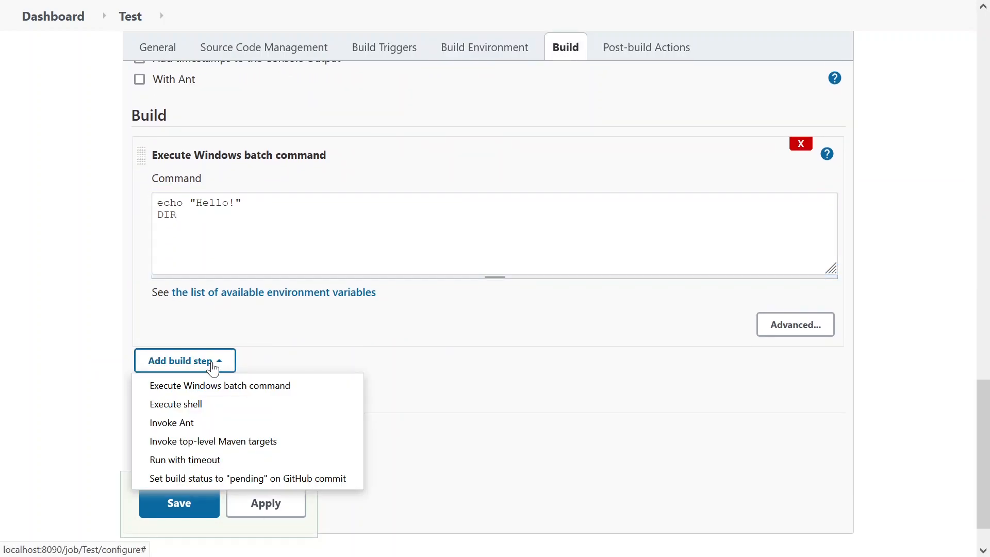
pyautogui.click(175, 404)
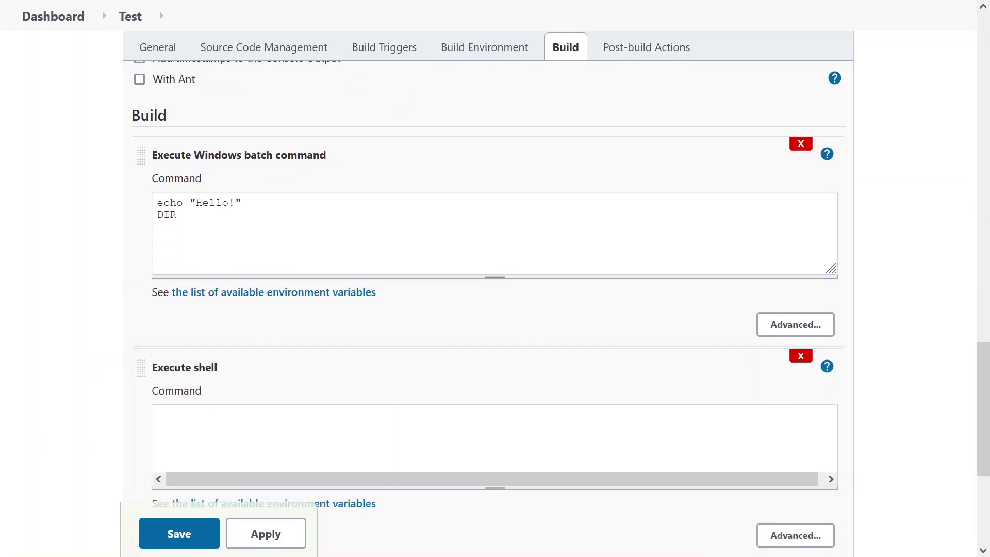
pyautogui.write('sh')
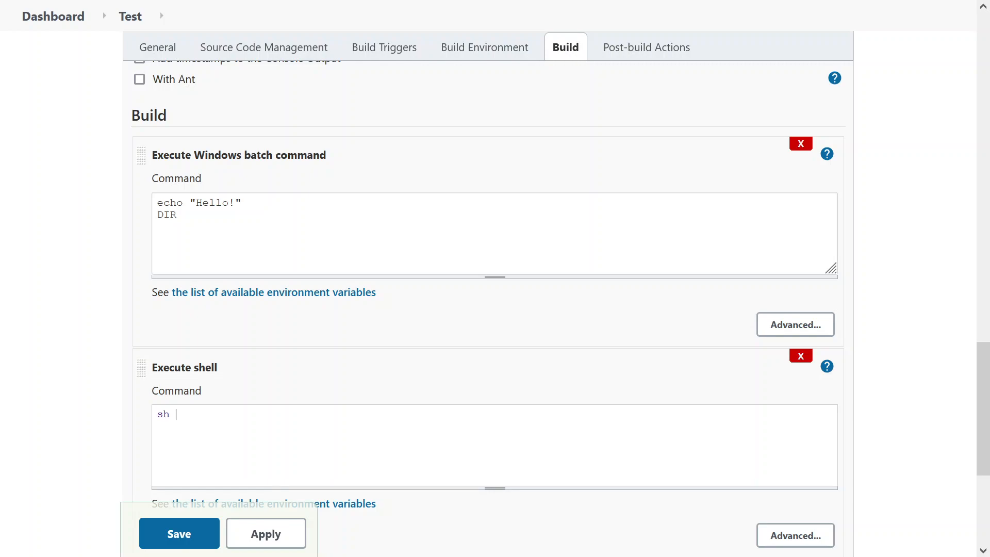
pyautogui.write('hel')
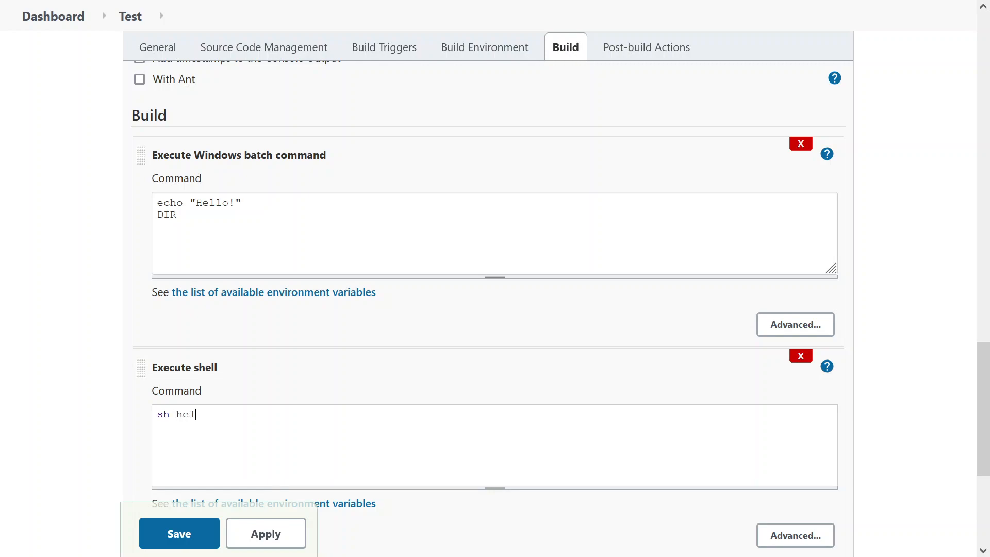
pyautogui.write('lo.sh')
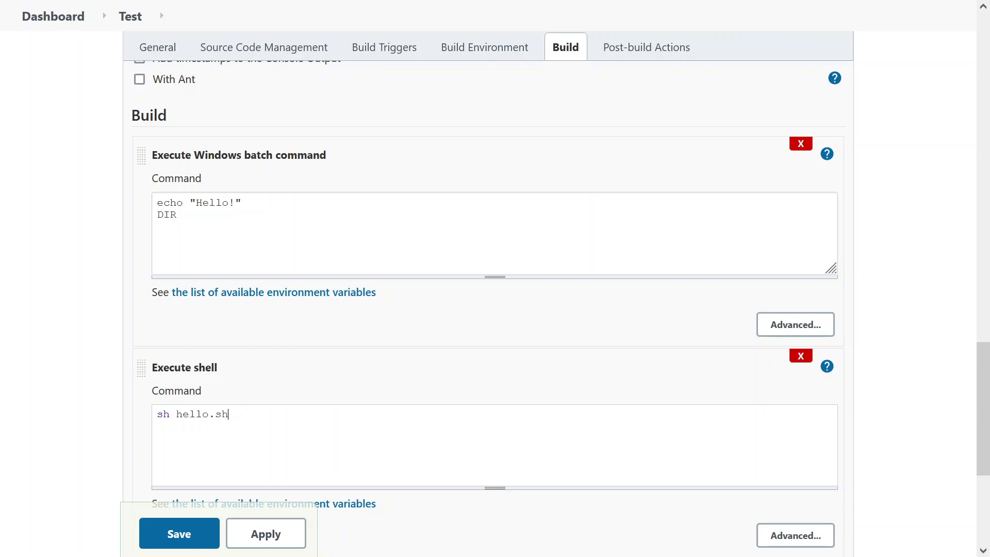
pyautogui.tripleClick(192, 414)
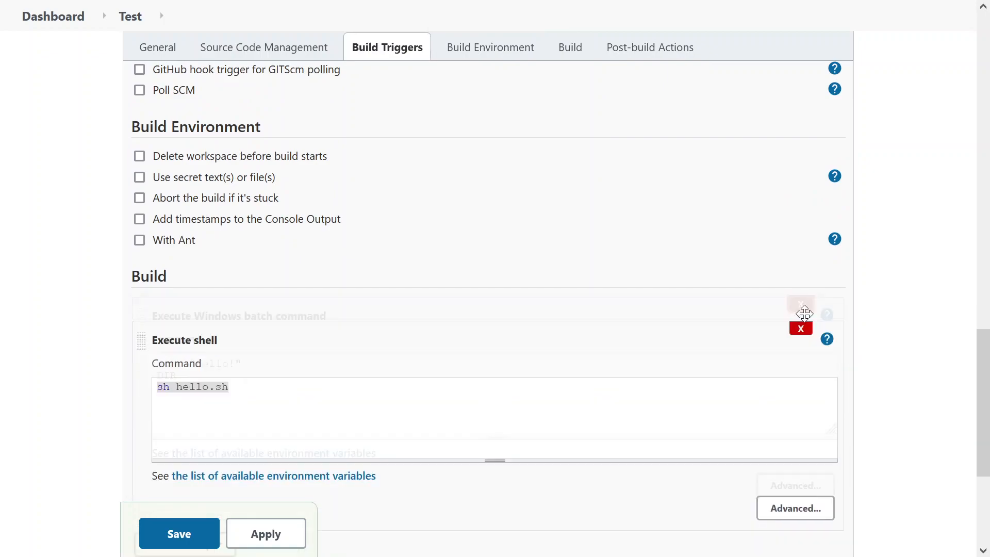
# Step: Delete the Execute shell step and add an E-mail Notification post-build action
pyautogui.click(801, 329)
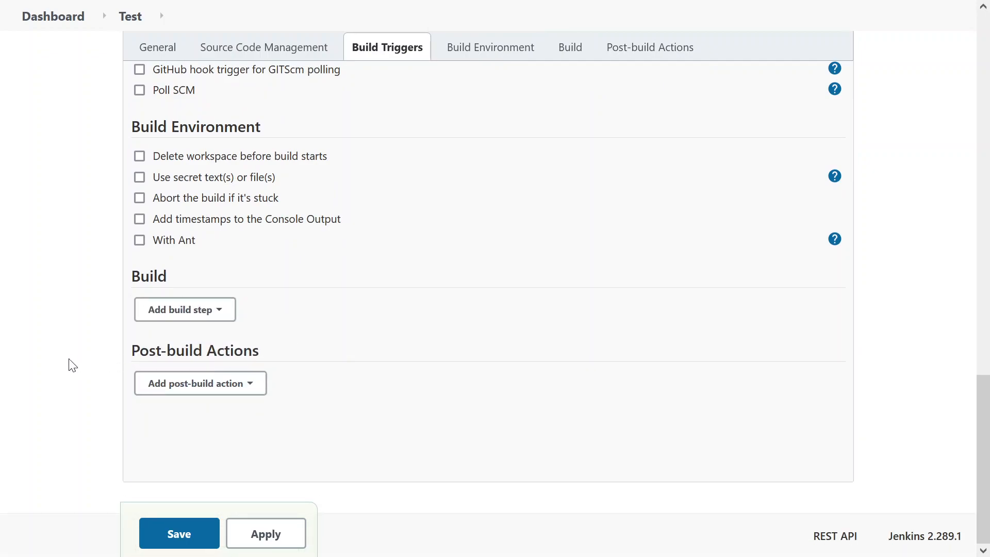
pyautogui.click(646, 47)
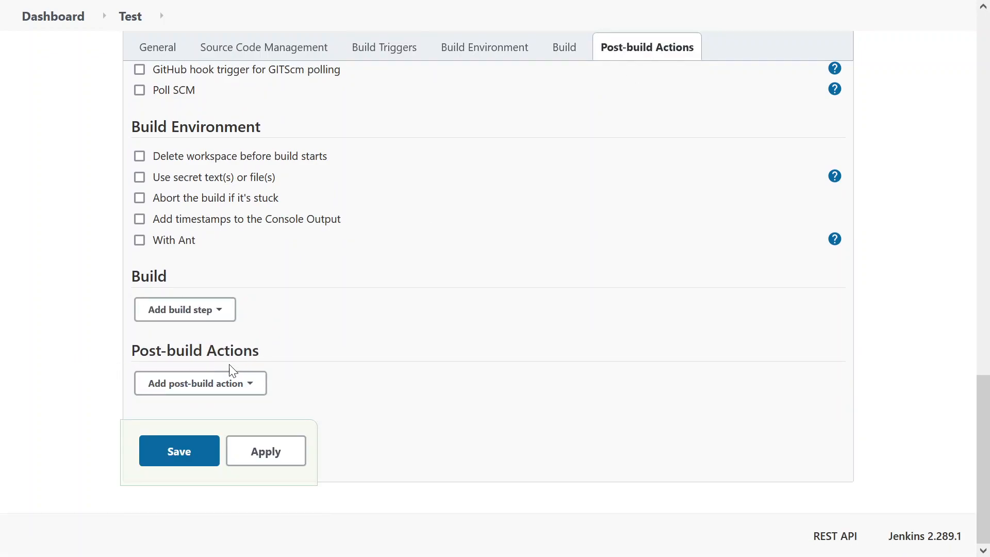
pyautogui.moveTo(150, 391)
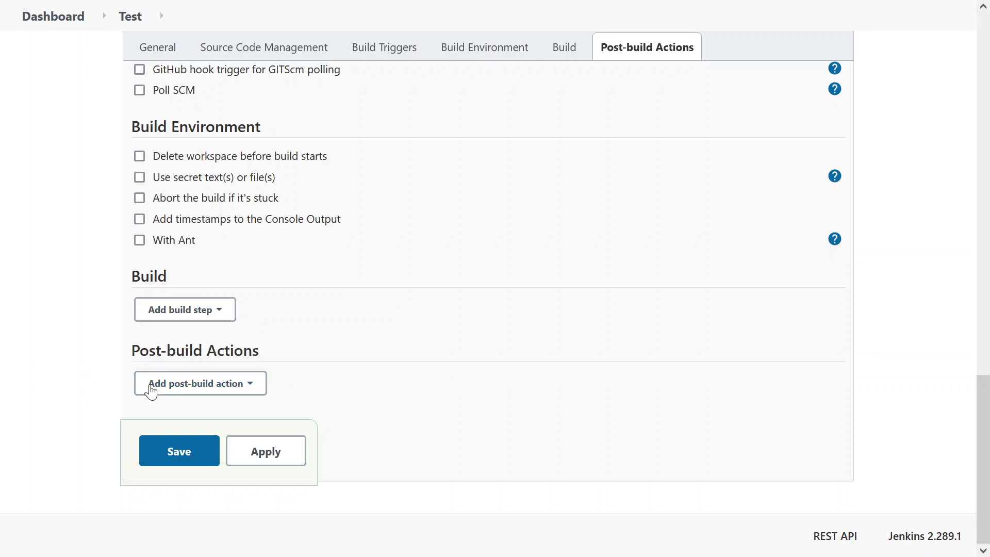
pyautogui.click(196, 384)
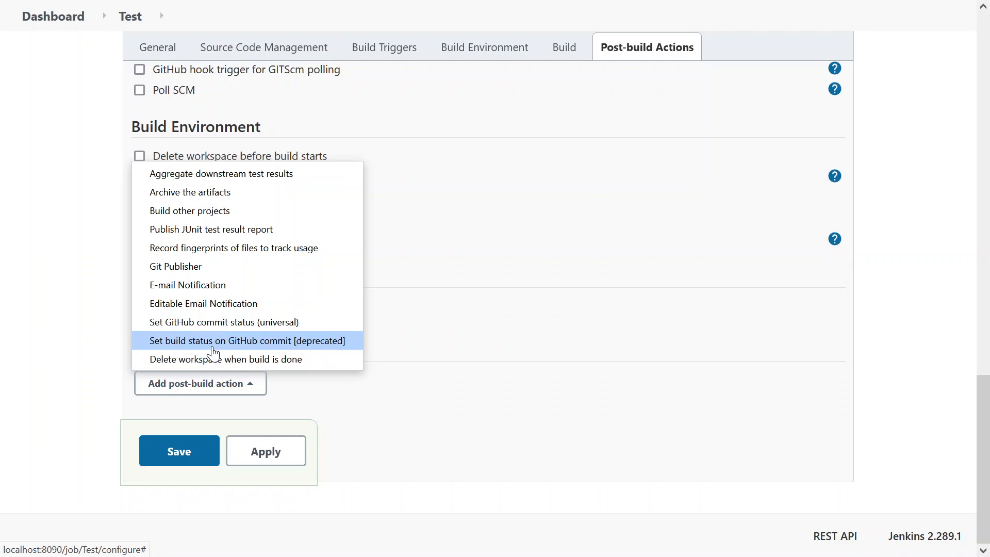
pyautogui.moveTo(188, 284)
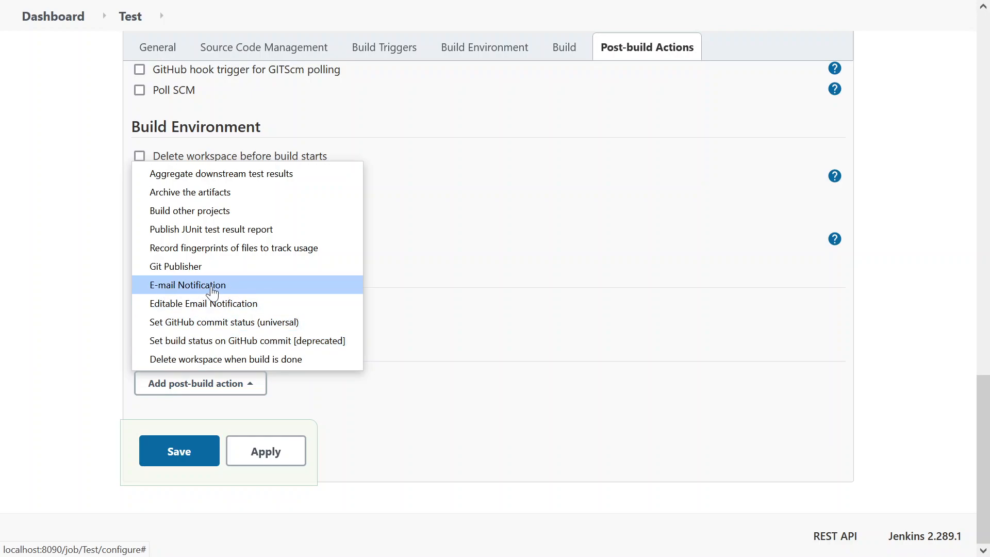
pyautogui.click(187, 284)
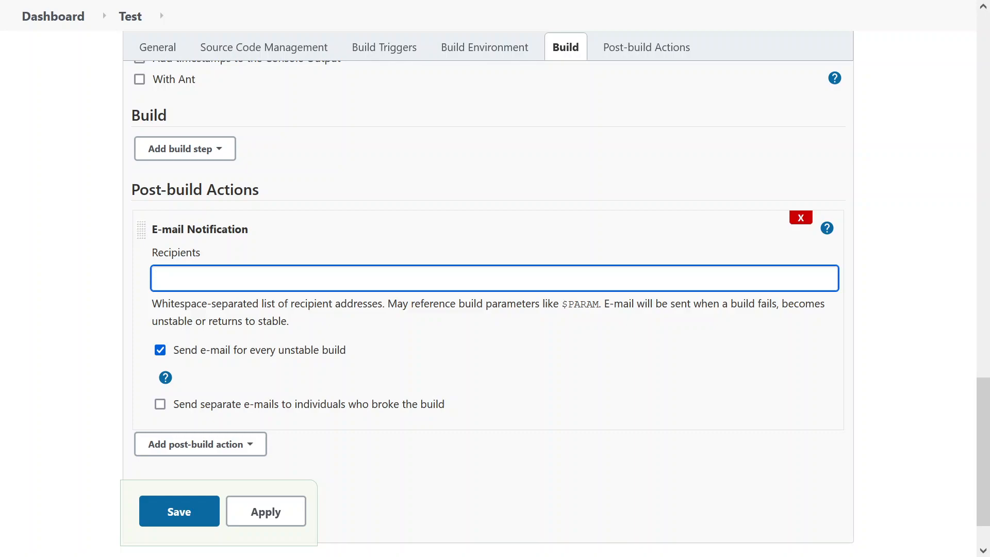
pyautogui.moveTo(102, 269)
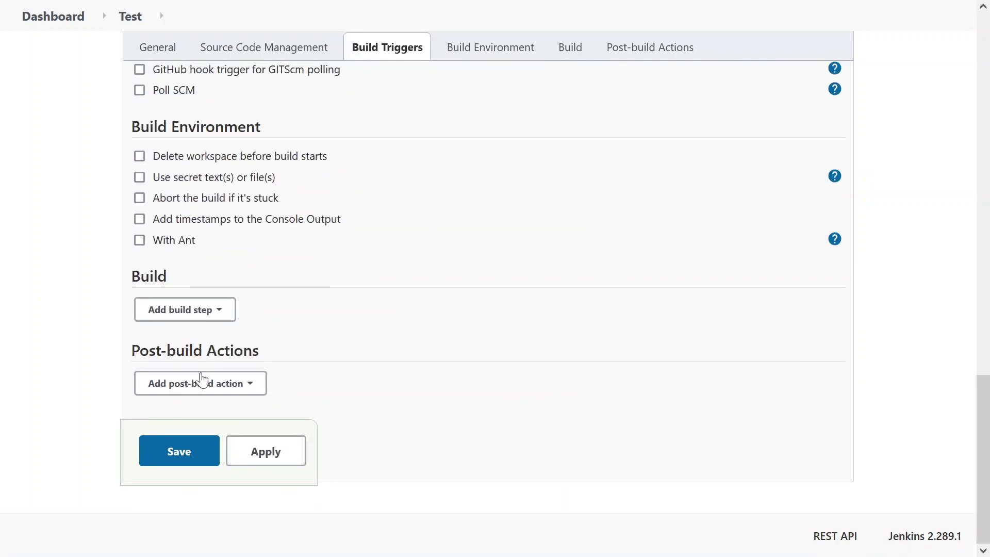
pyautogui.click(199, 383)
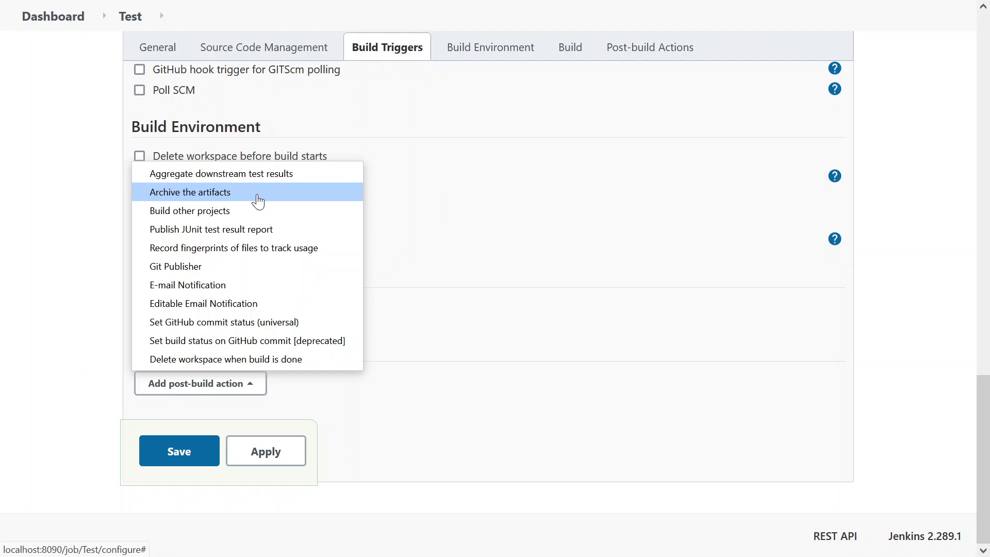
pyautogui.moveTo(238, 201)
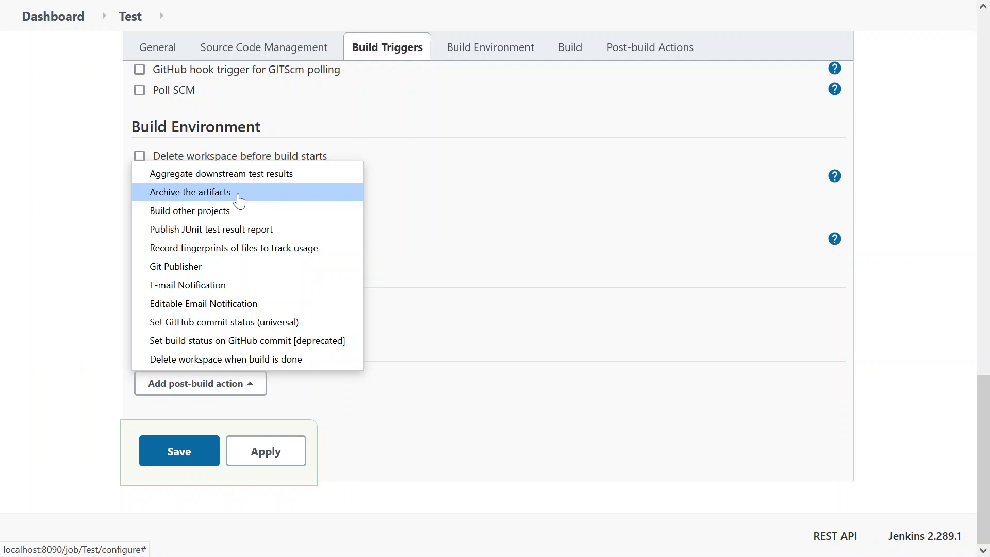
pyautogui.moveTo(81, 263)
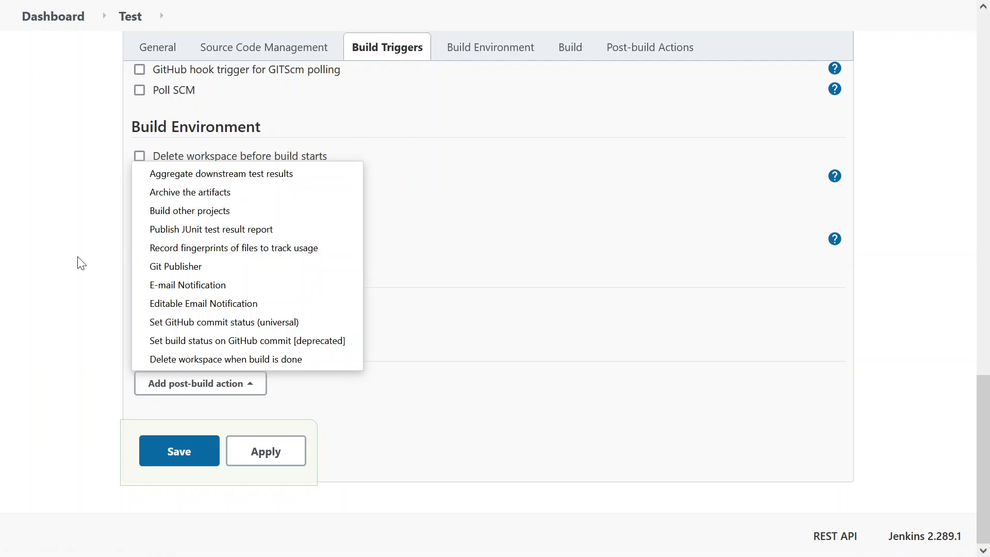
pyautogui.moveTo(189, 192)
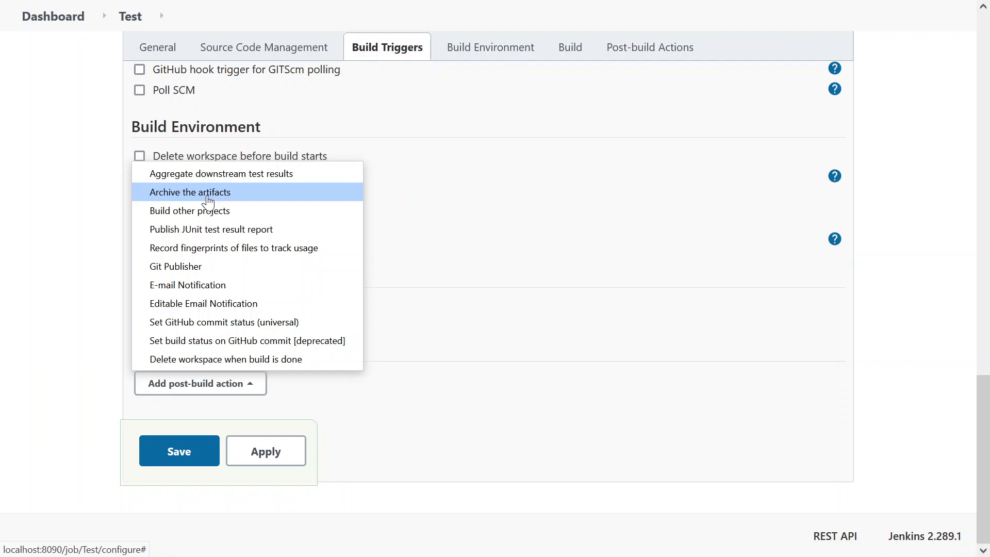
pyautogui.moveTo(161, 264)
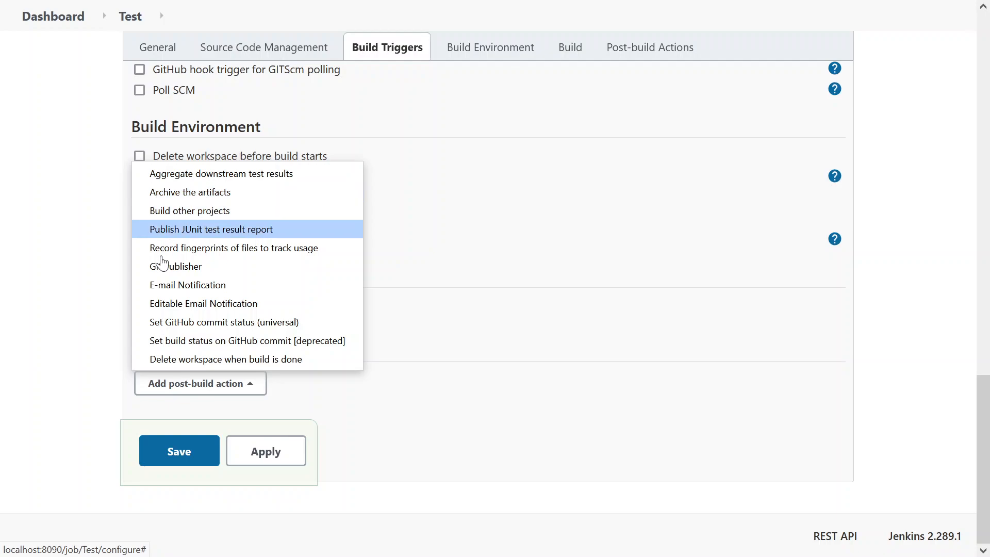
pyautogui.moveTo(242, 359)
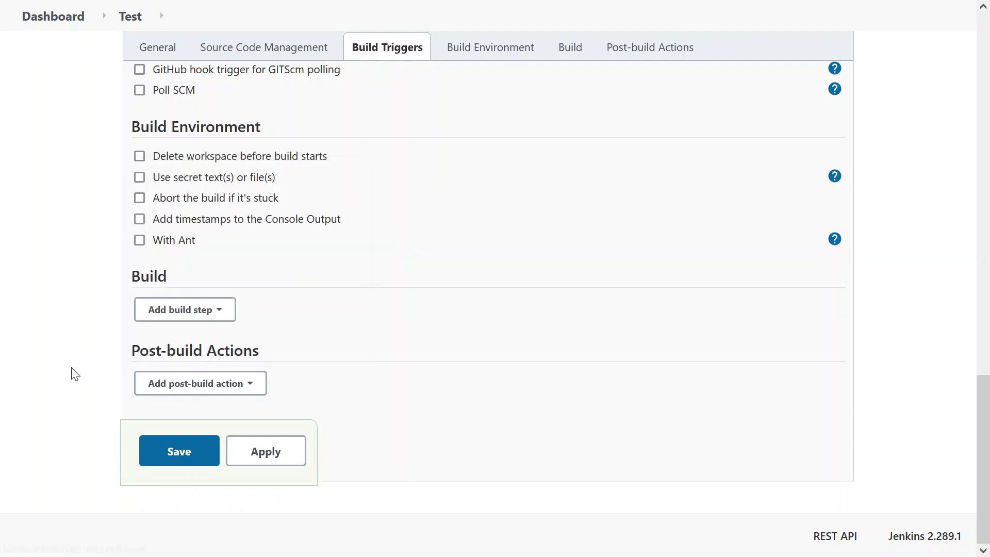
pyautogui.moveTo(512, 295)
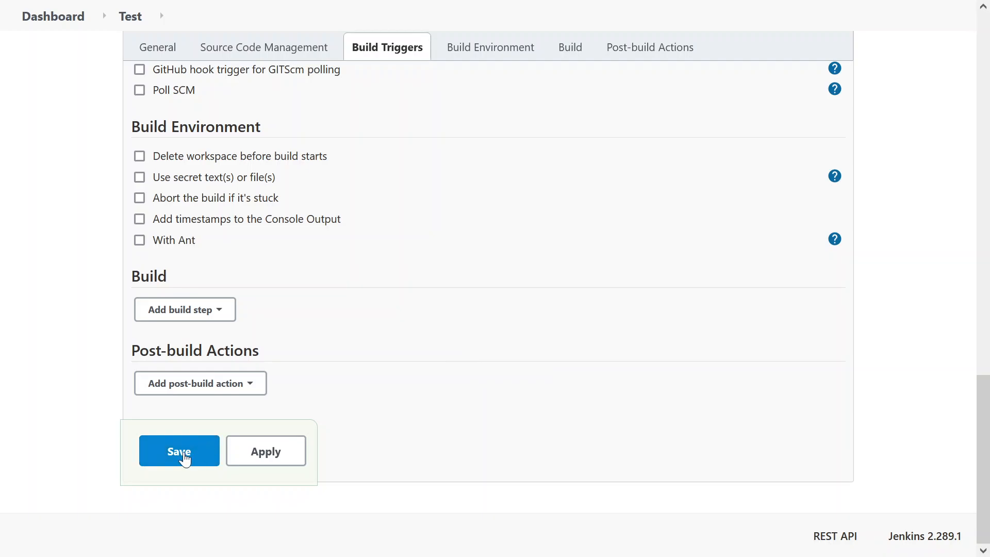
# Step: Save the Test job with no build steps or post-build actions
pyautogui.click(179, 450)
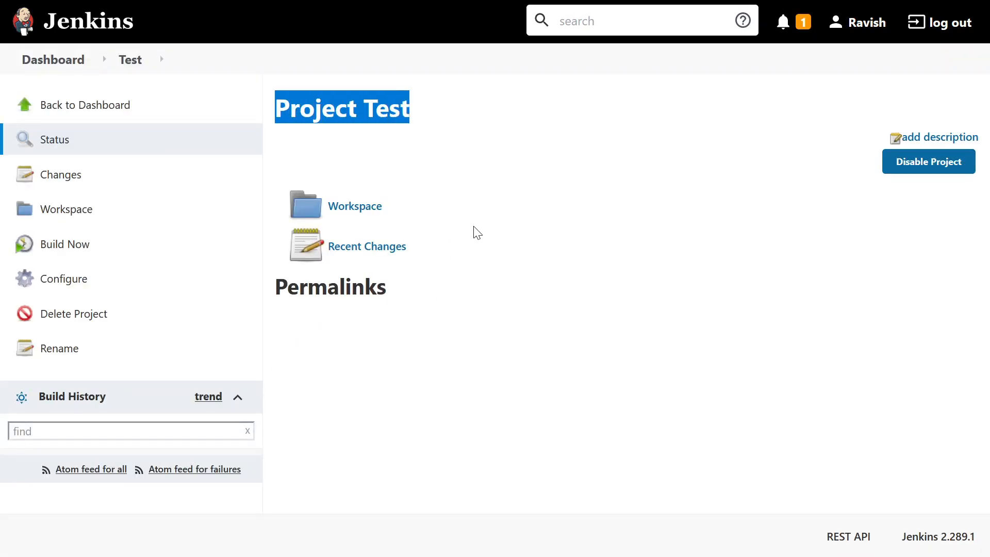
pyautogui.moveTo(64, 244)
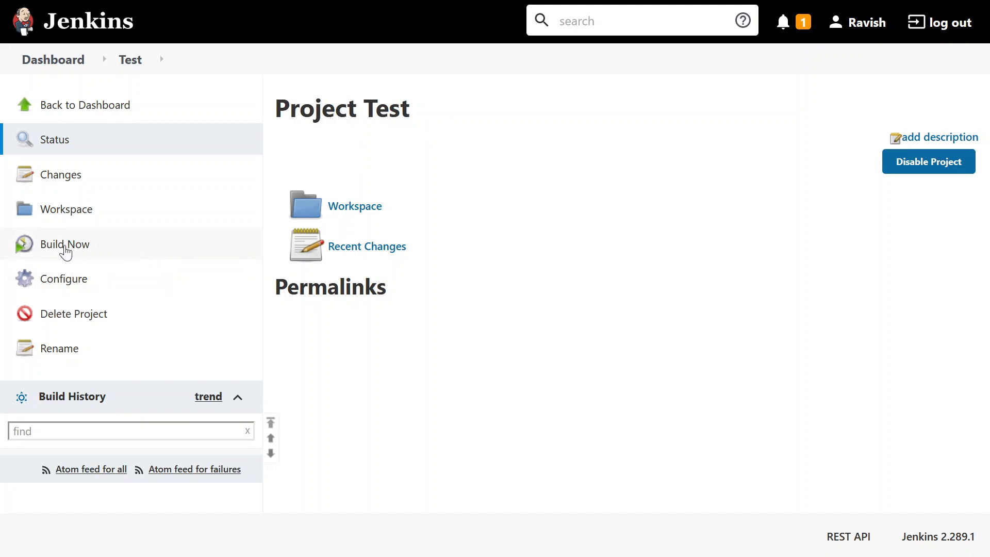